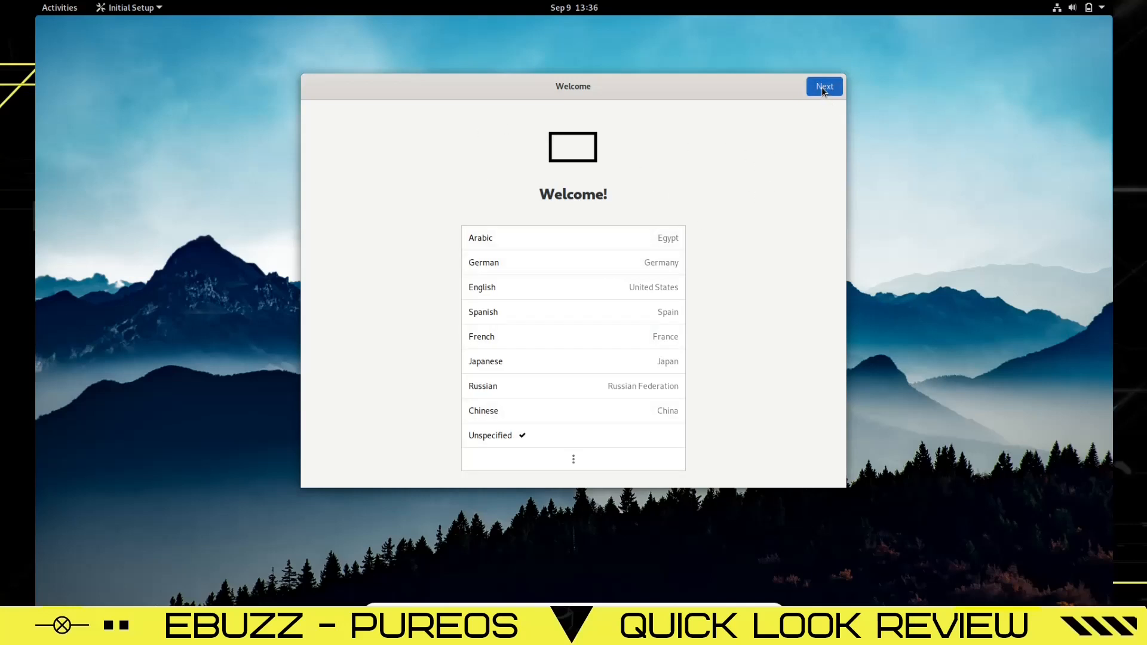
Accept the Welcome and Privacy pages, skip Online Accounts, and start using PureOS
click(824, 86)
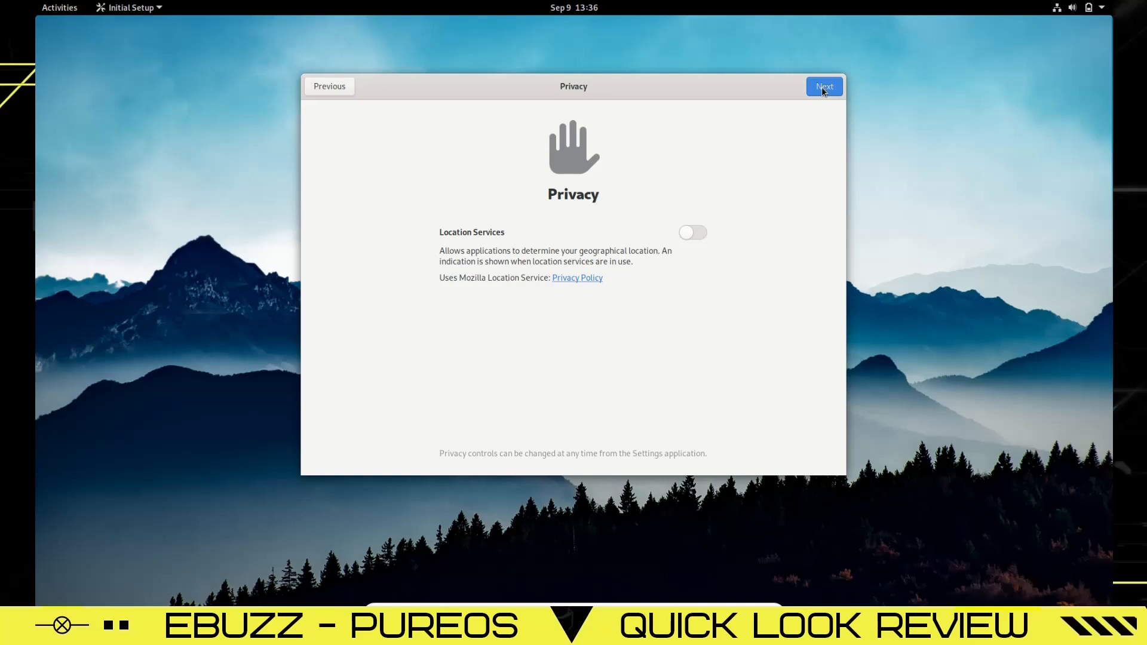
click(823, 86)
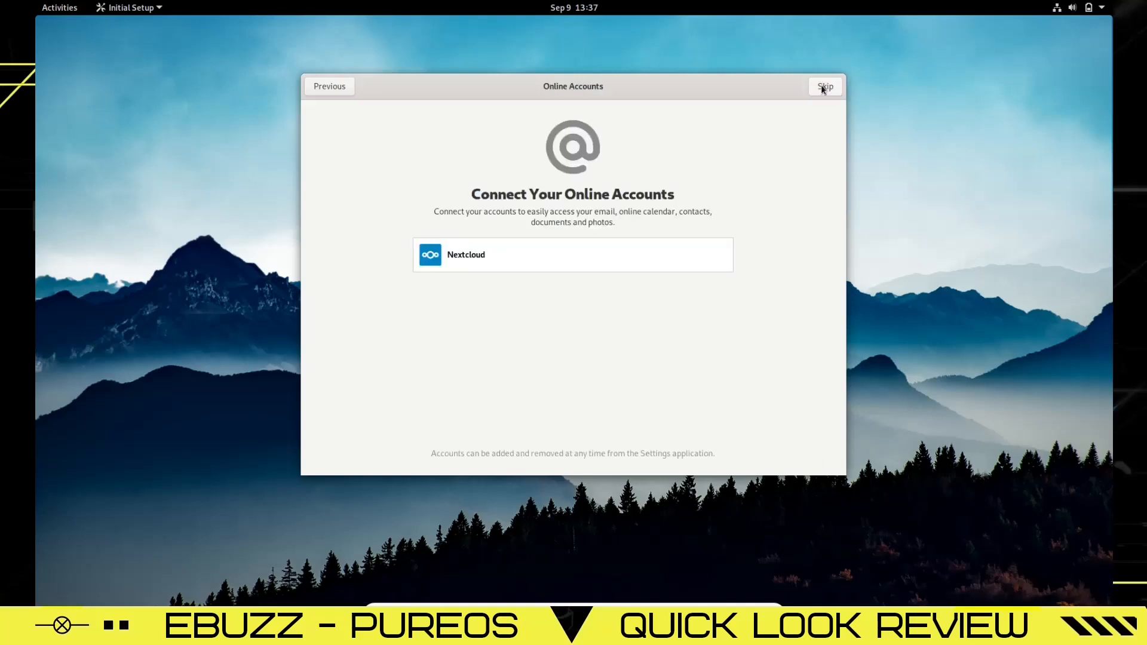
click(825, 85)
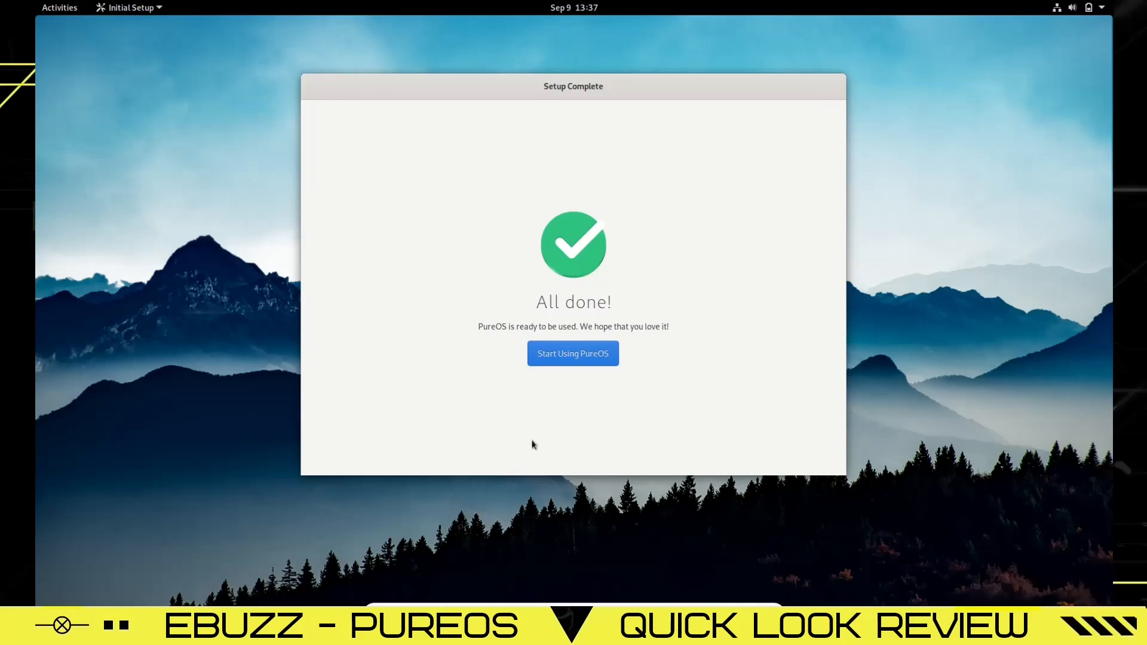
click(573, 353)
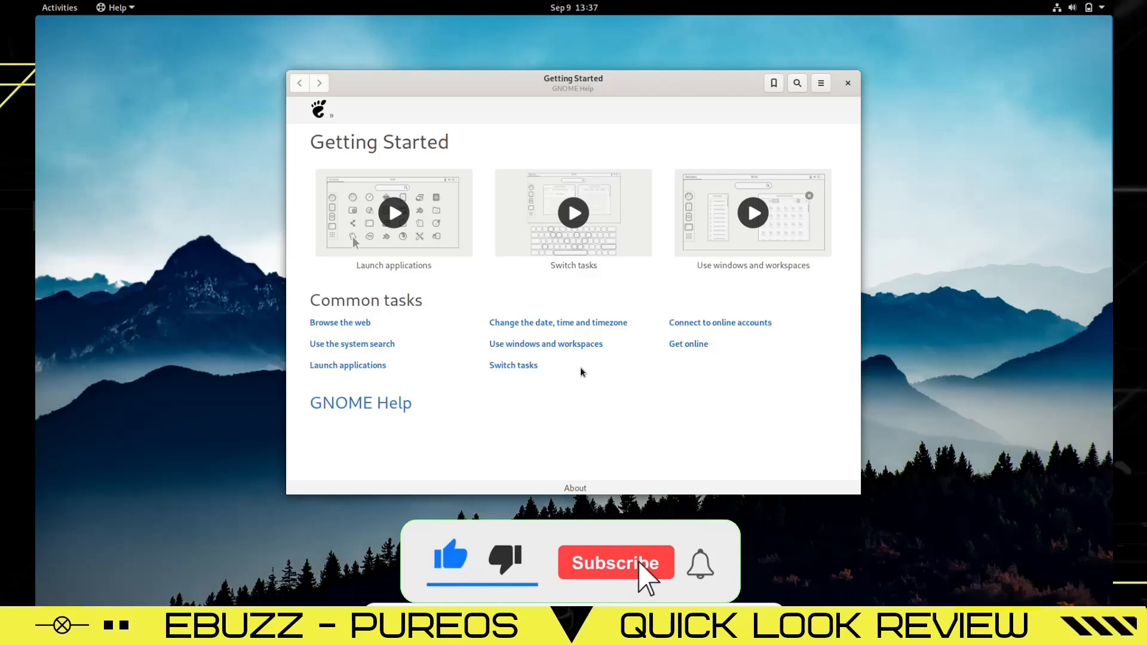
click(616, 563)
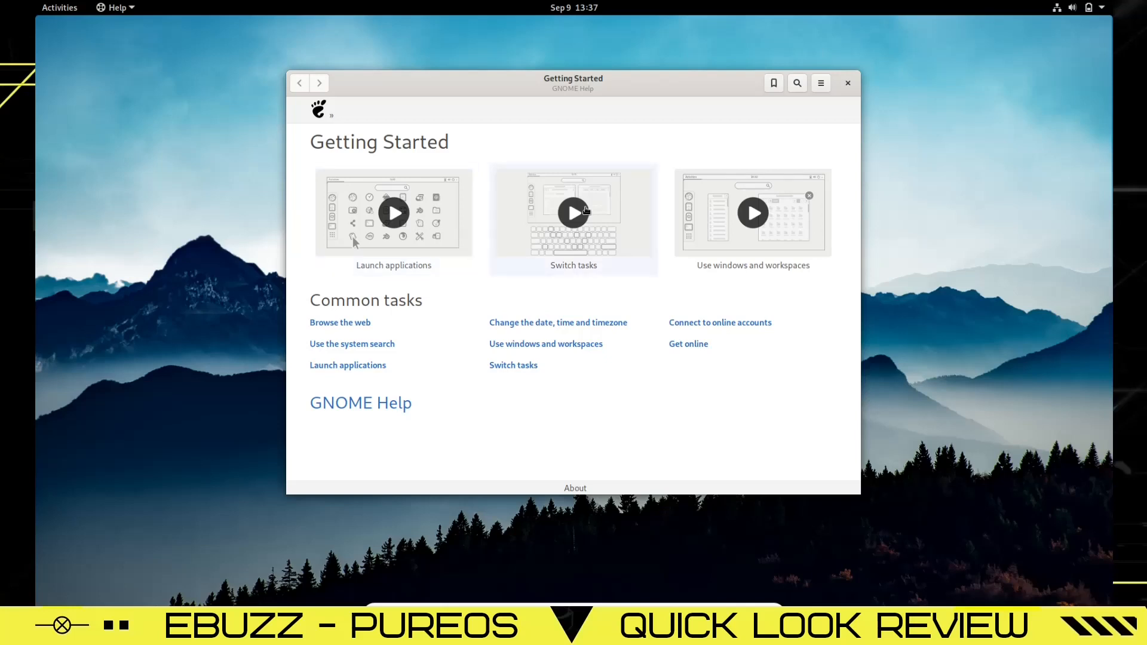
mouse_move(753, 220)
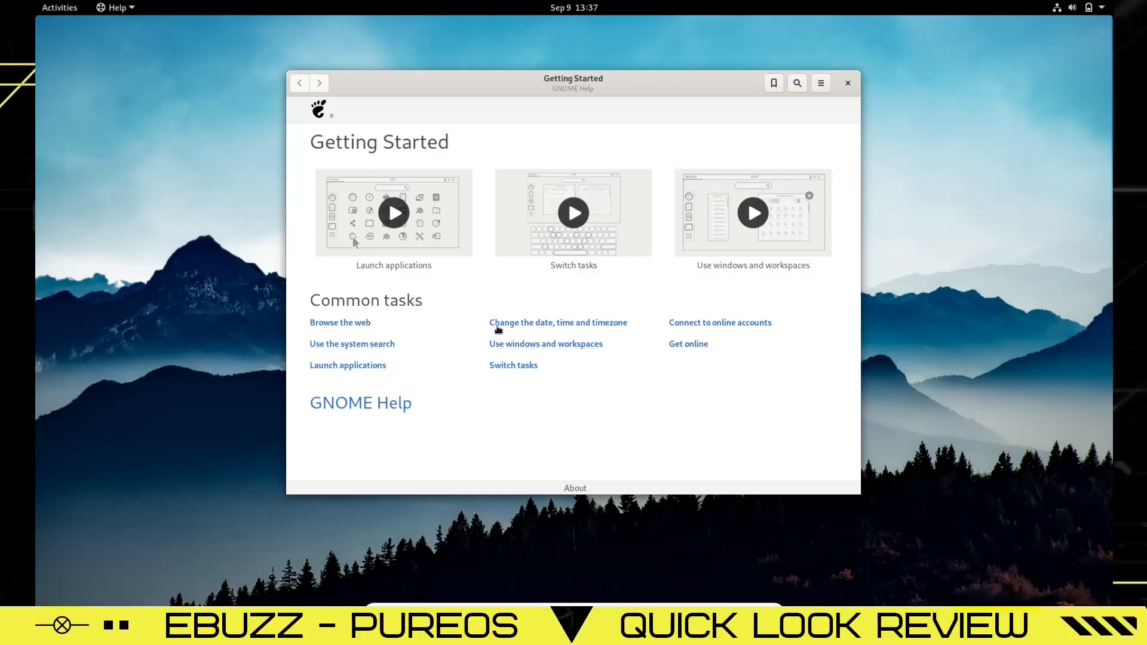
mouse_move(509, 344)
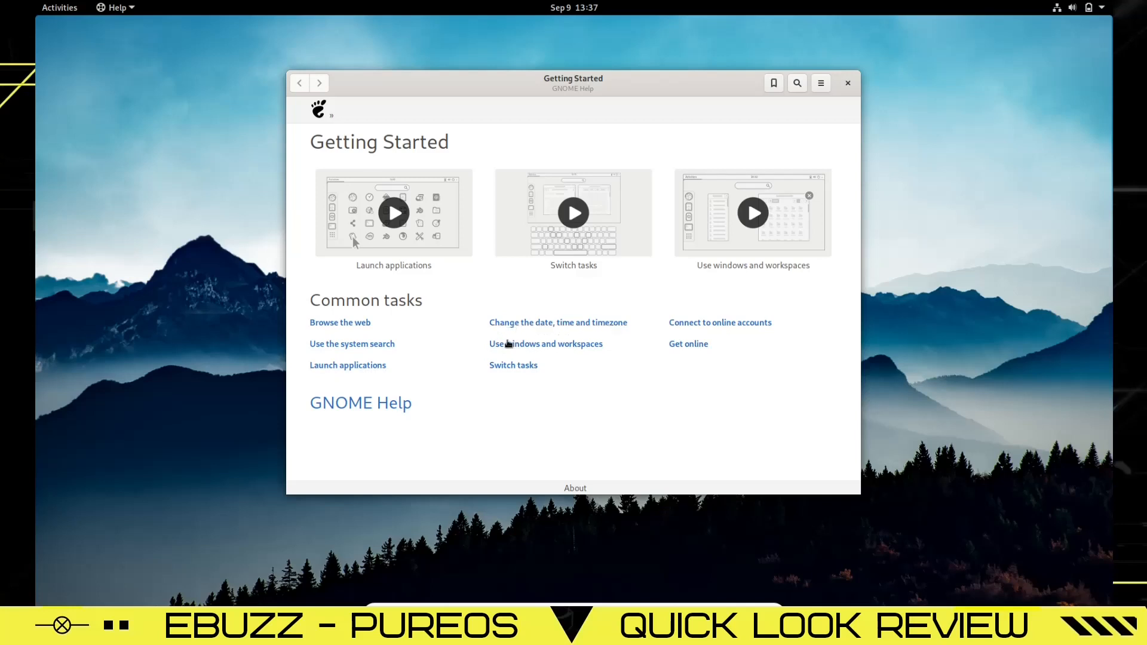
mouse_move(512, 369)
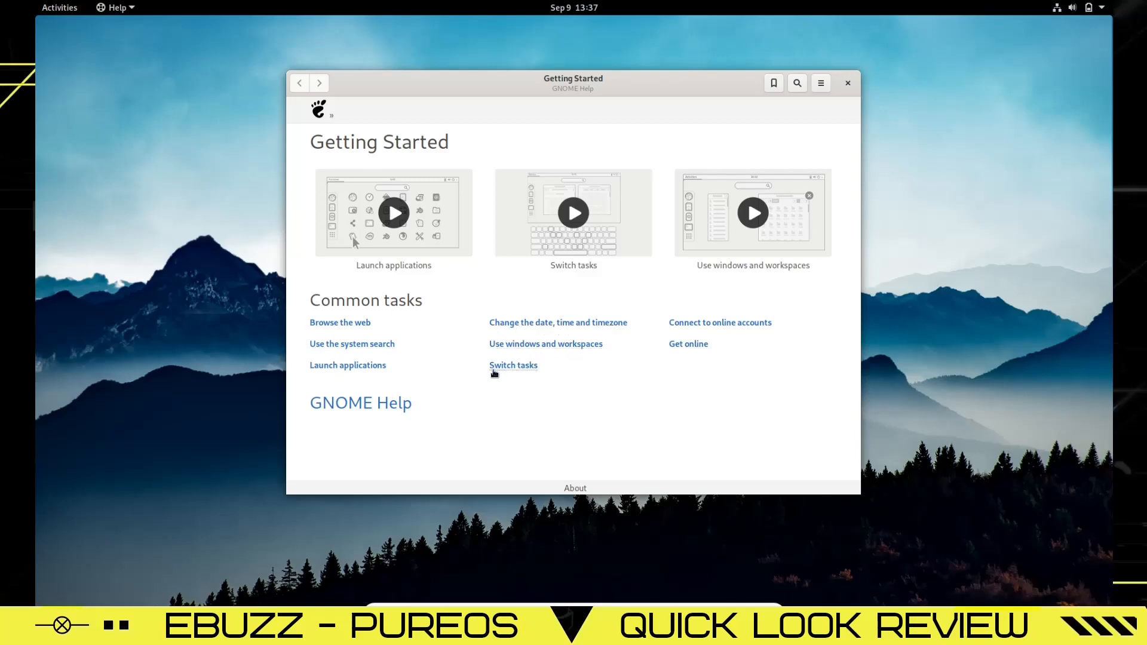
mouse_move(720, 323)
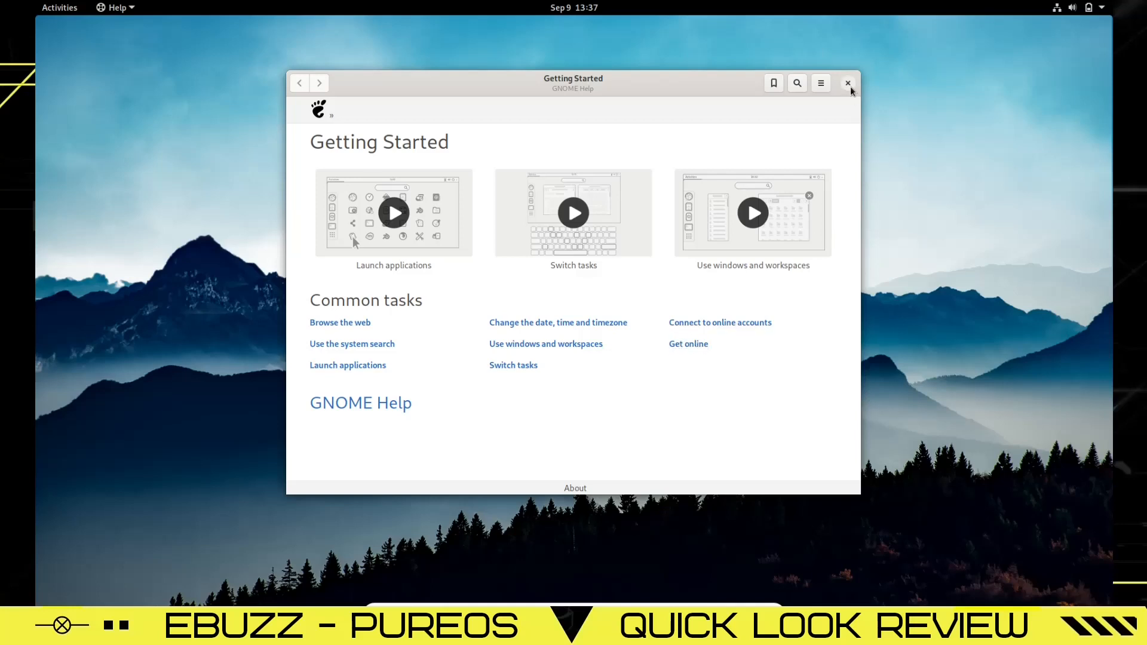
Close Help, set the dark rain-speckled leaves photo as wallpaper, then close Settings
click(848, 82)
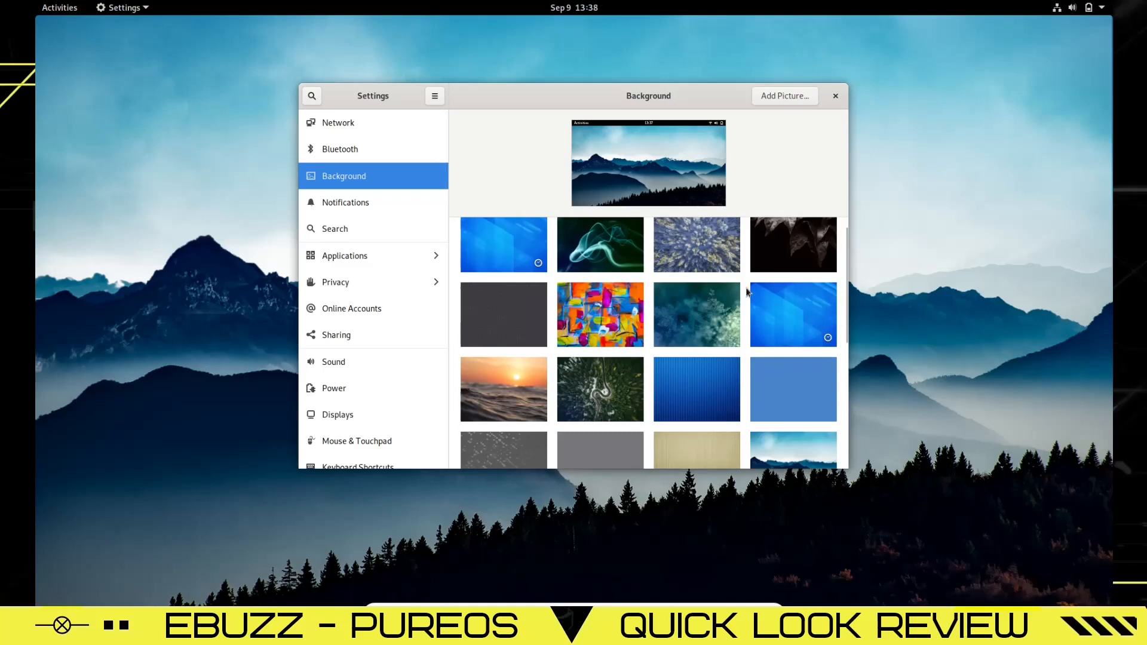
click(793, 245)
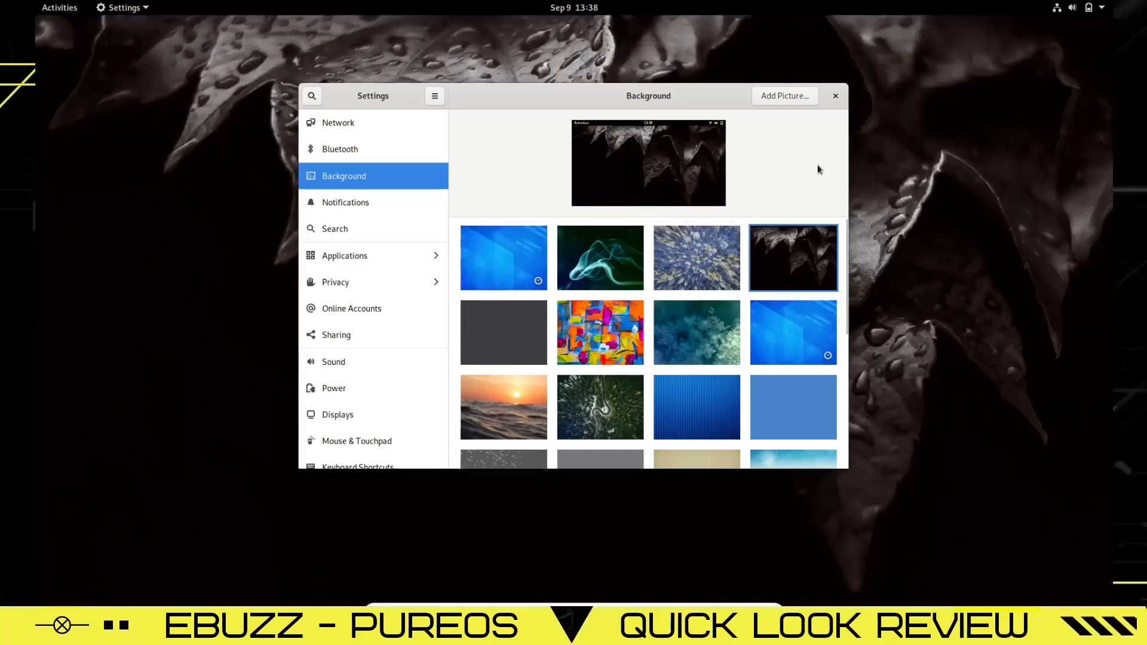
click(835, 95)
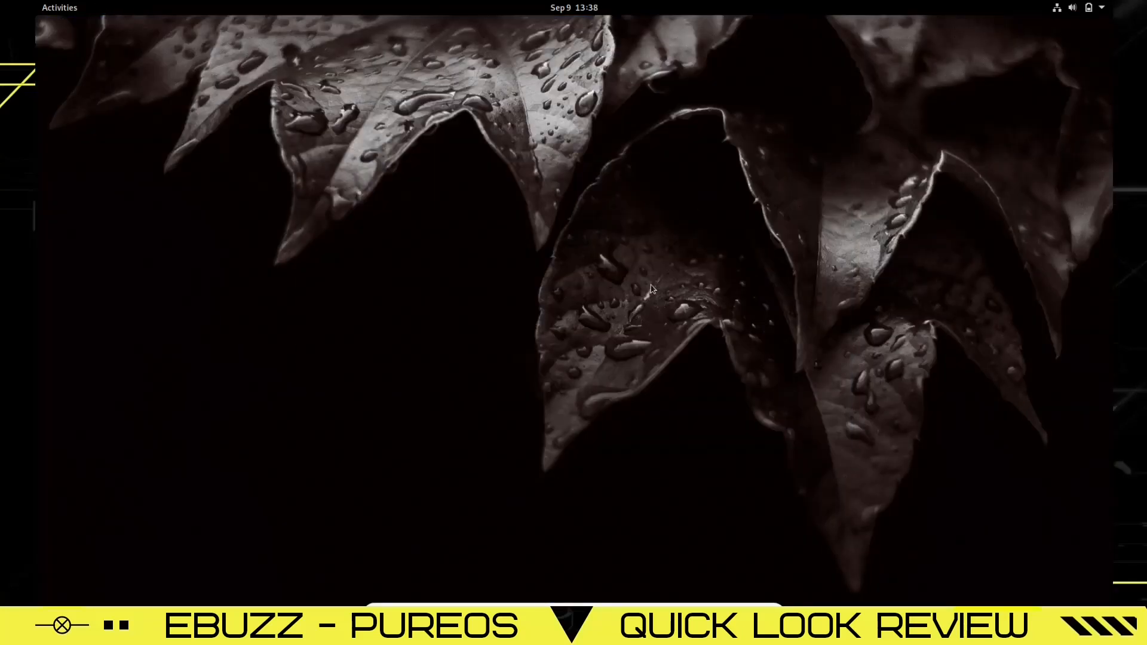
mouse_move(1090, 65)
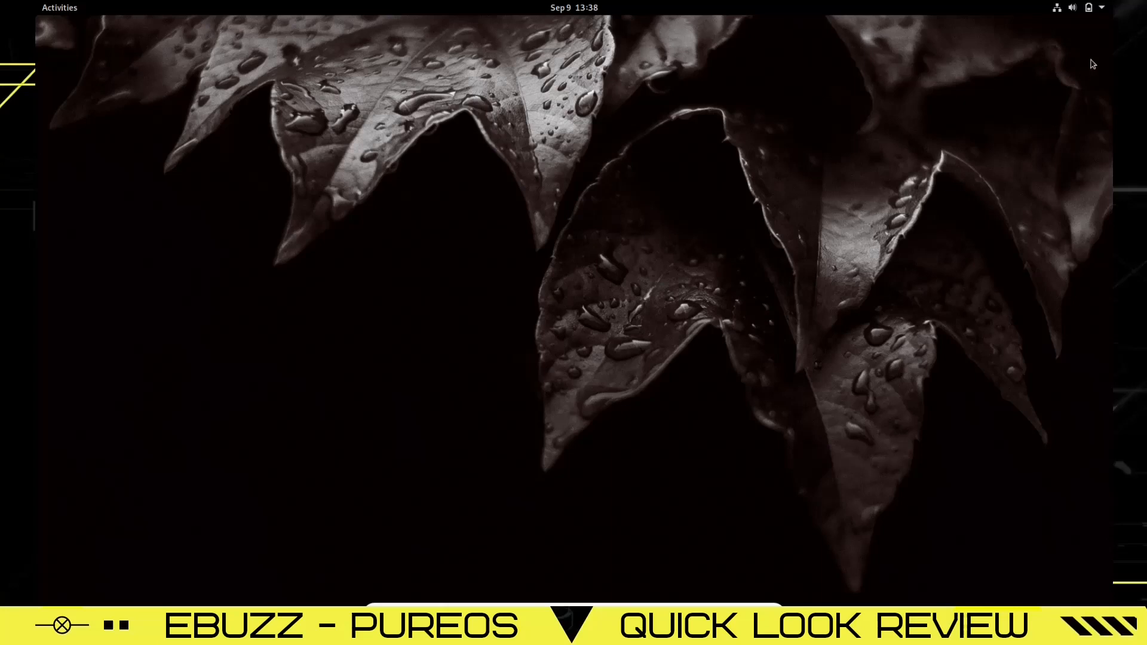
mouse_move(1072, 13)
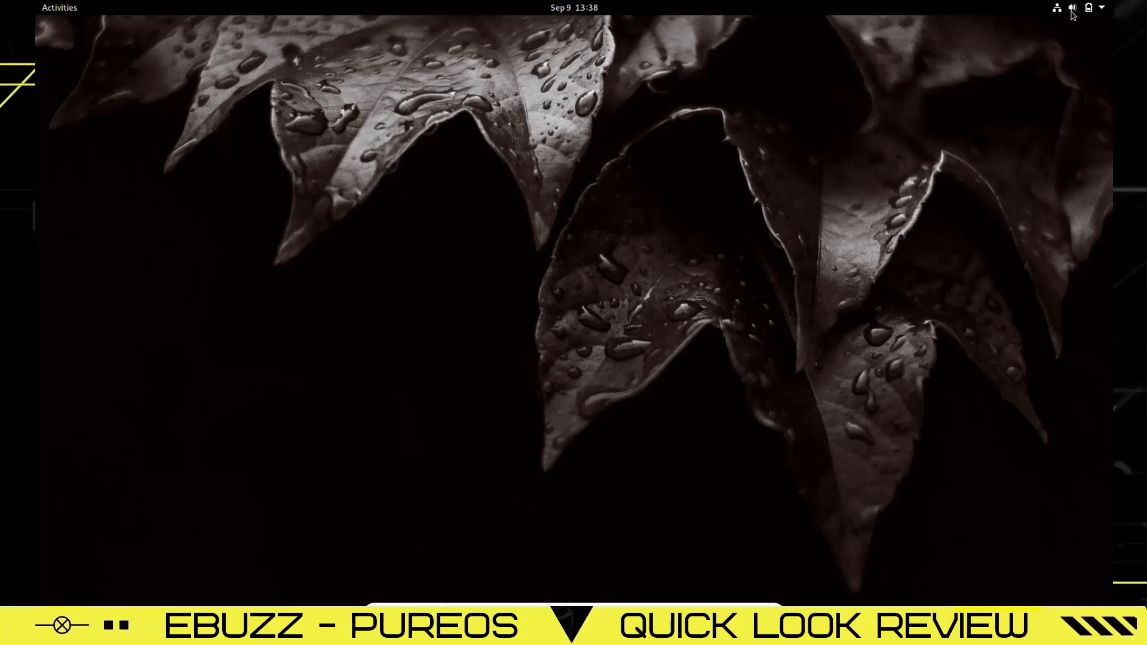
click(1101, 7)
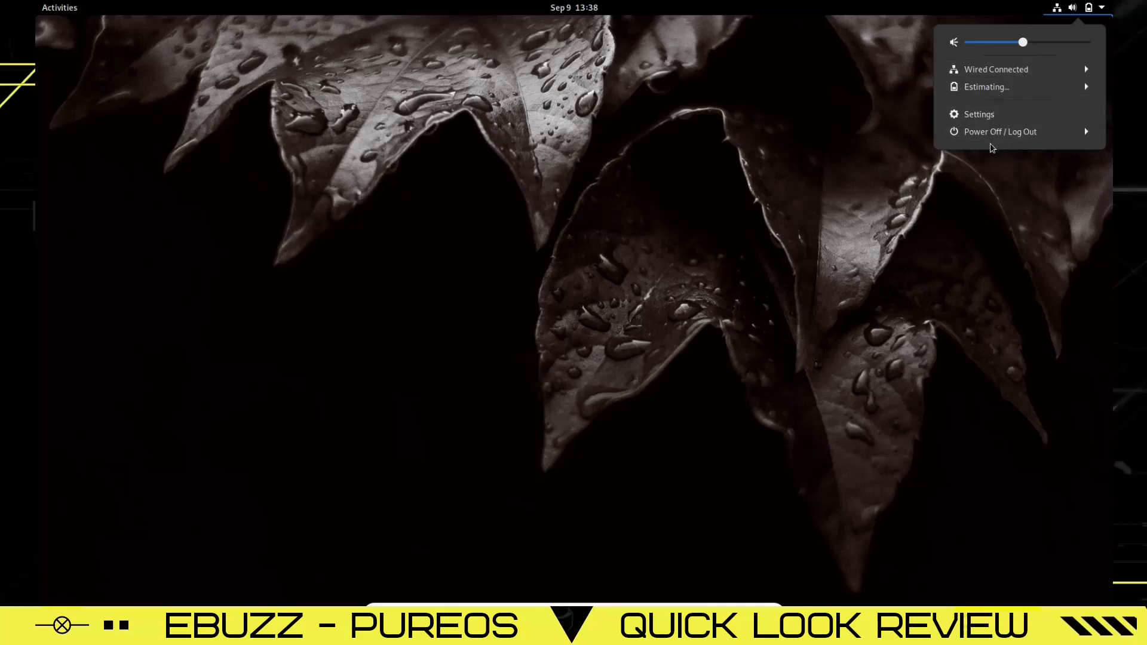
click(574, 7)
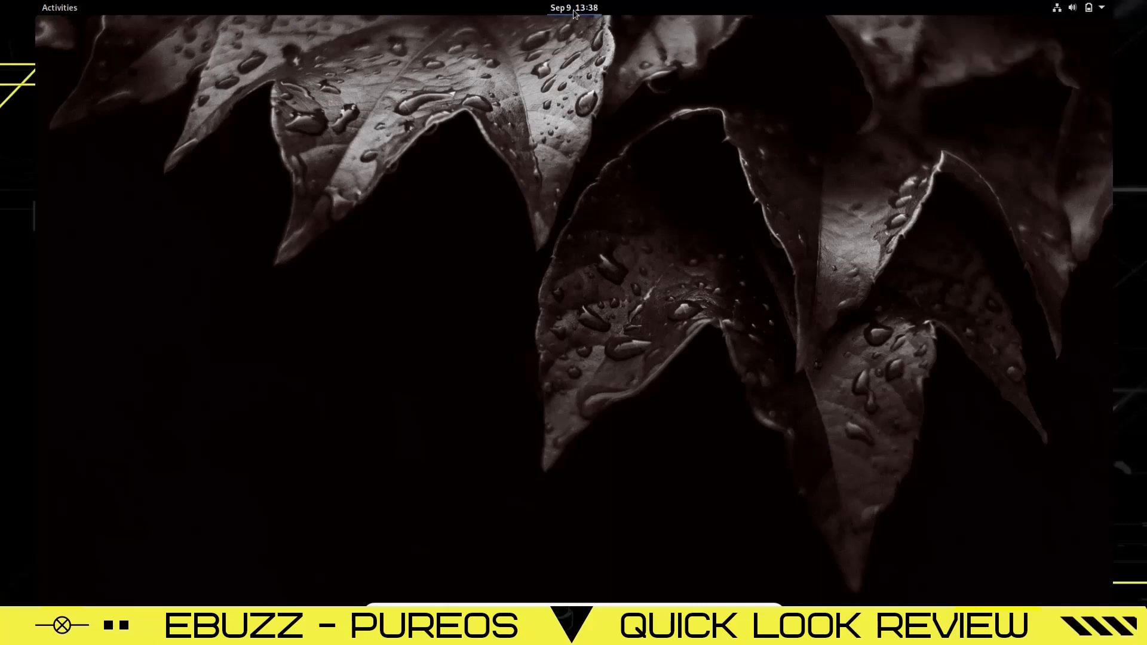
click(573, 7)
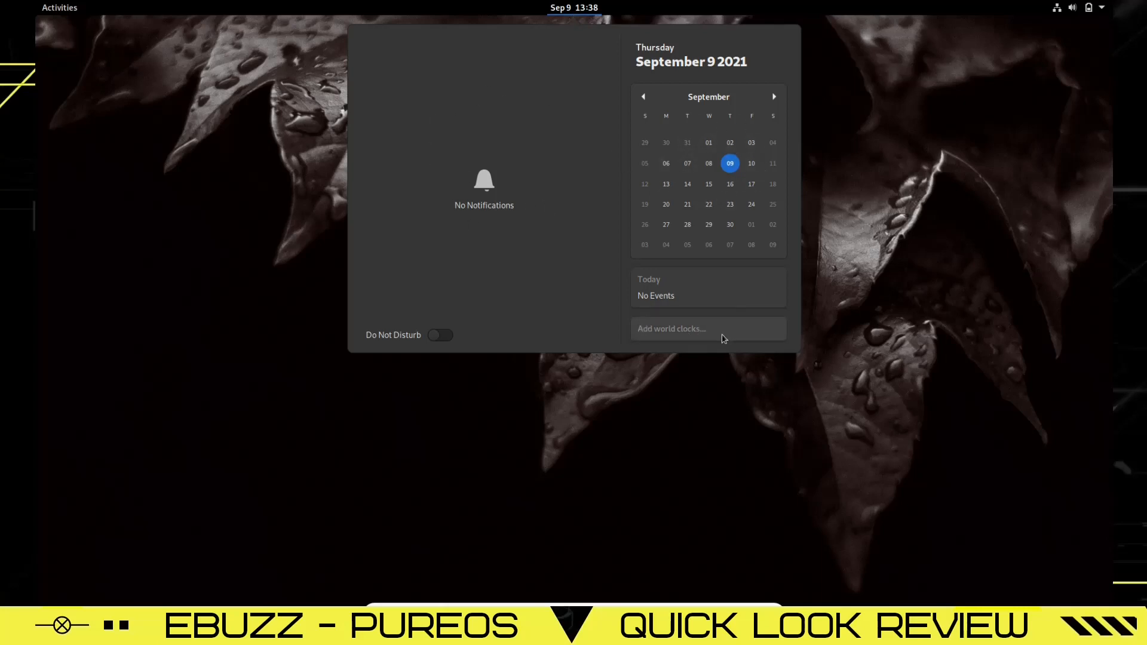
click(440, 335)
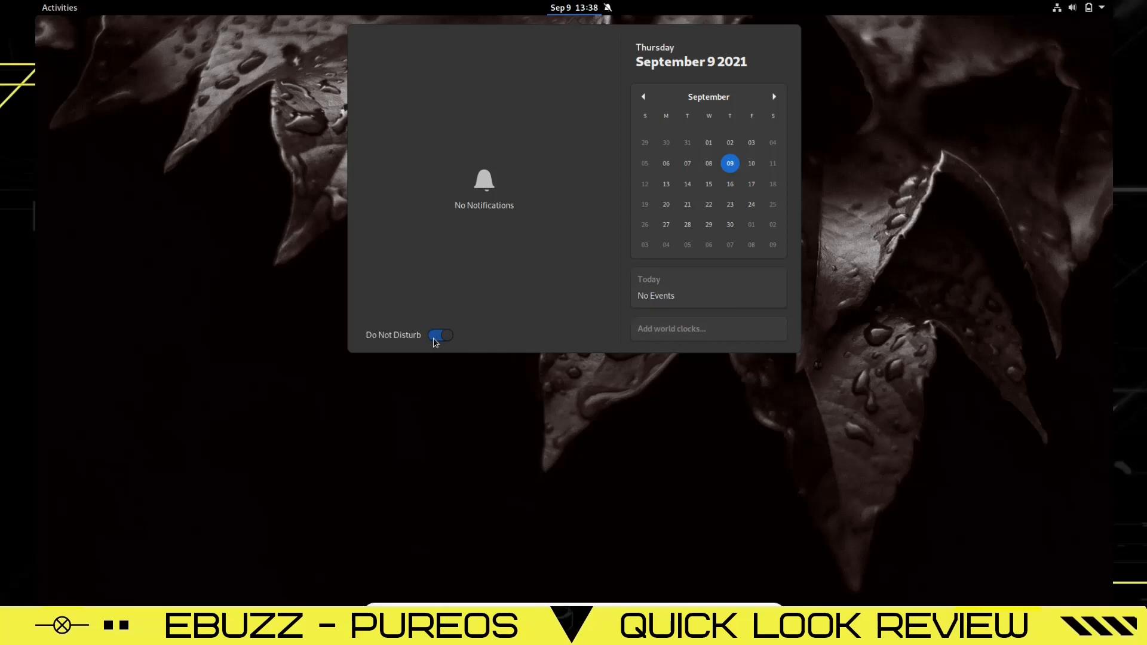
click(59, 7)
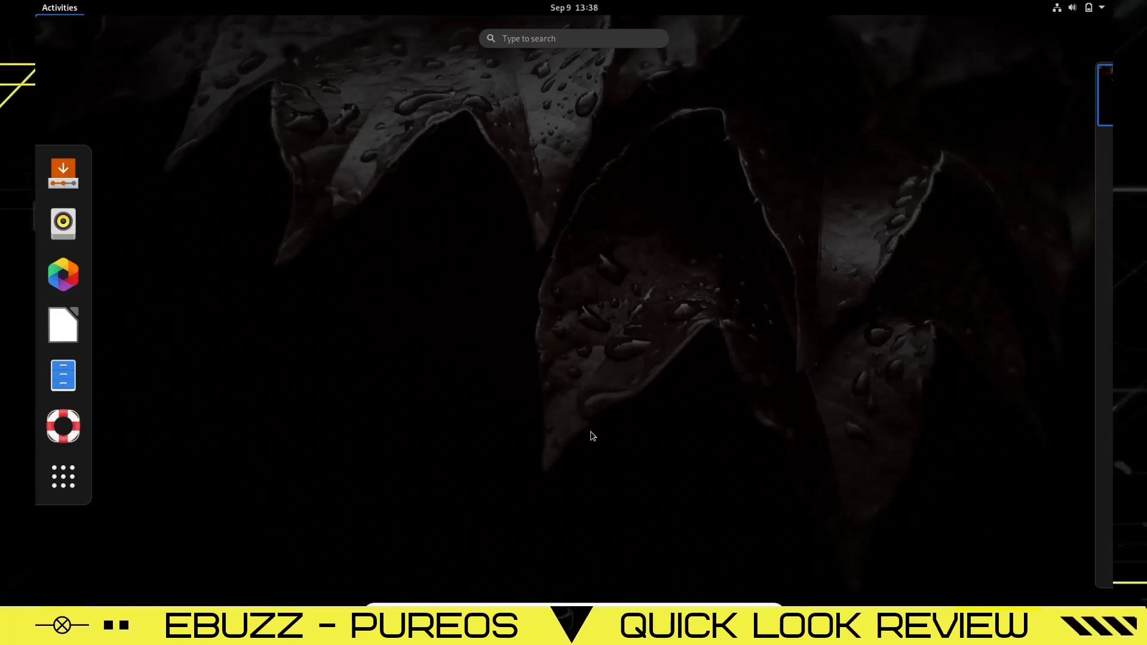
mouse_move(63, 173)
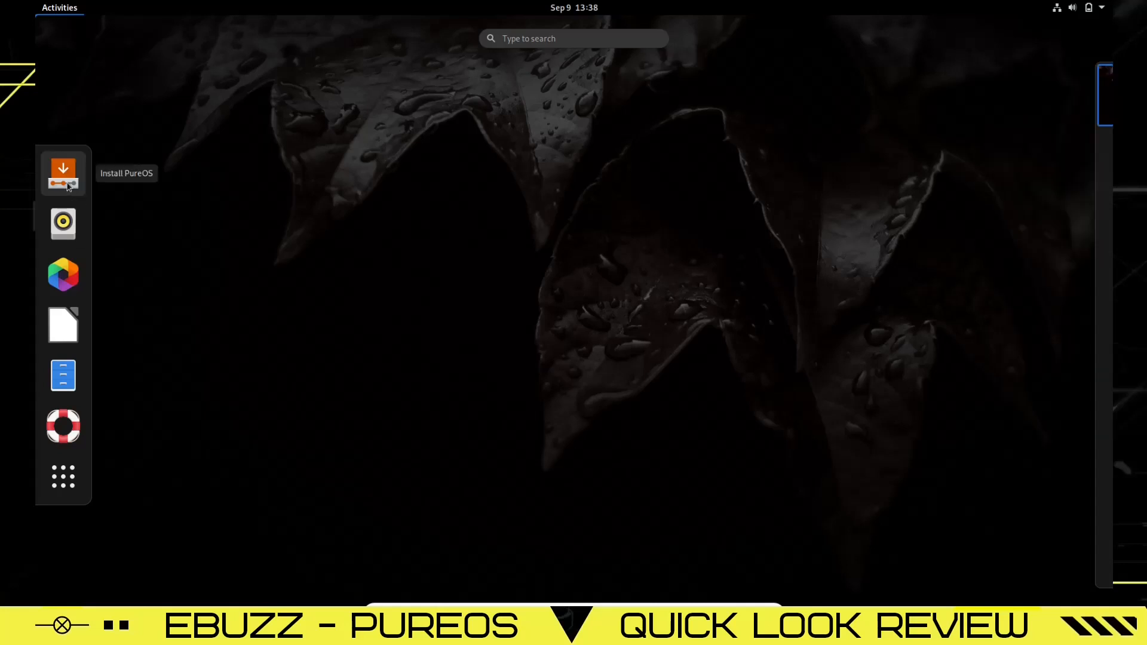
mouse_move(63, 223)
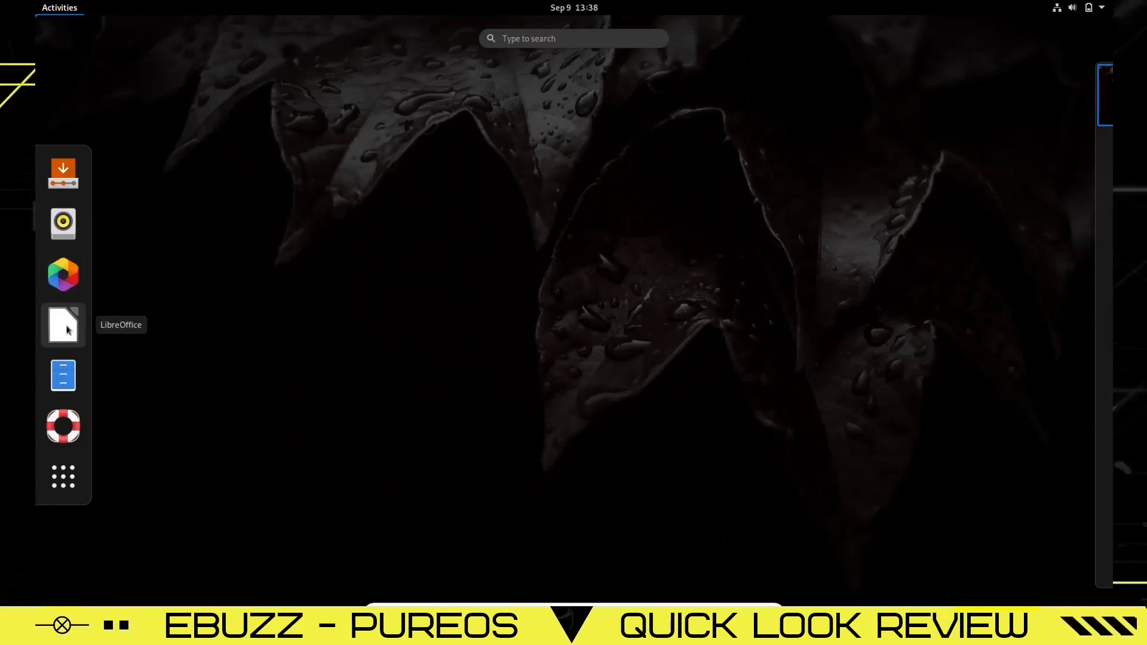
mouse_move(63, 374)
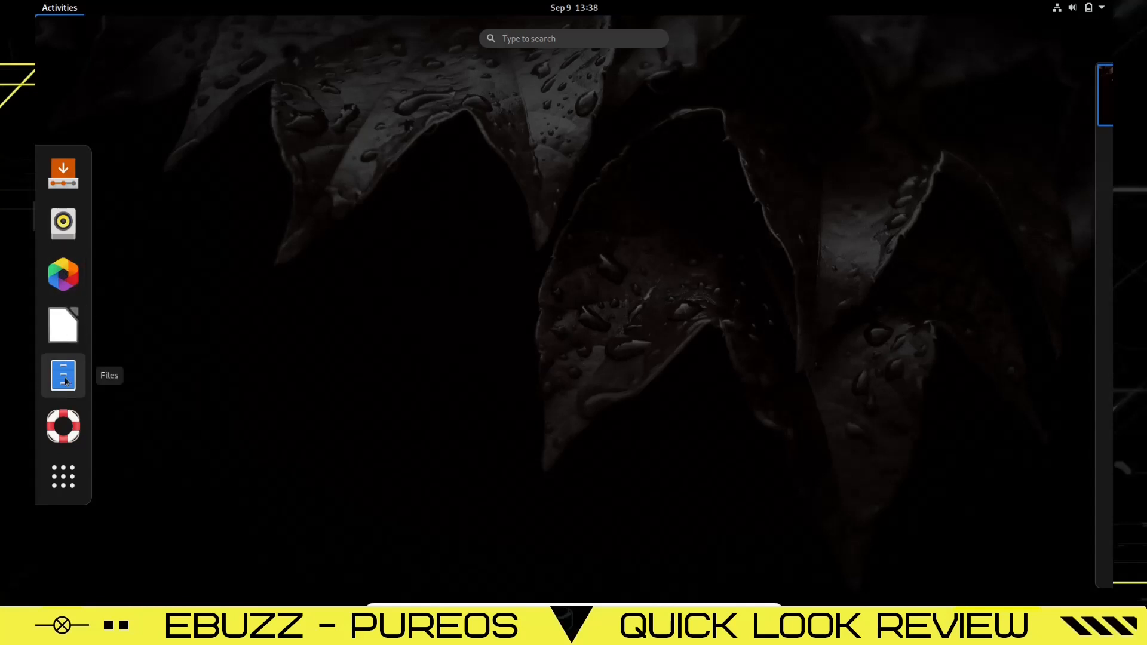
Launch Files from the dash in the Activities overview
click(63, 375)
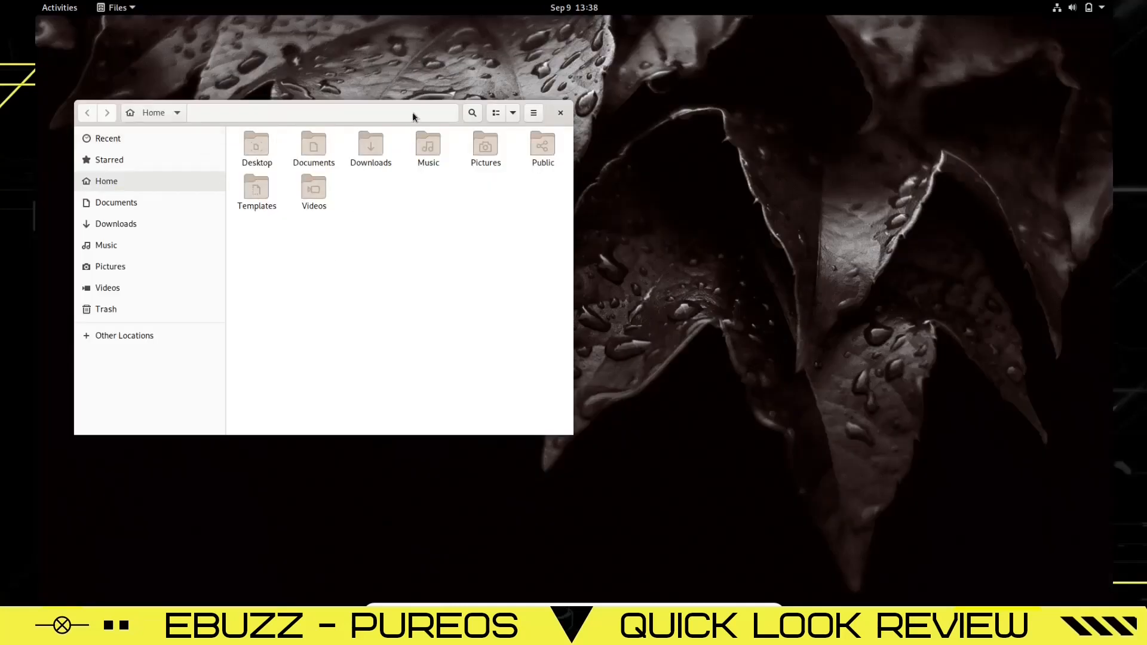
Drag the Files window to the screen centre and toggle hidden files on, then off
drag(322, 112, 498, 151)
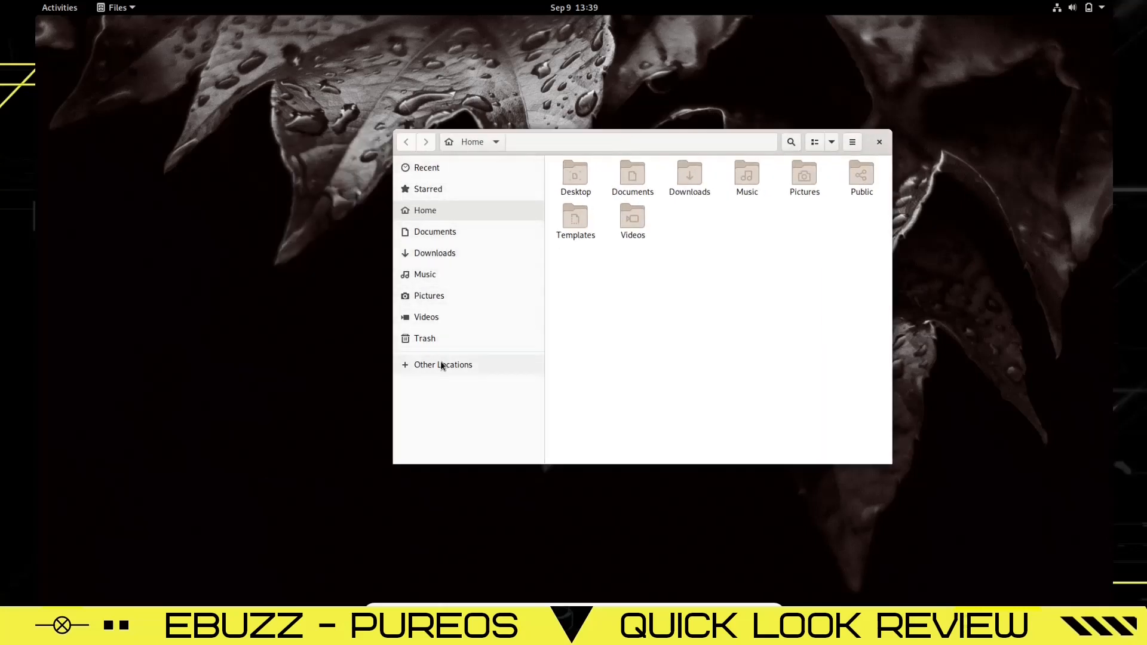
mouse_move(427, 316)
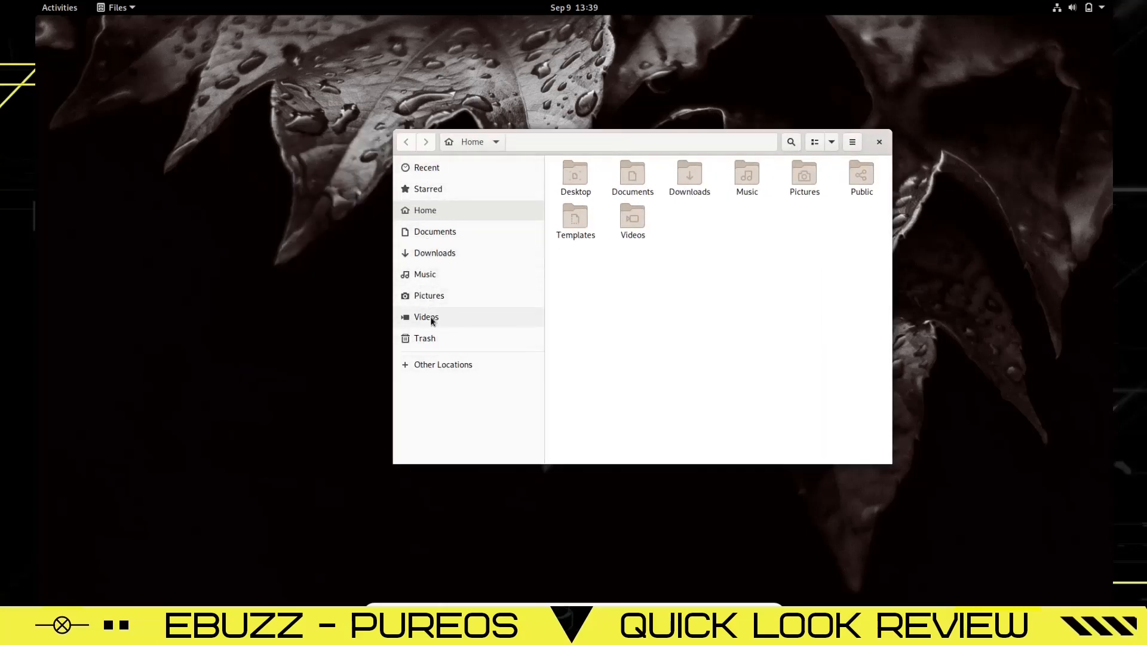
mouse_move(685, 227)
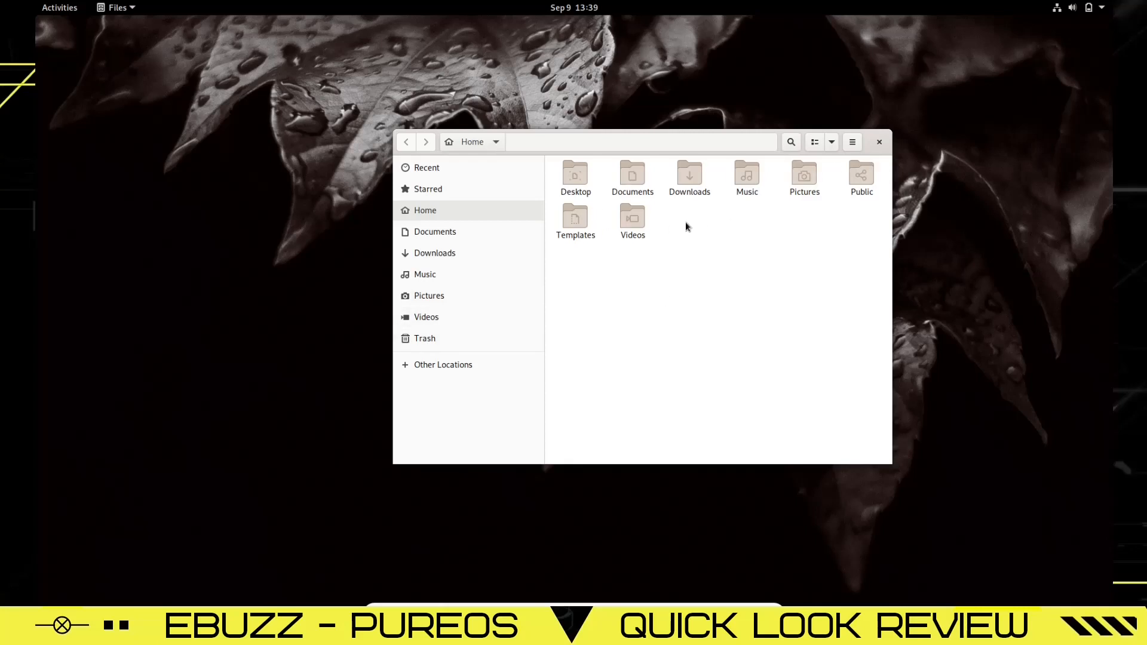
click(852, 142)
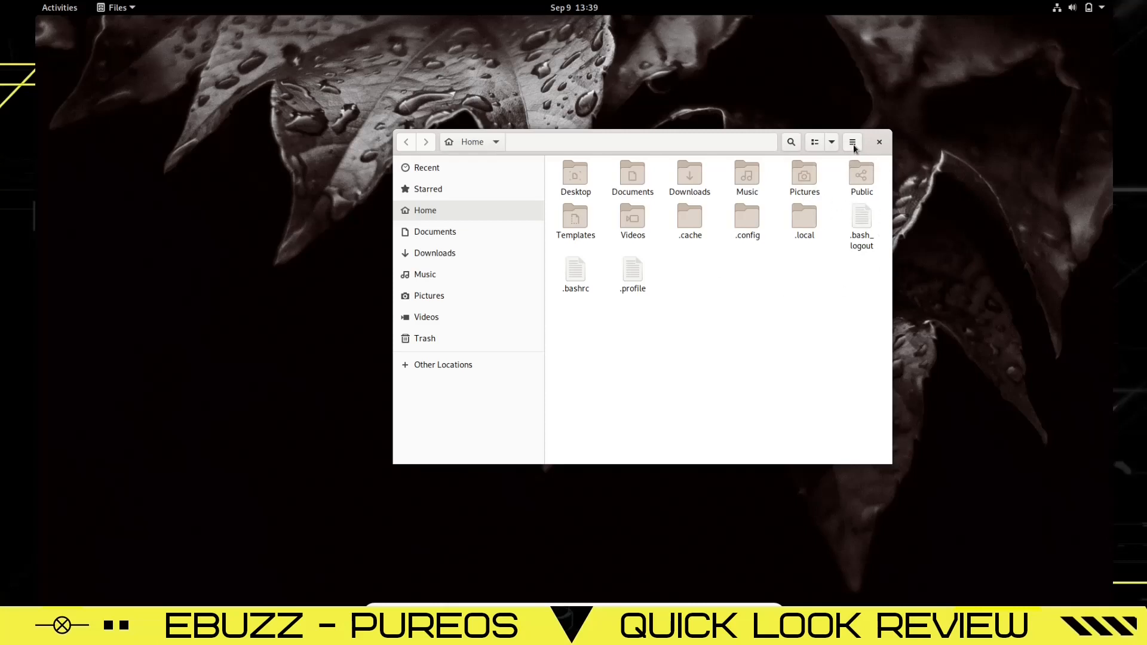
click(851, 142)
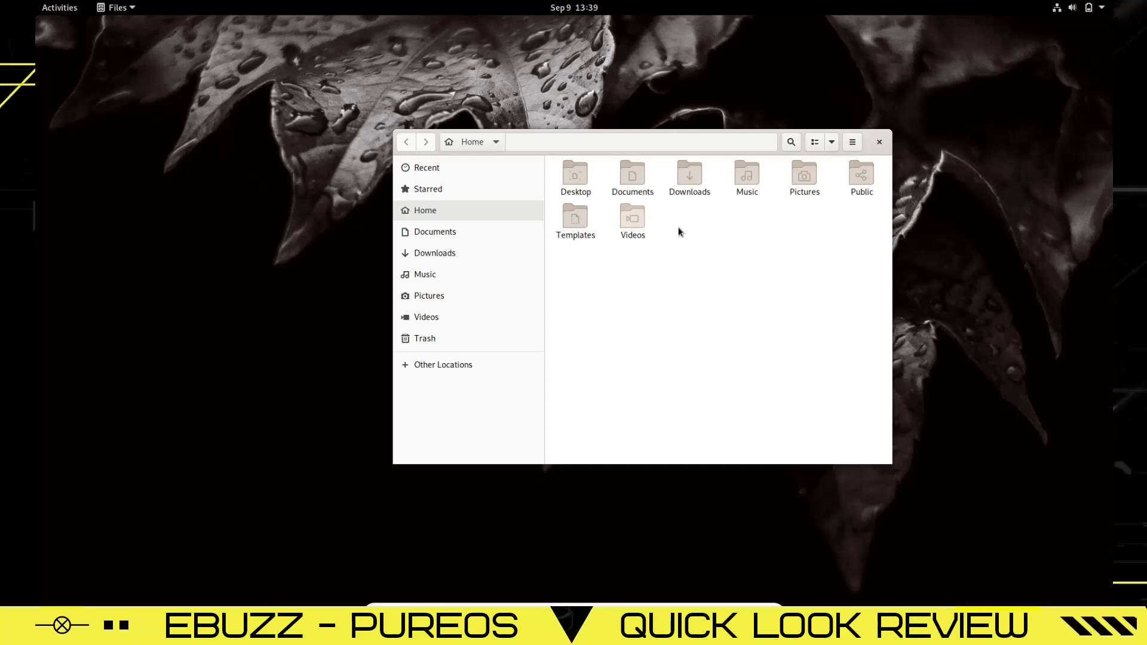
mouse_move(886, 150)
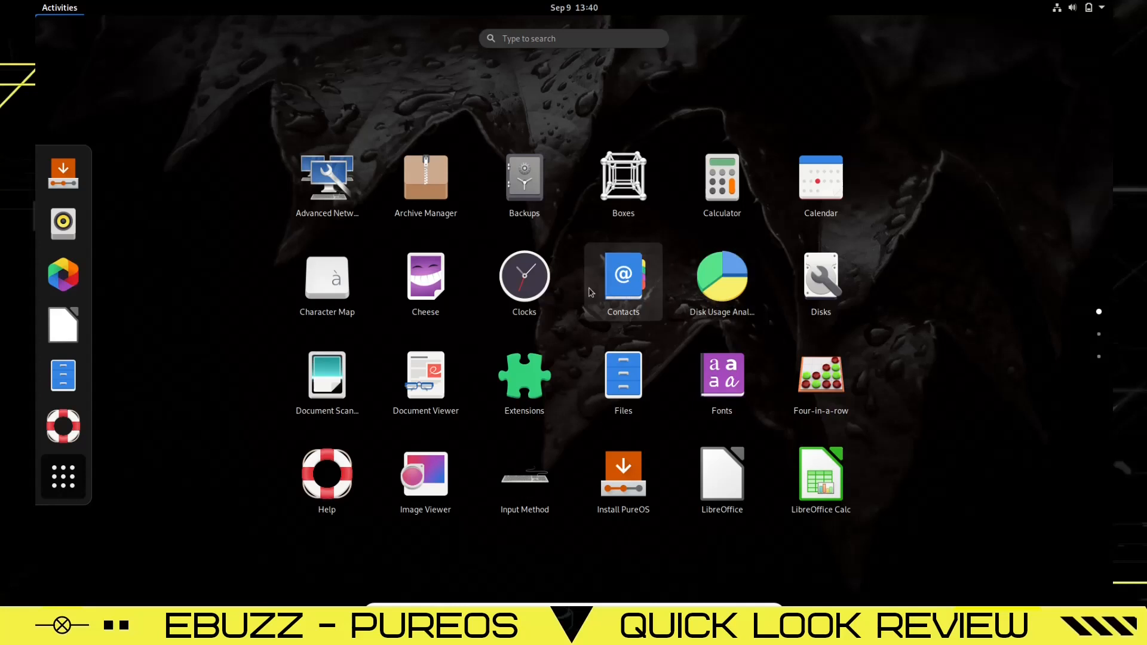
mouse_move(326, 376)
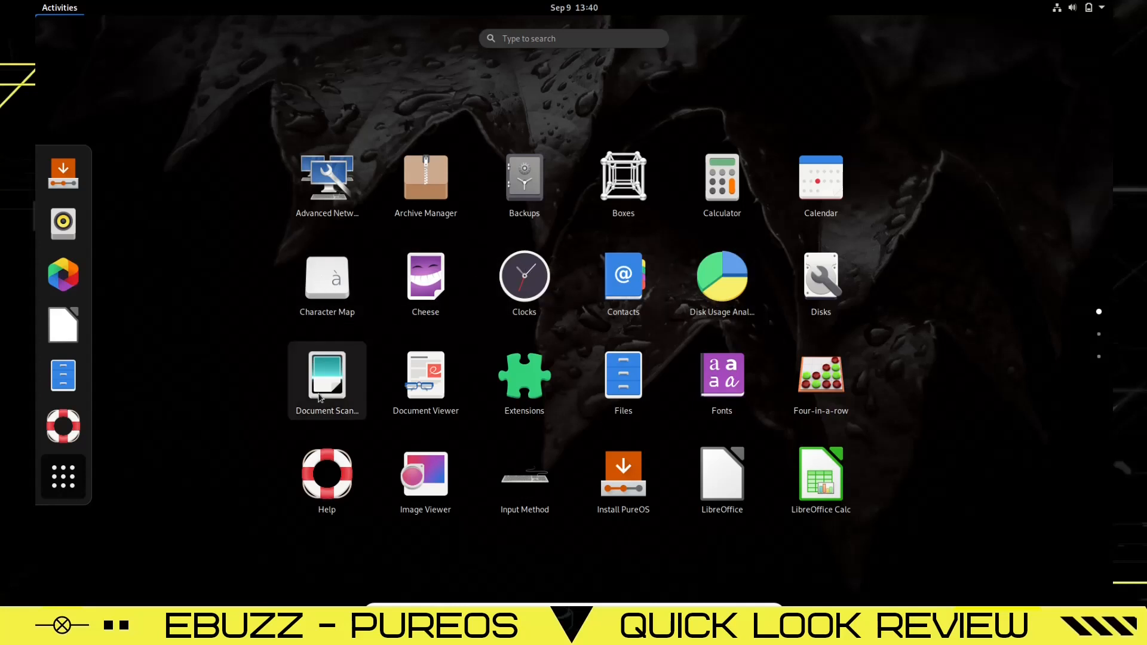
mouse_move(688, 388)
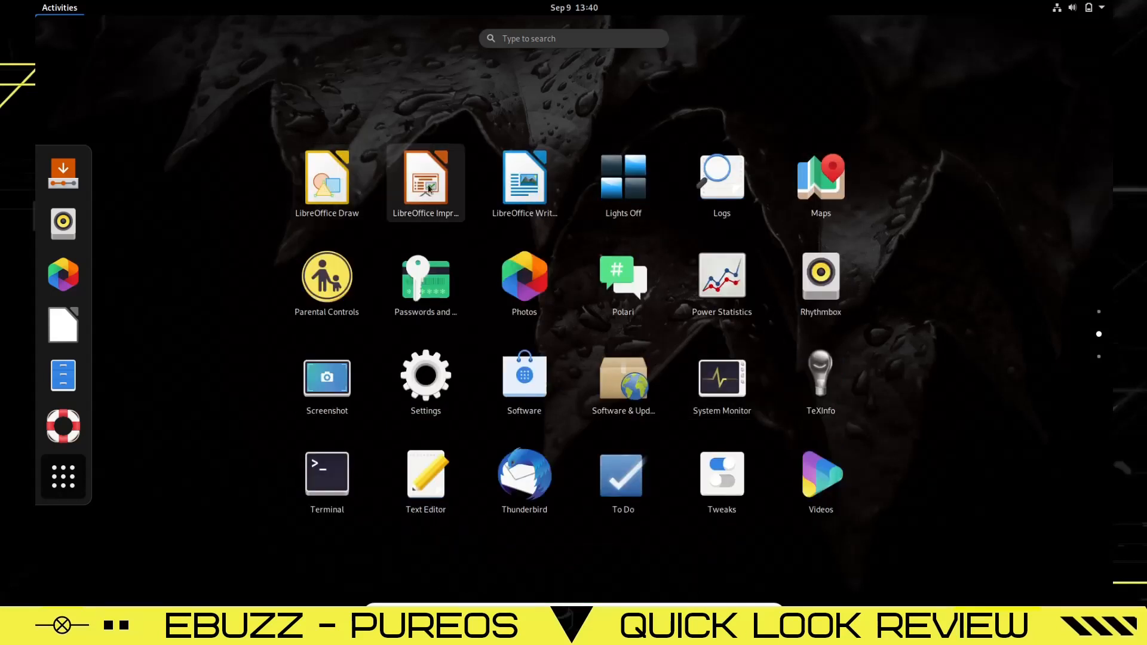
mouse_move(623, 182)
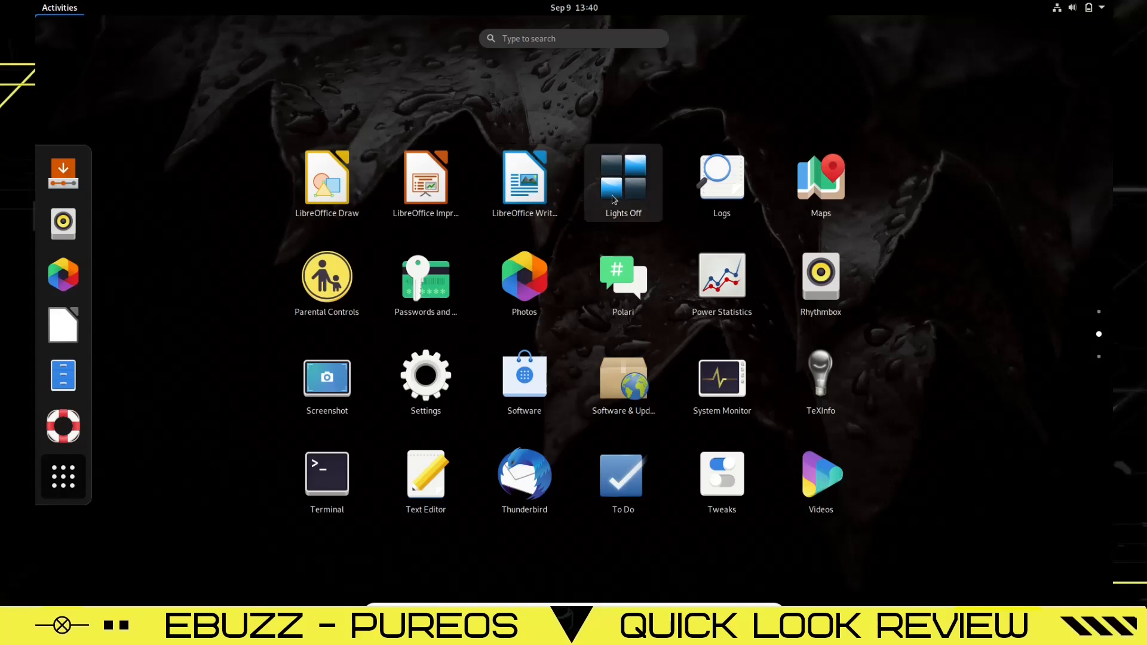
mouse_move(820, 282)
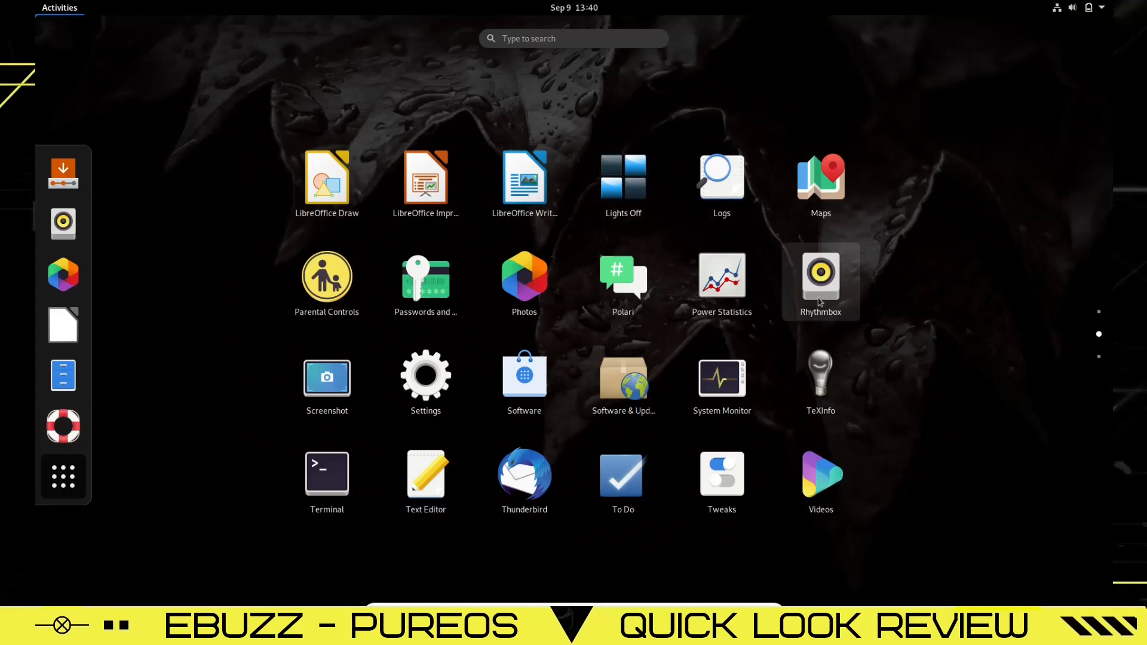
mouse_move(622, 281)
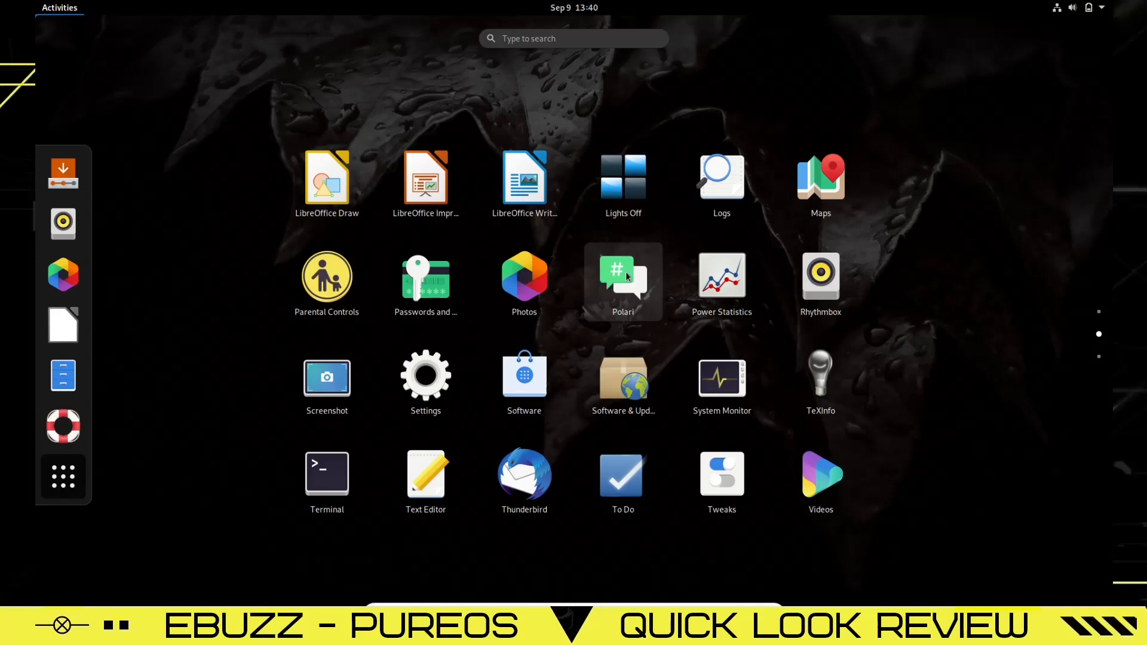
mouse_move(327, 355)
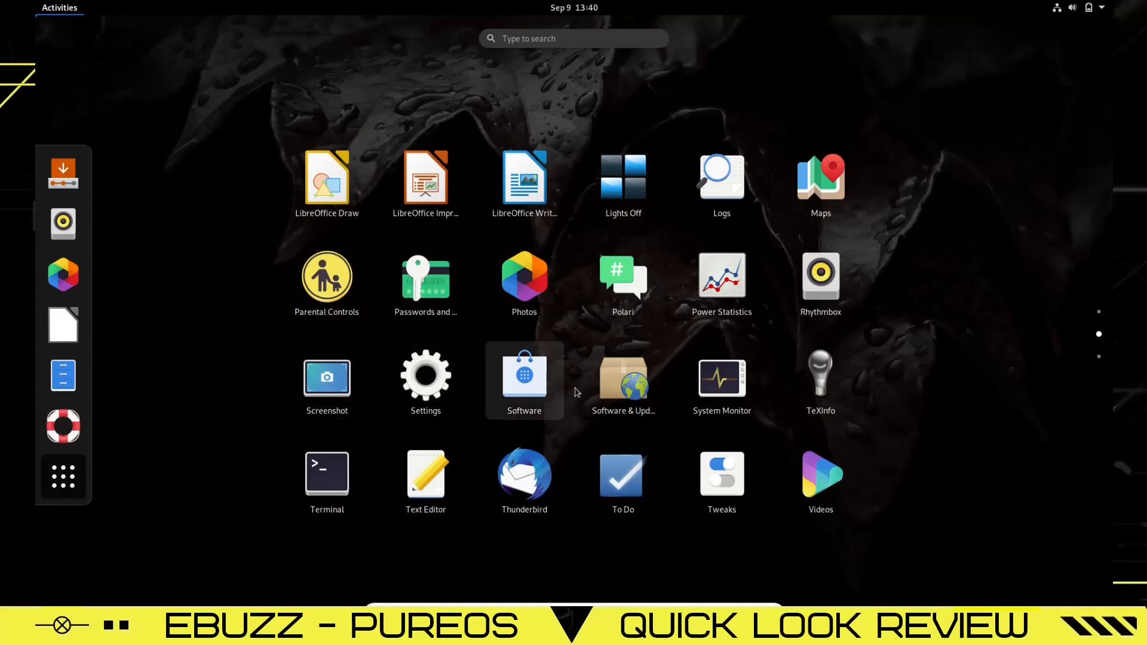
mouse_move(721, 380)
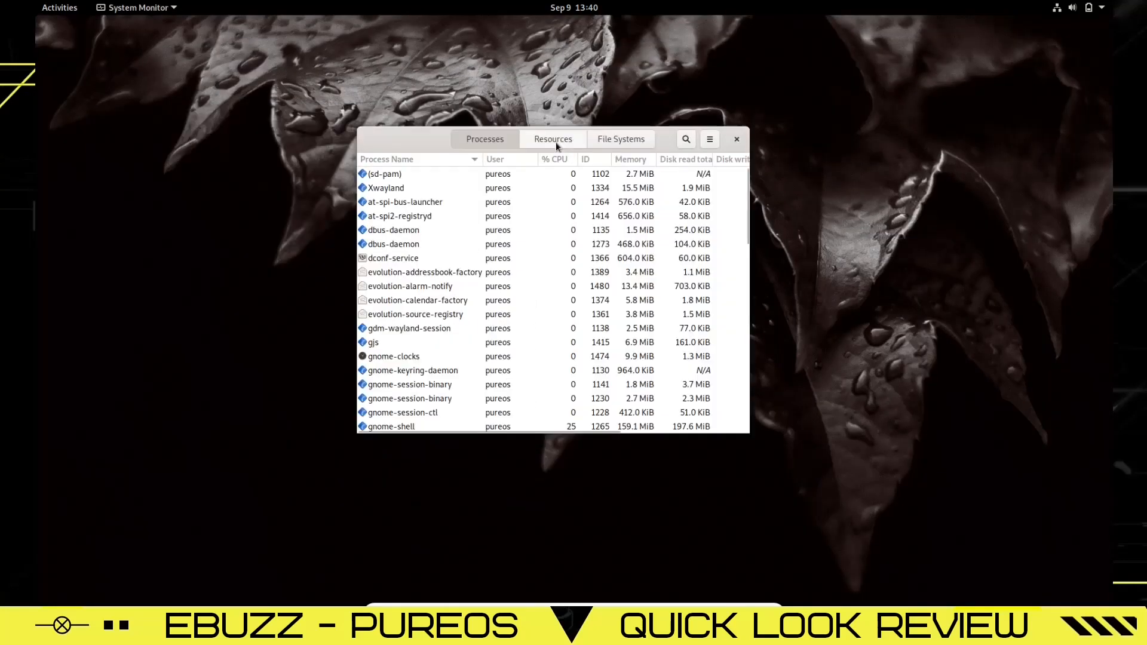
Switch System Monitor to its Resources view
click(553, 140)
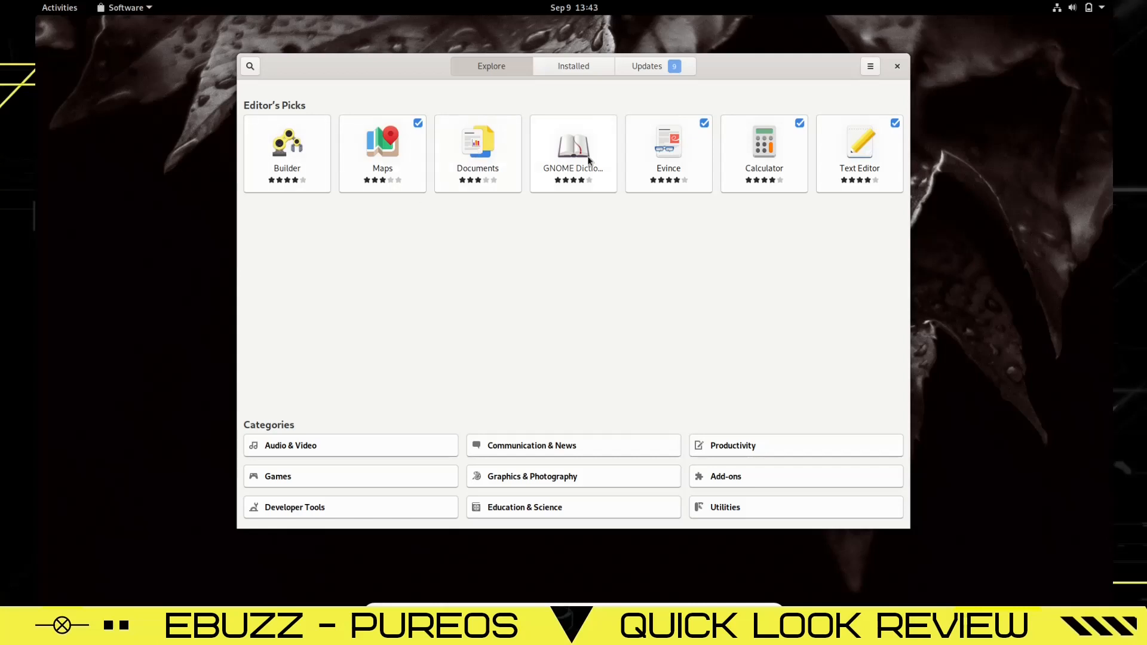
mouse_move(847, 170)
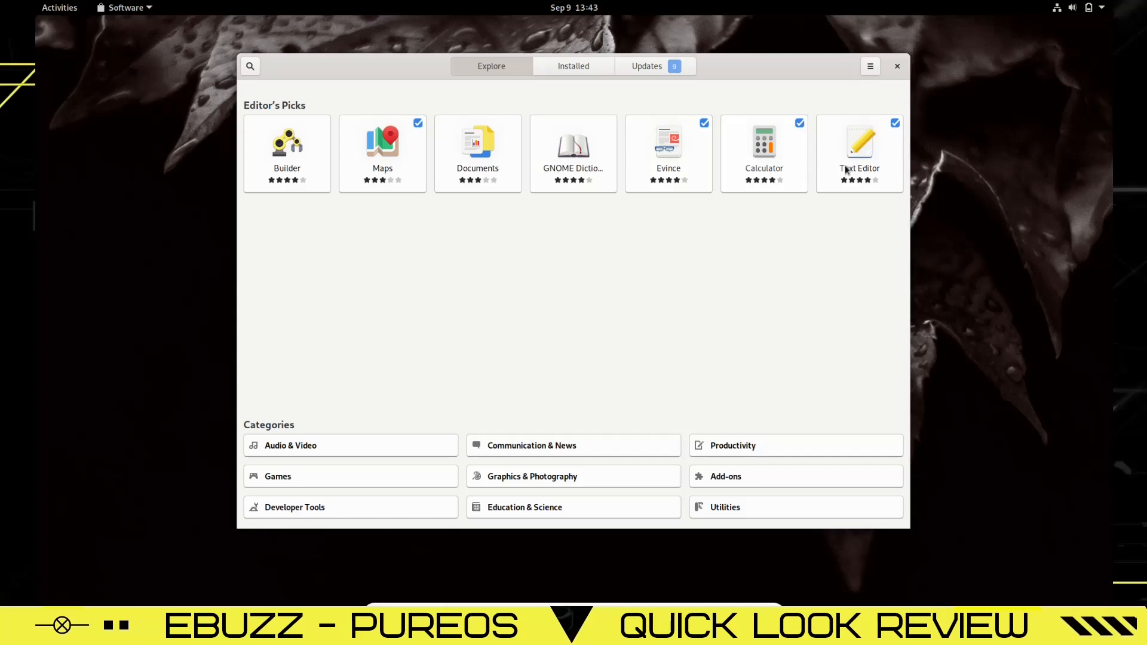
mouse_move(304, 434)
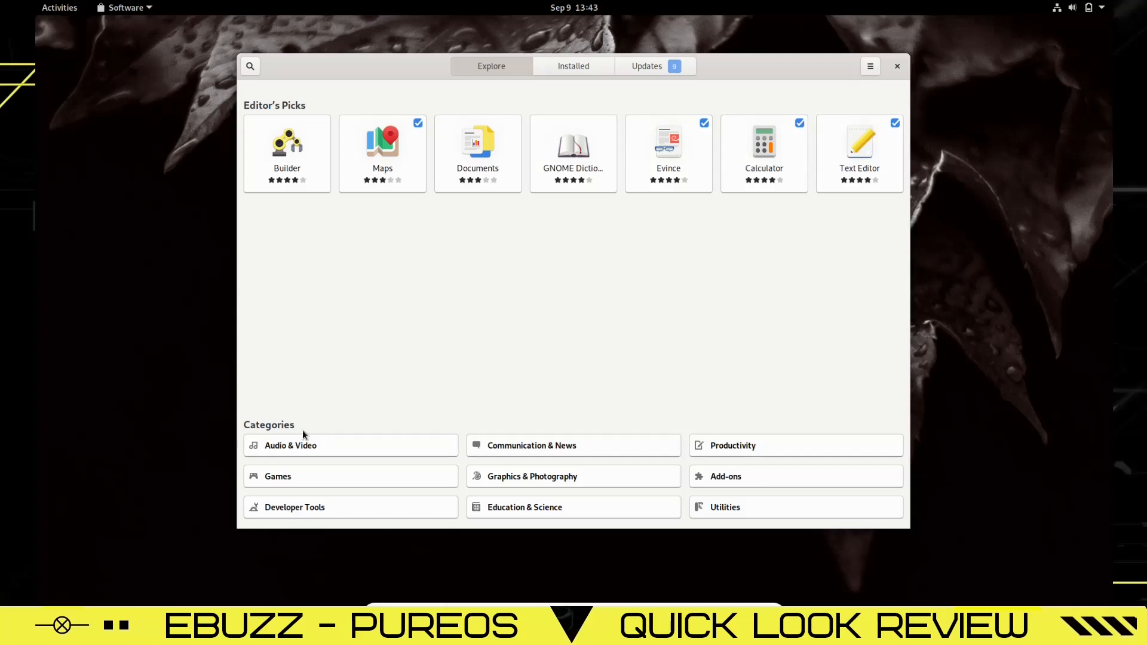
mouse_move(344, 517)
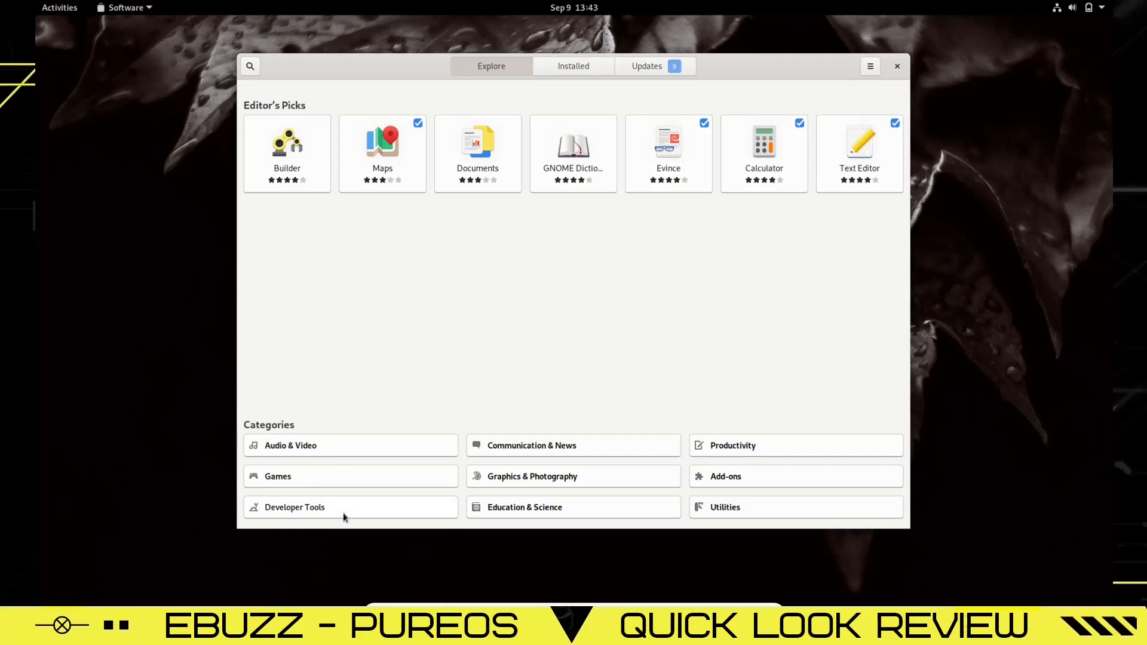
mouse_move(532, 476)
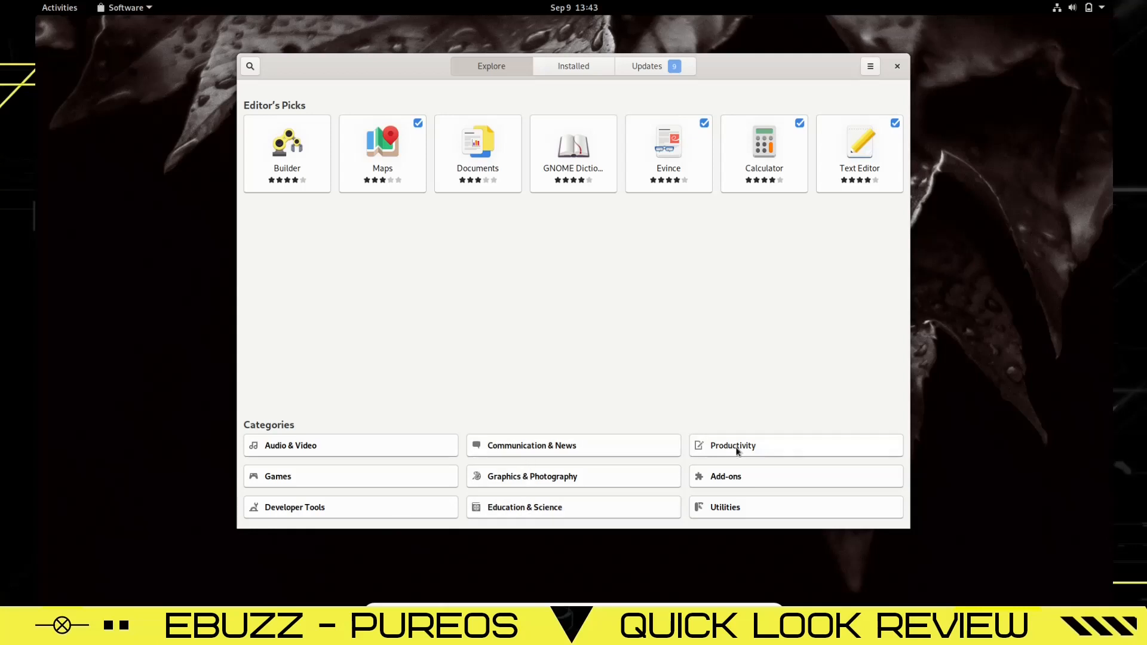
mouse_move(324, 450)
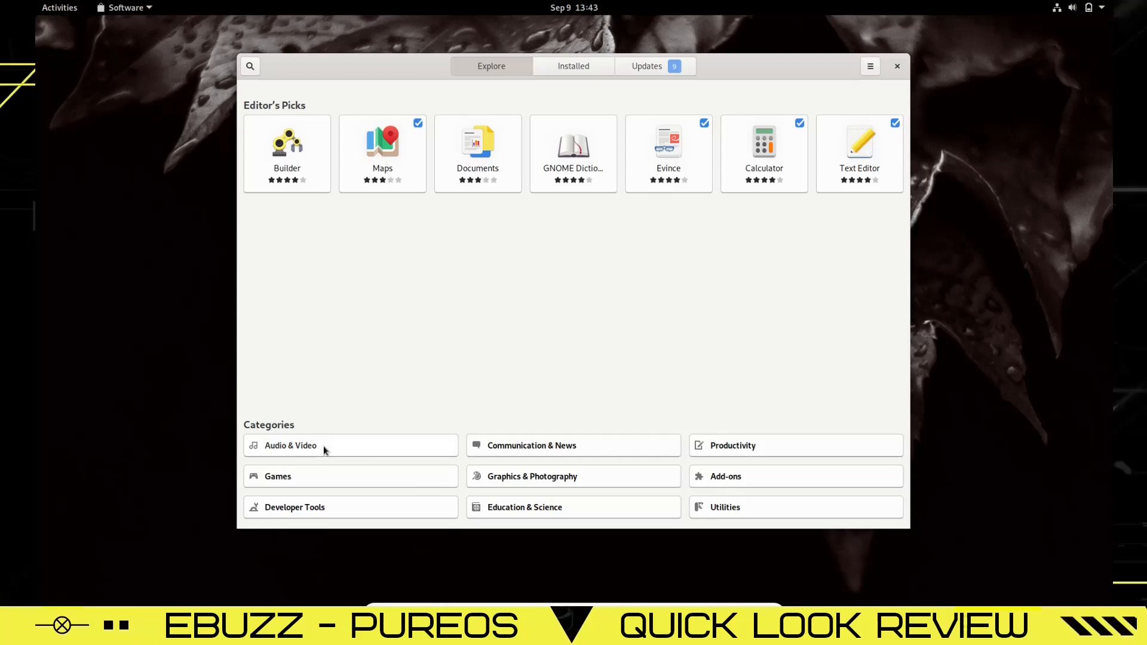
Open the Audio & Video category and scroll through its apps
click(290, 445)
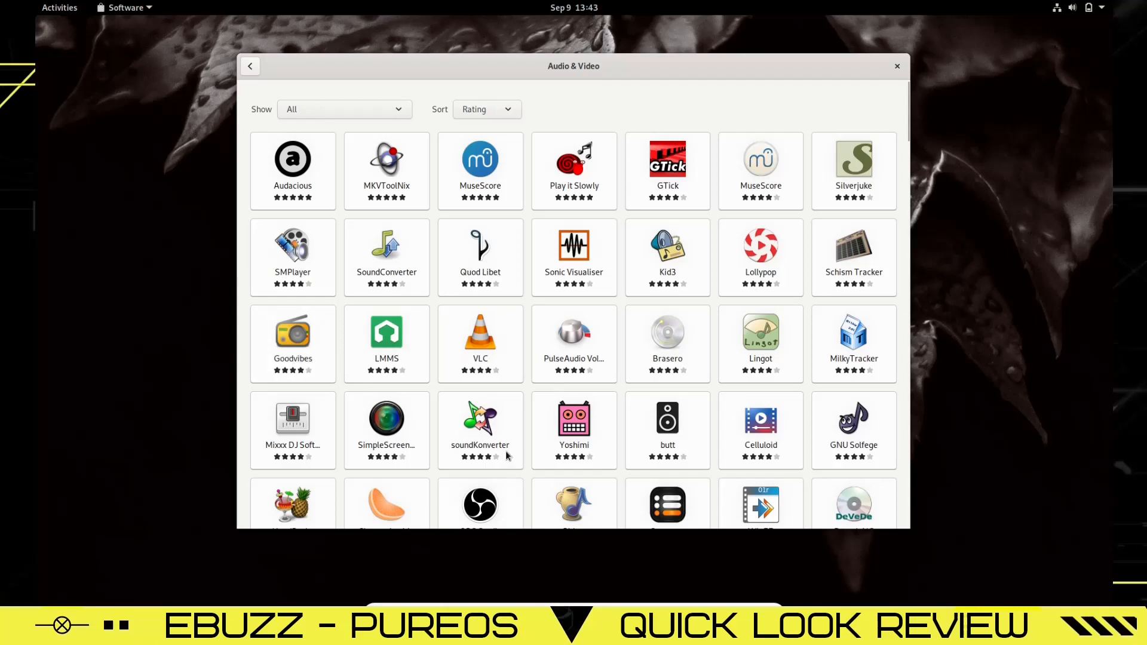
scroll(down, 3)
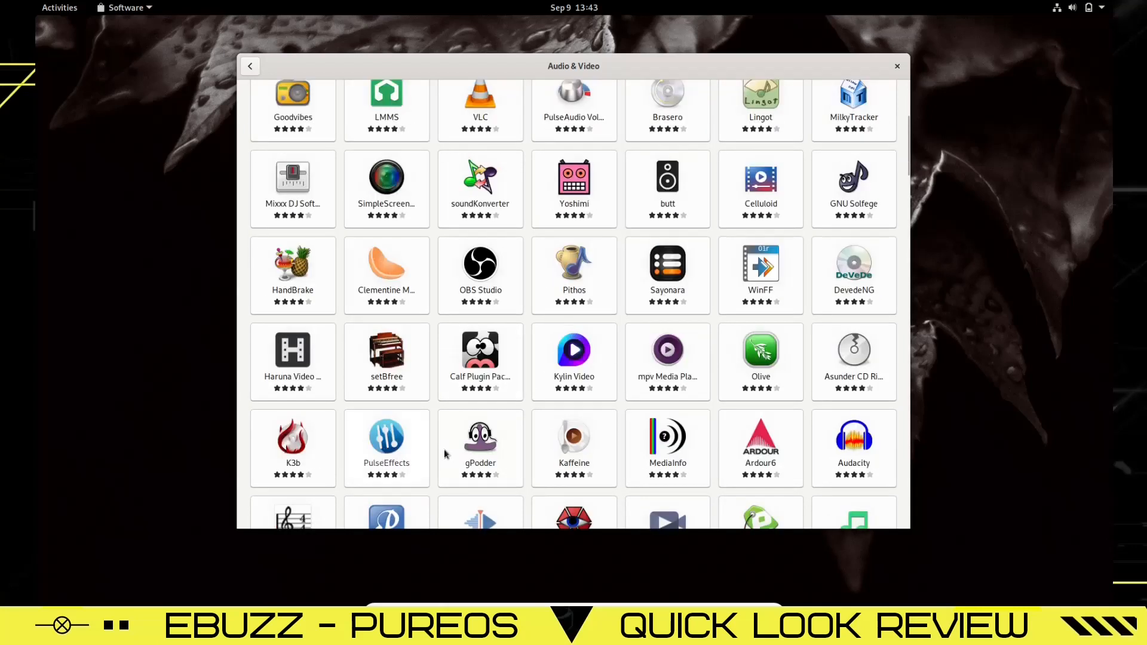
scroll(down, 3)
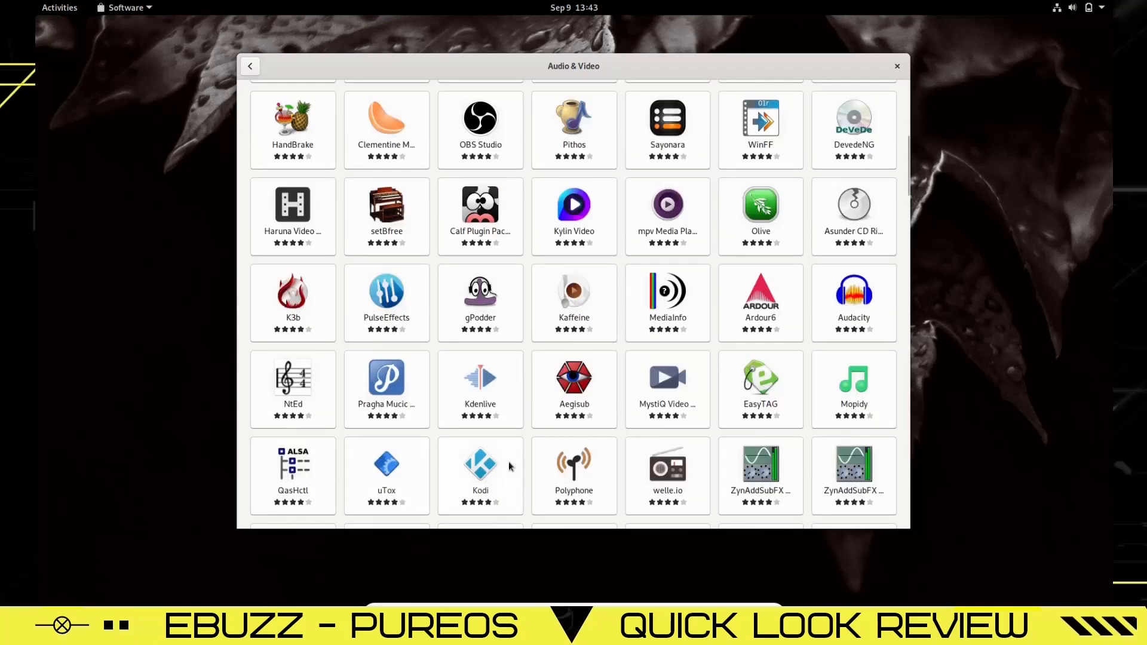
scroll(up, 3)
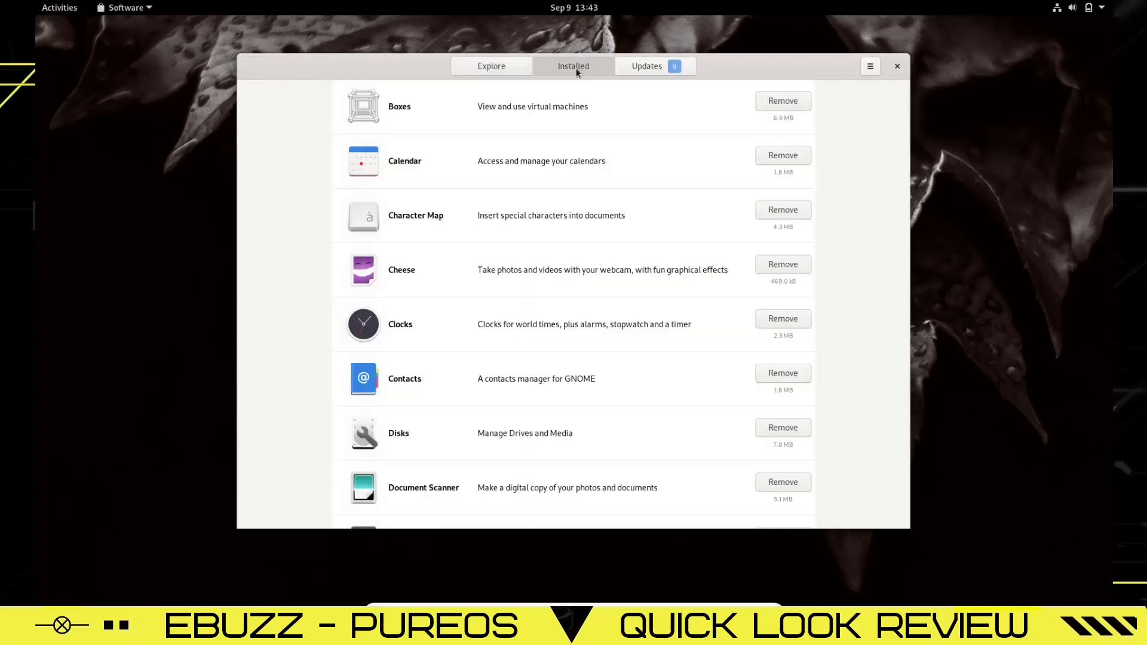
View pending updates, then open the Software Repositories settings
click(646, 66)
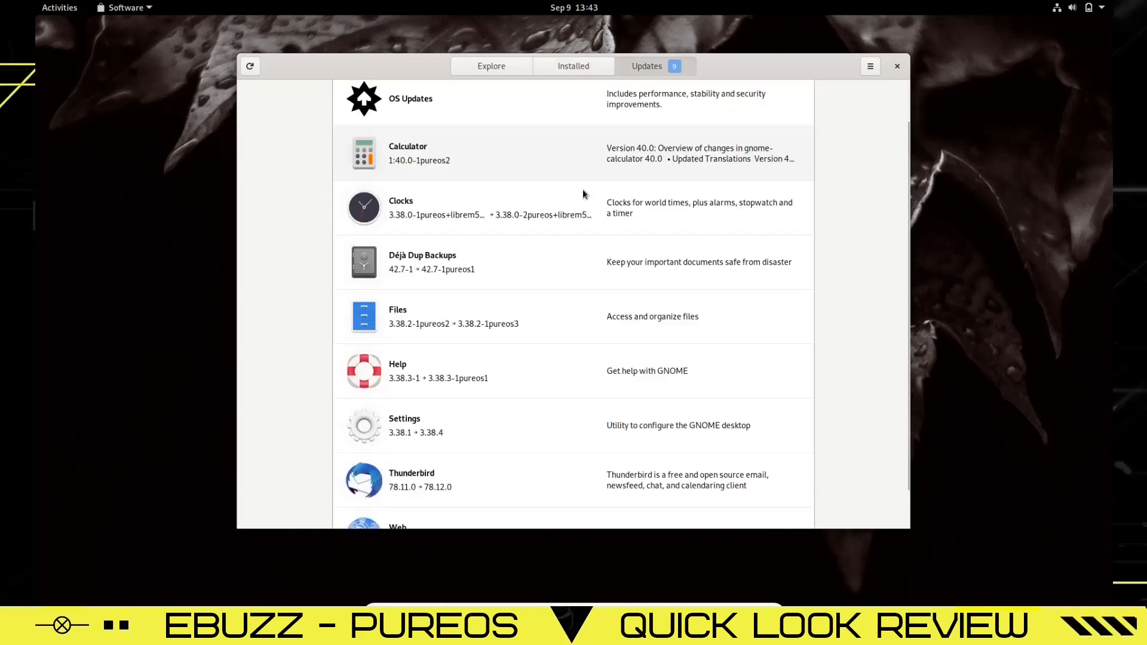
click(491, 65)
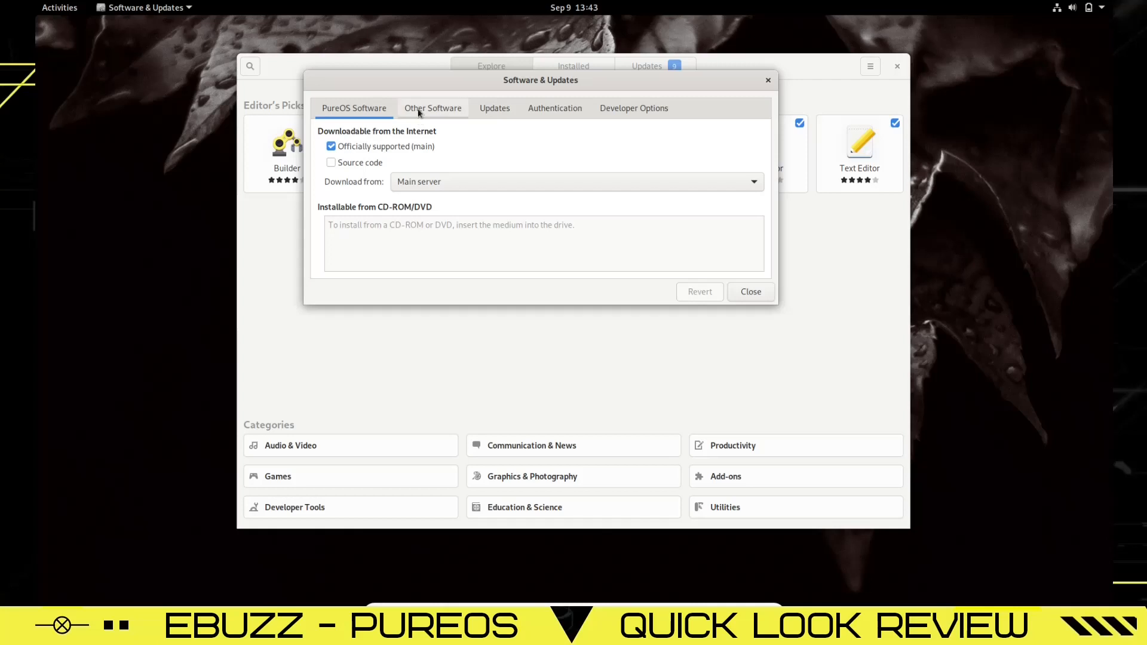
Review the Other Software and Updates tabs, return to PureOS Software, and close
click(433, 108)
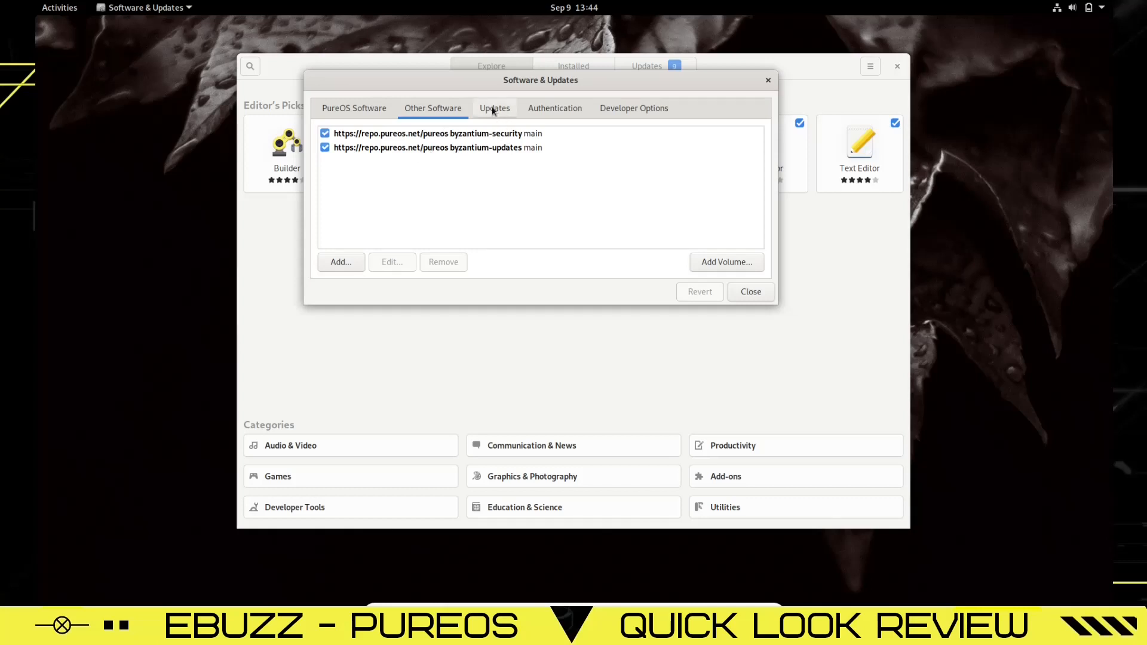
click(555, 107)
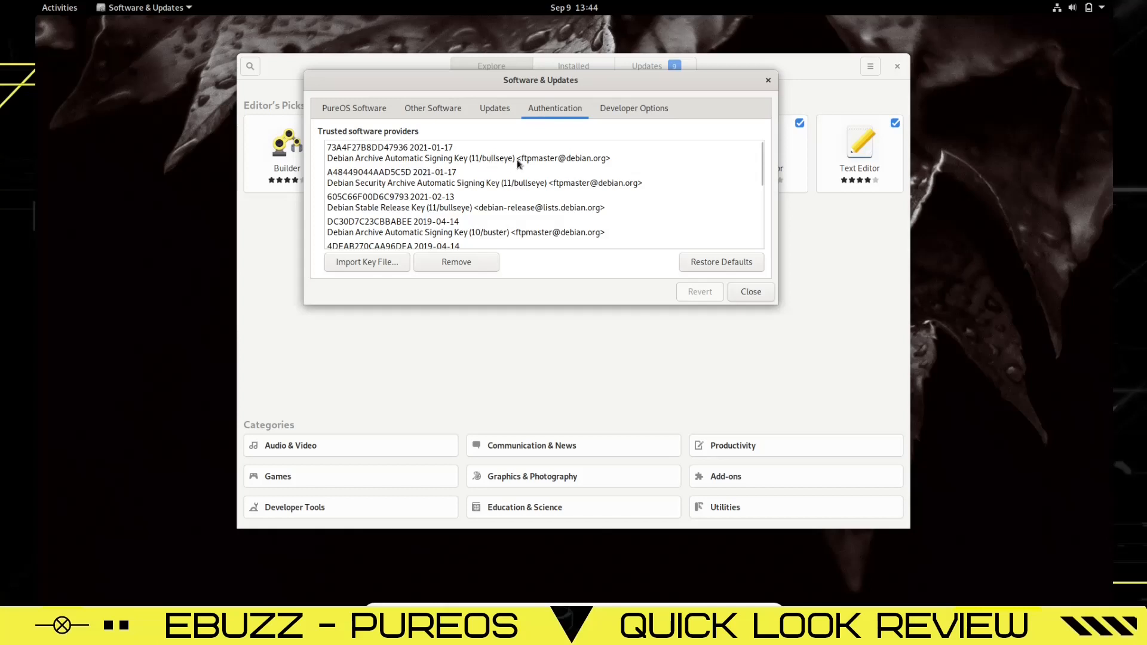
click(354, 108)
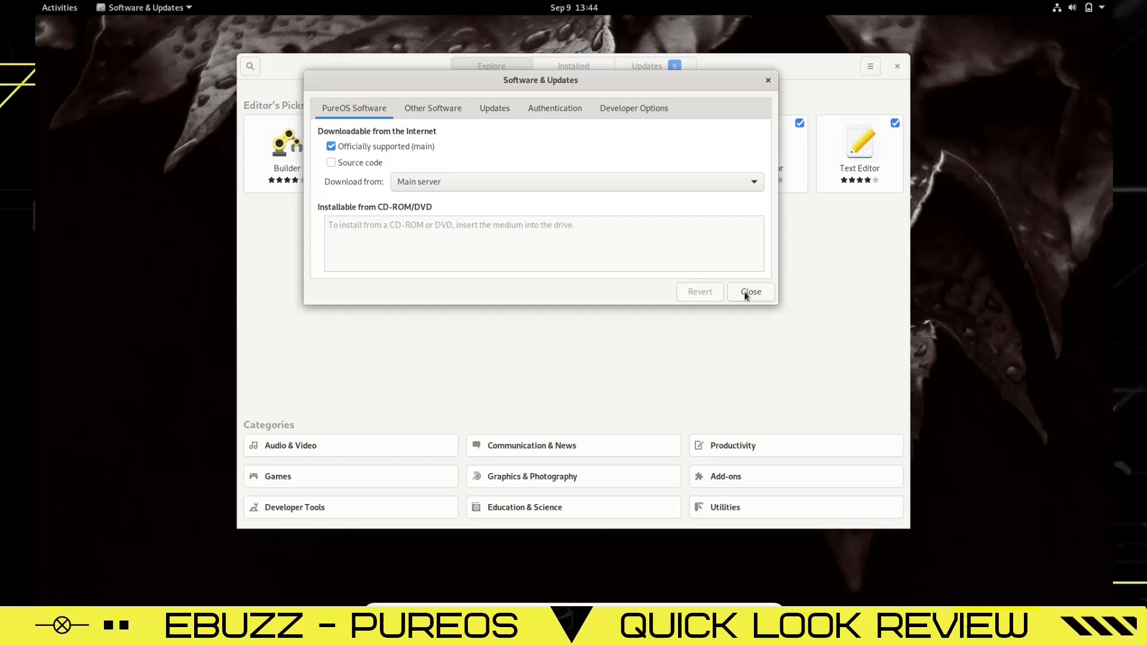
click(749, 291)
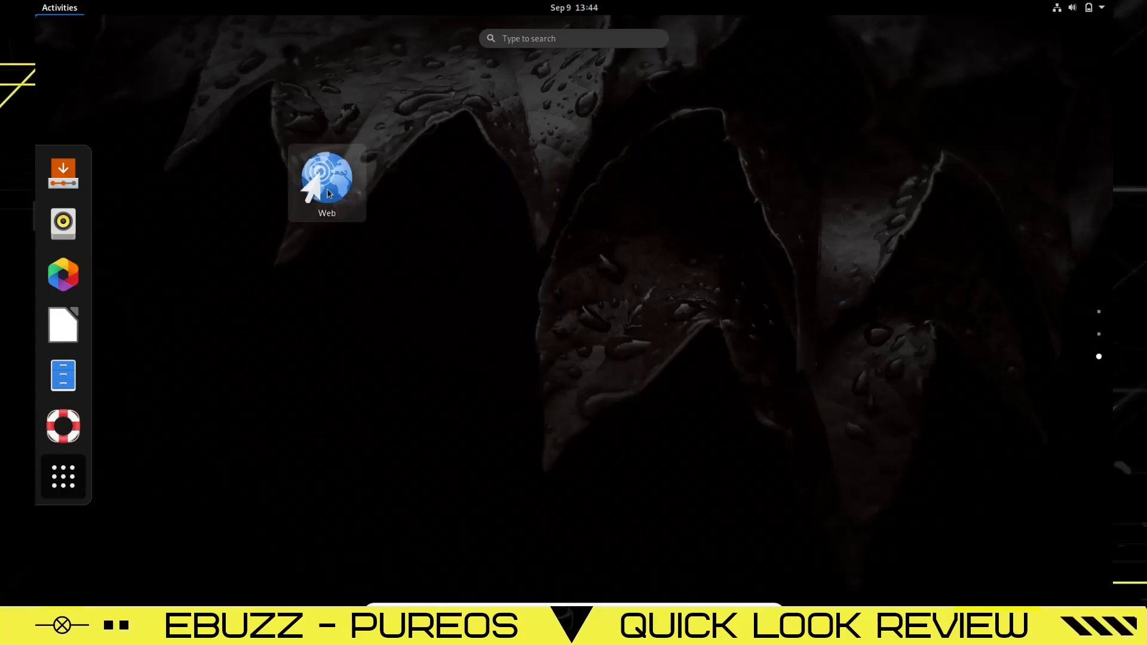
Launch Web, view its About dialog (version 3.38.3), and search for 'pureos'
double_click(327, 182)
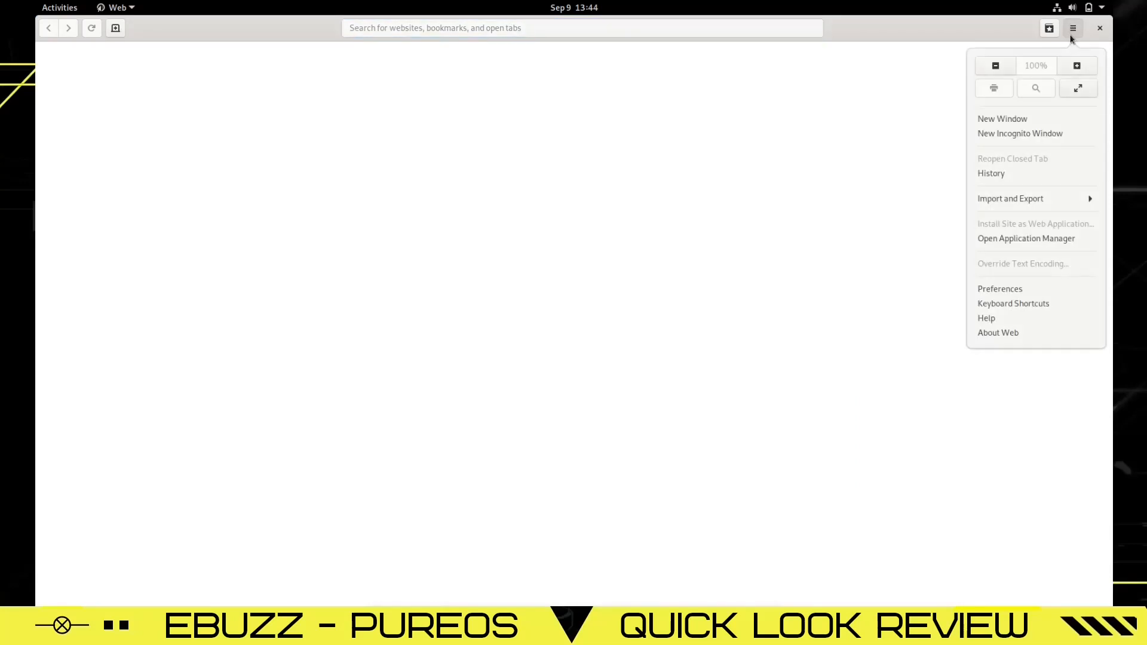
click(998, 333)
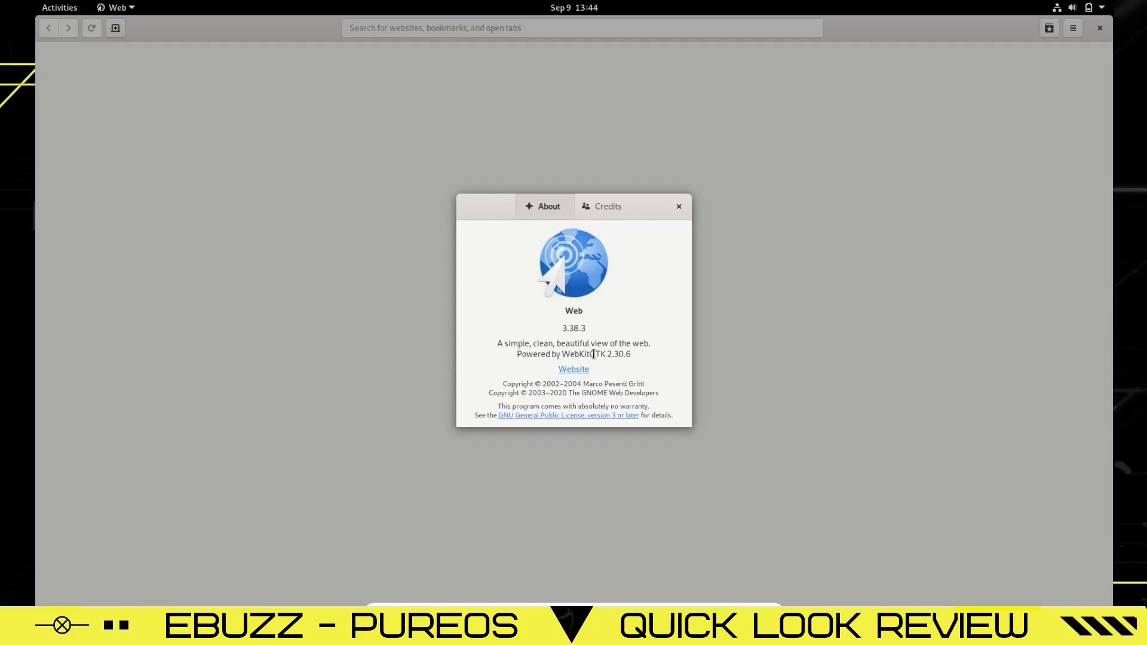
click(678, 206)
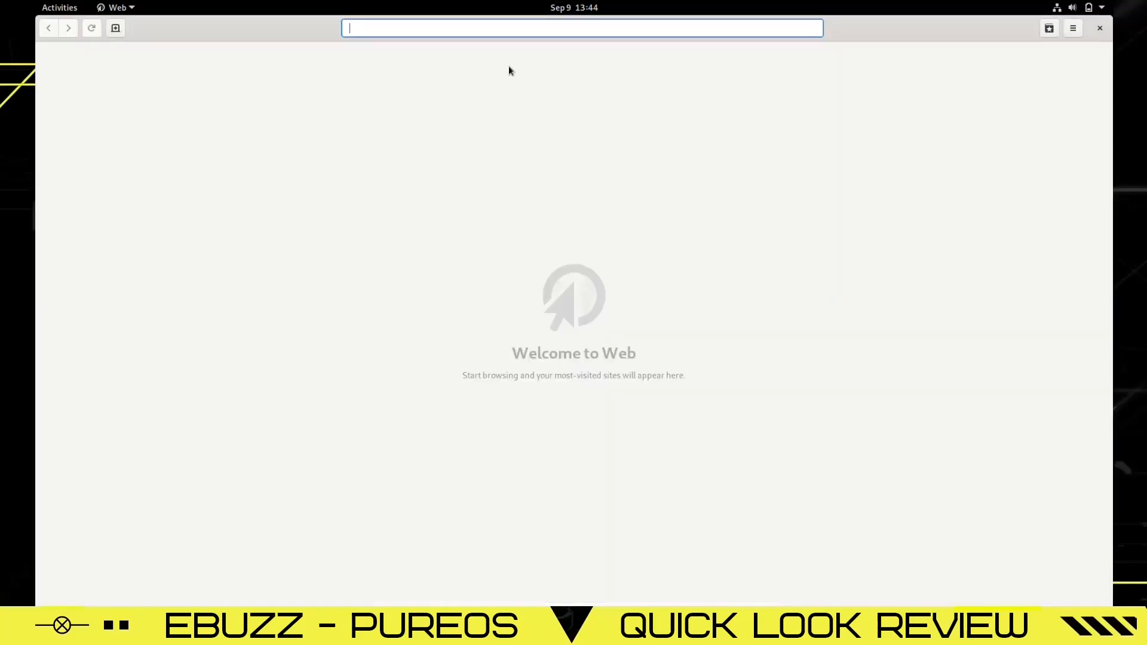
text(pureos&ia=web)
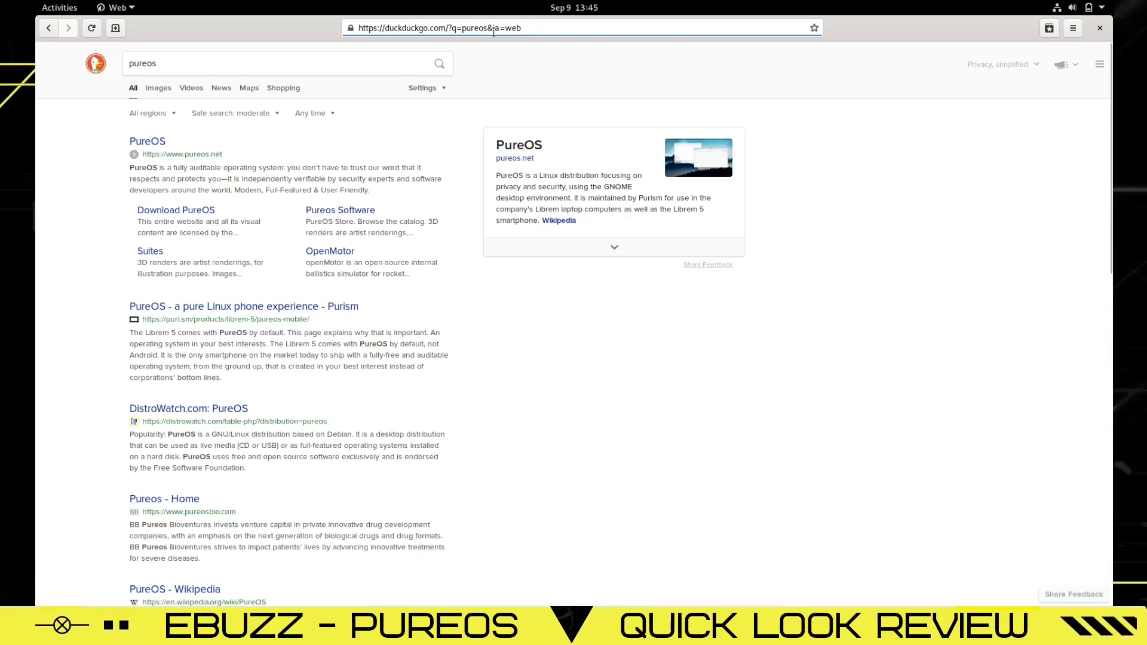
Open pureos.net from the results, scroll to What's New in PureOS, then close Web
click(147, 141)
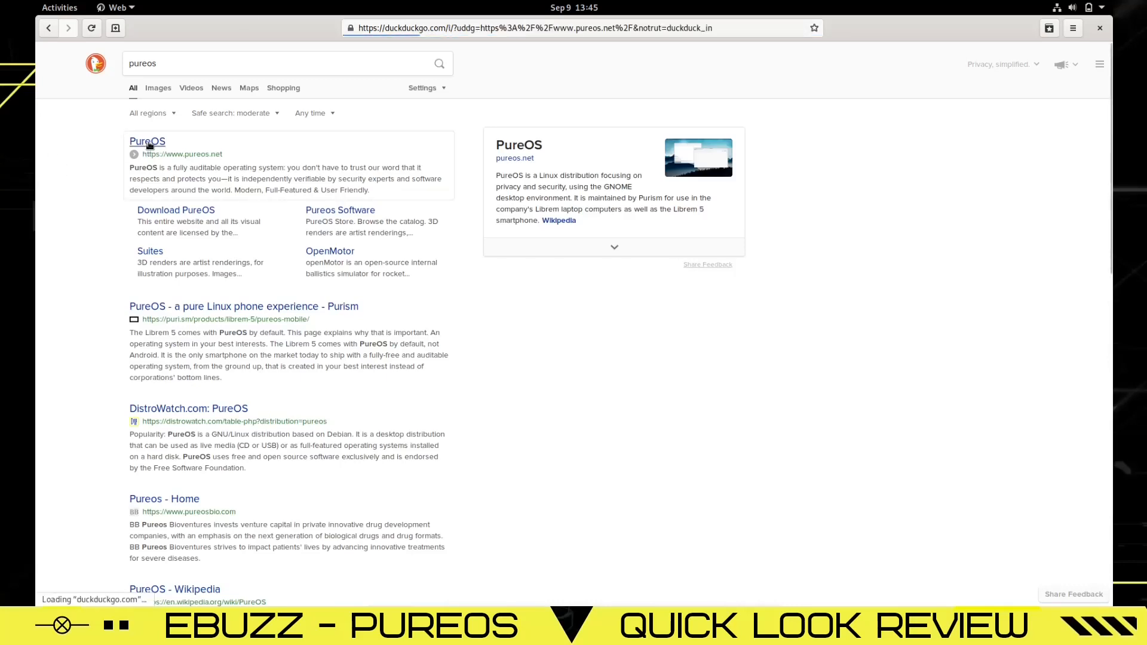
click(147, 141)
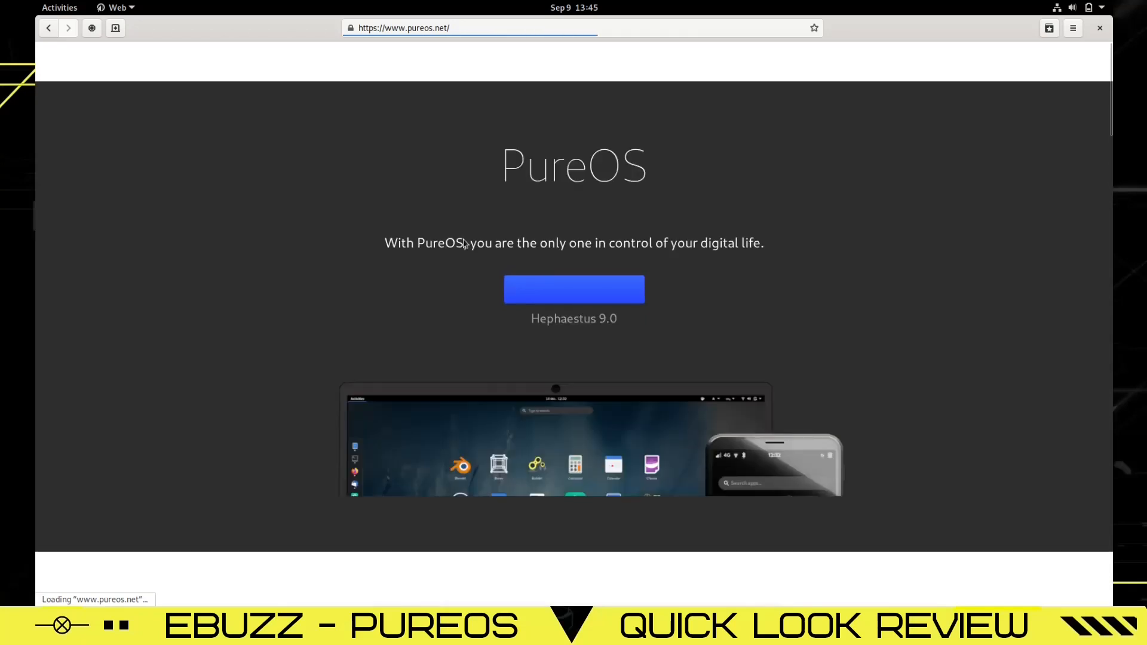
scroll(down, 3)
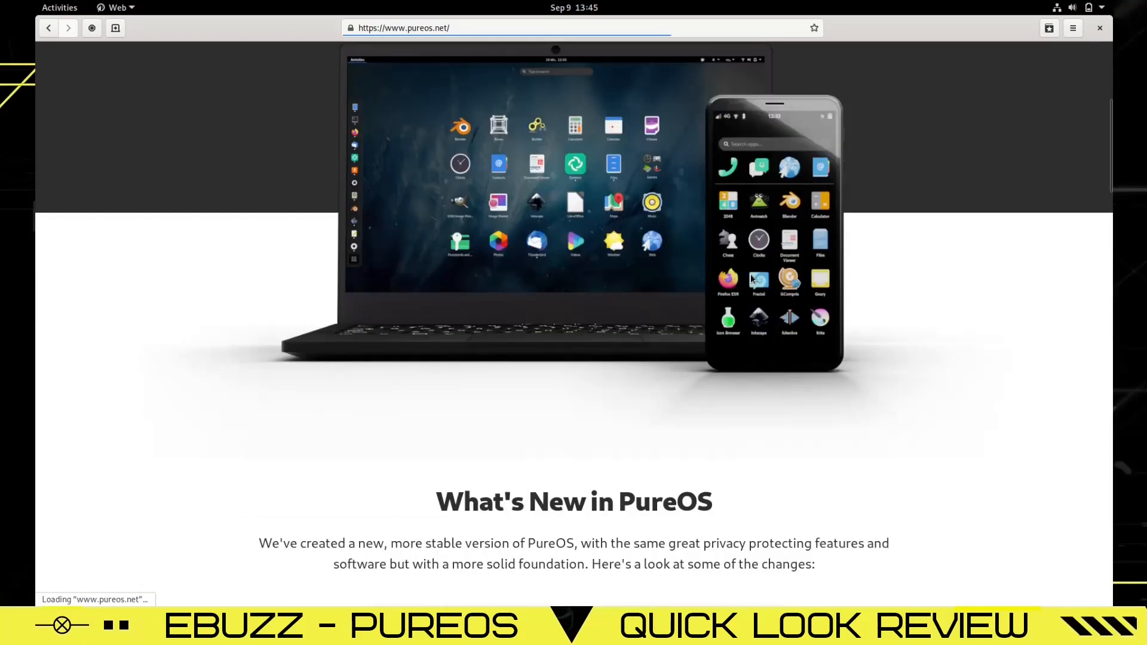
scroll(down, 3)
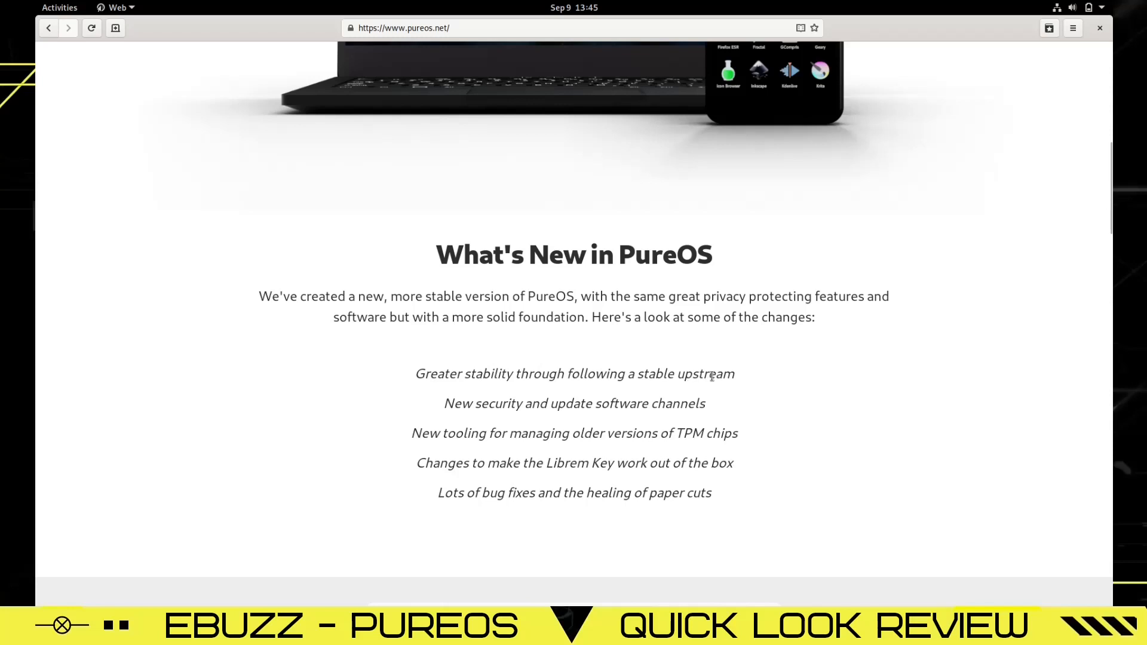
mouse_move(698, 403)
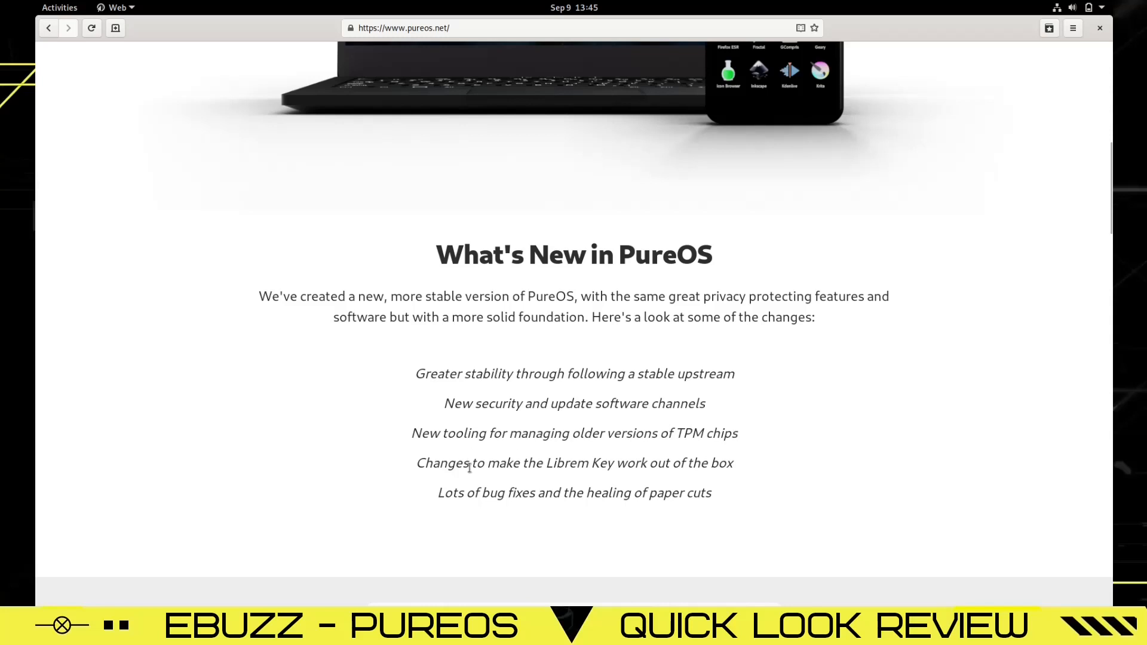
mouse_move(691, 468)
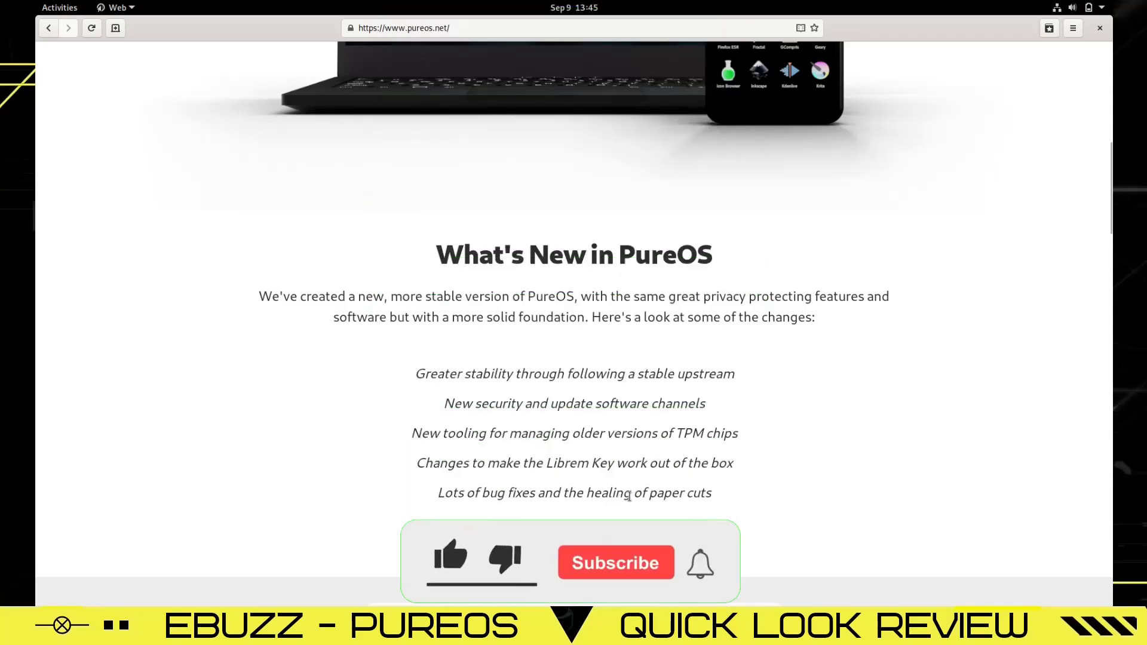
click(450, 557)
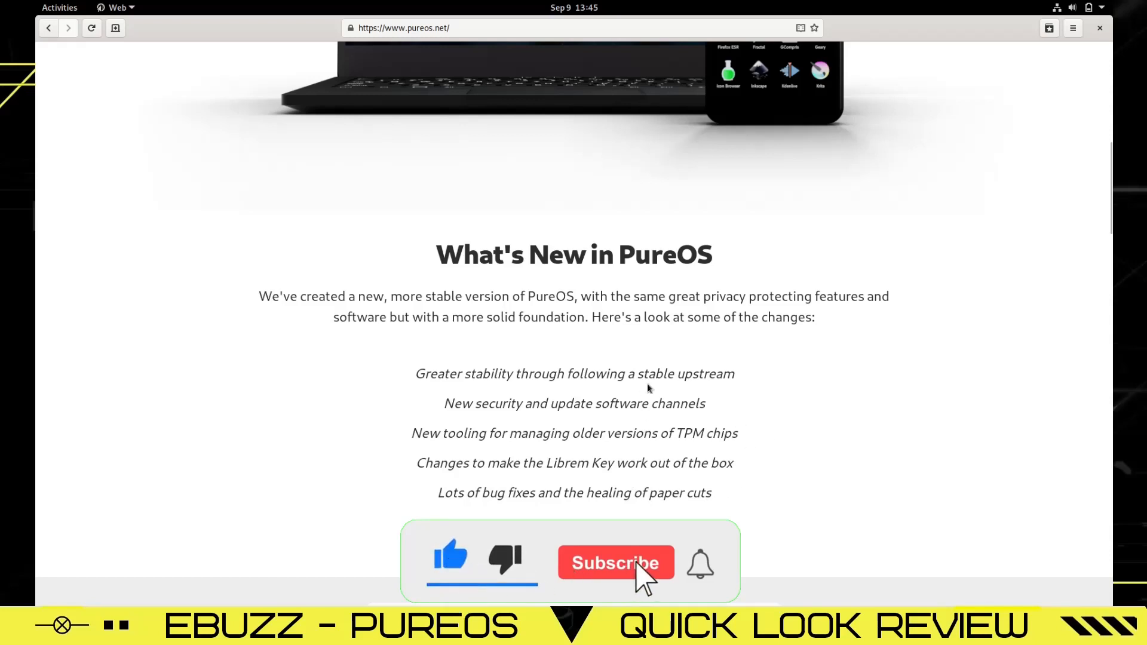
click(616, 563)
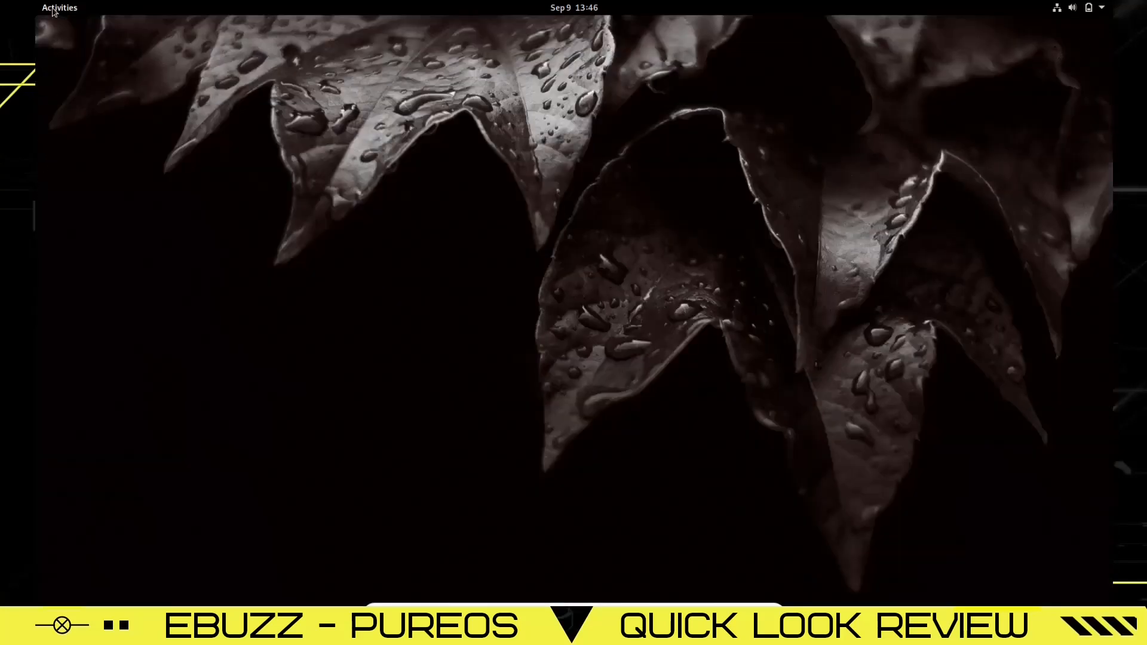
Launch GNOME Tweaks from an Activities search for 't', opening its General page
click(59, 7)
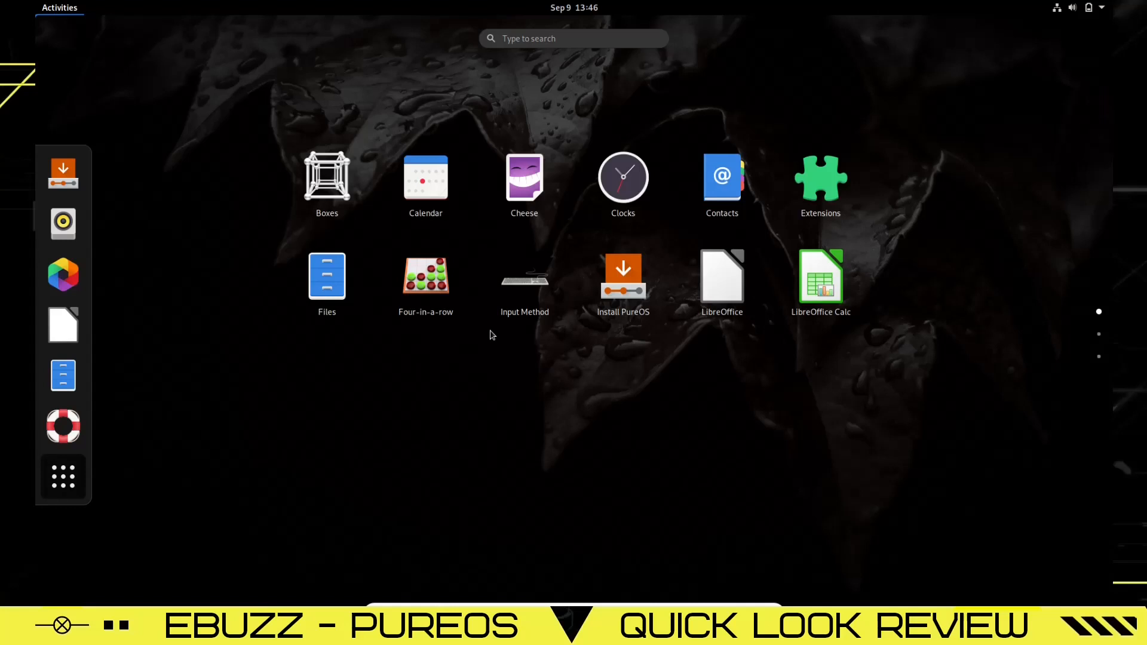
text(t)
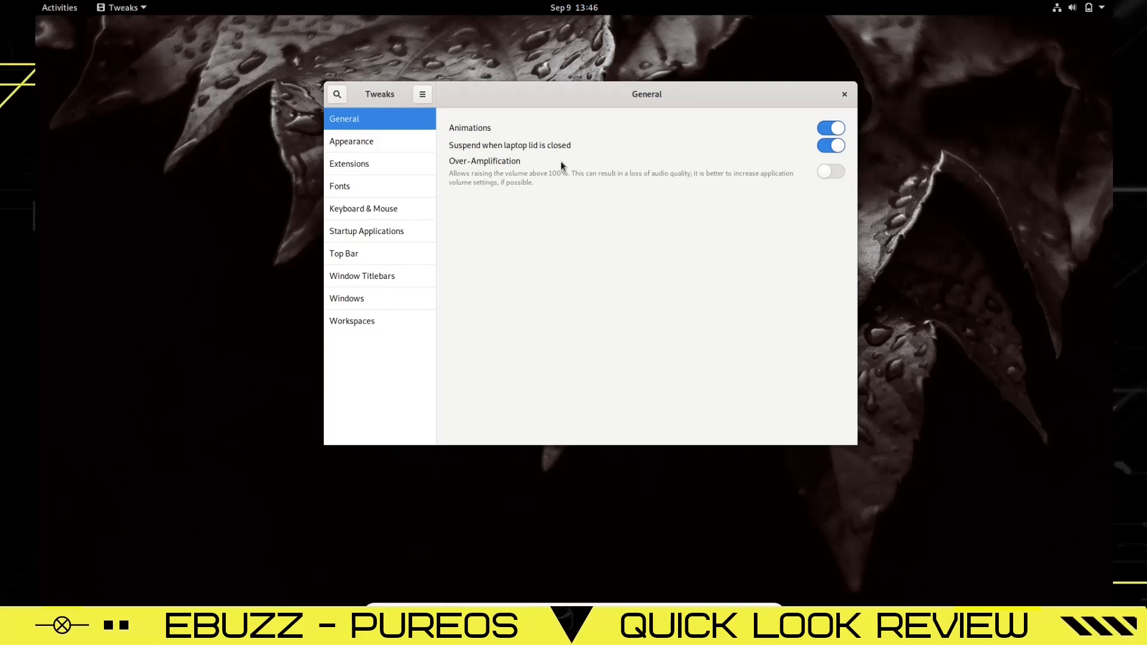
mouse_move(502, 175)
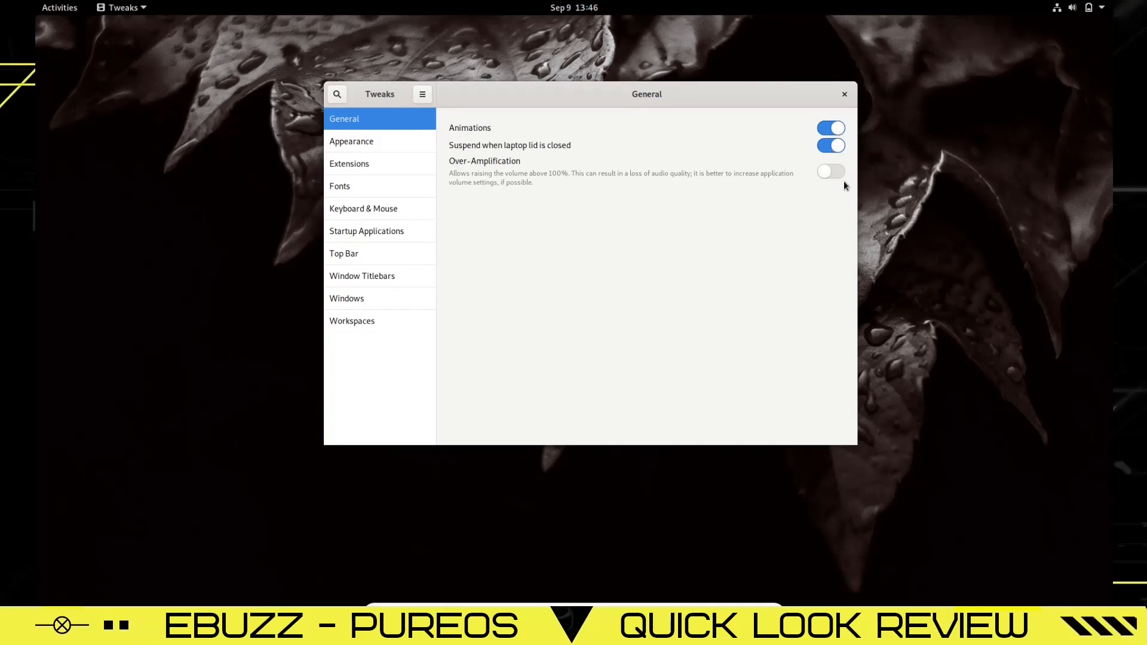
Show the Tweaks Appearance page with Adwaita themes and the Dark_Ivy.jpg background
click(352, 141)
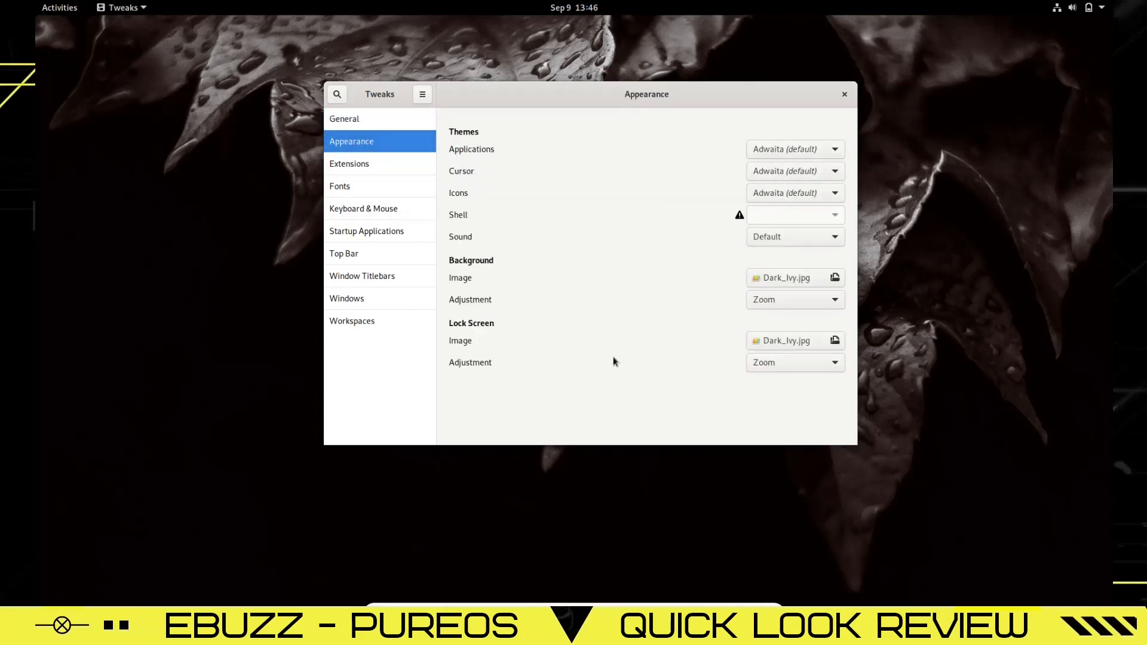
mouse_move(479, 162)
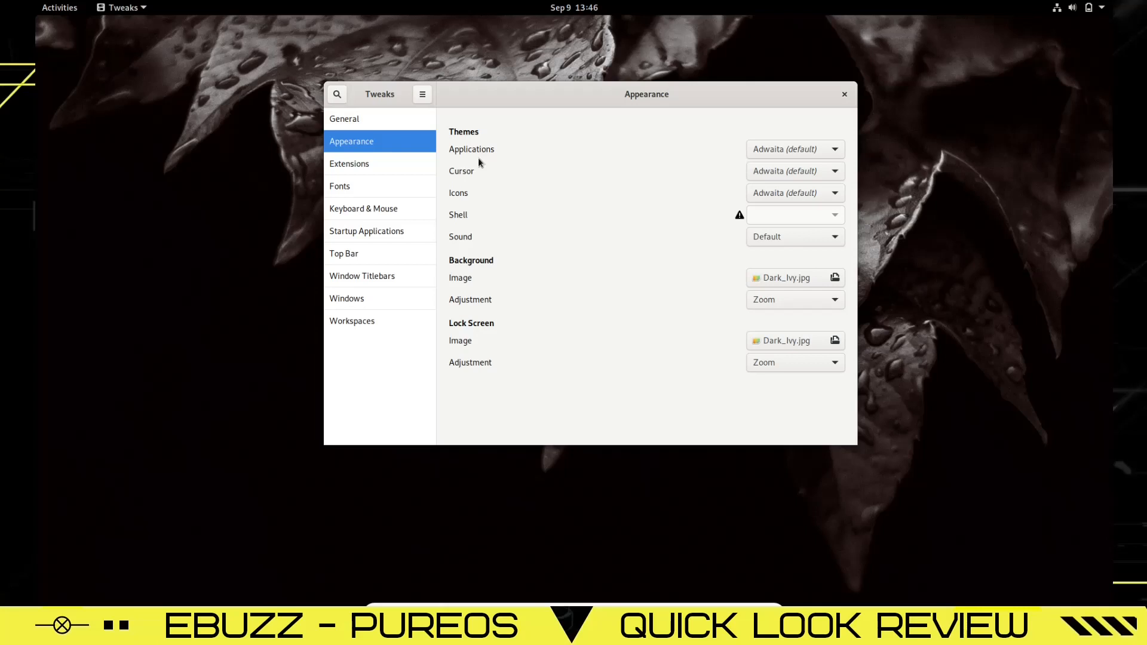
mouse_move(533, 336)
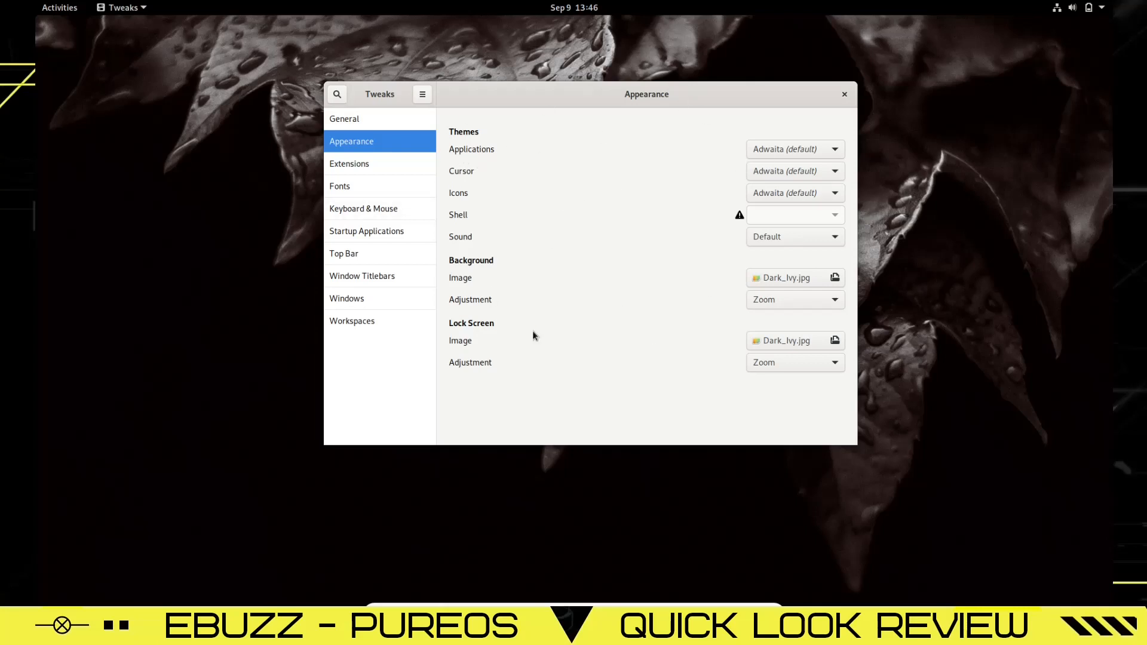
mouse_move(574, 202)
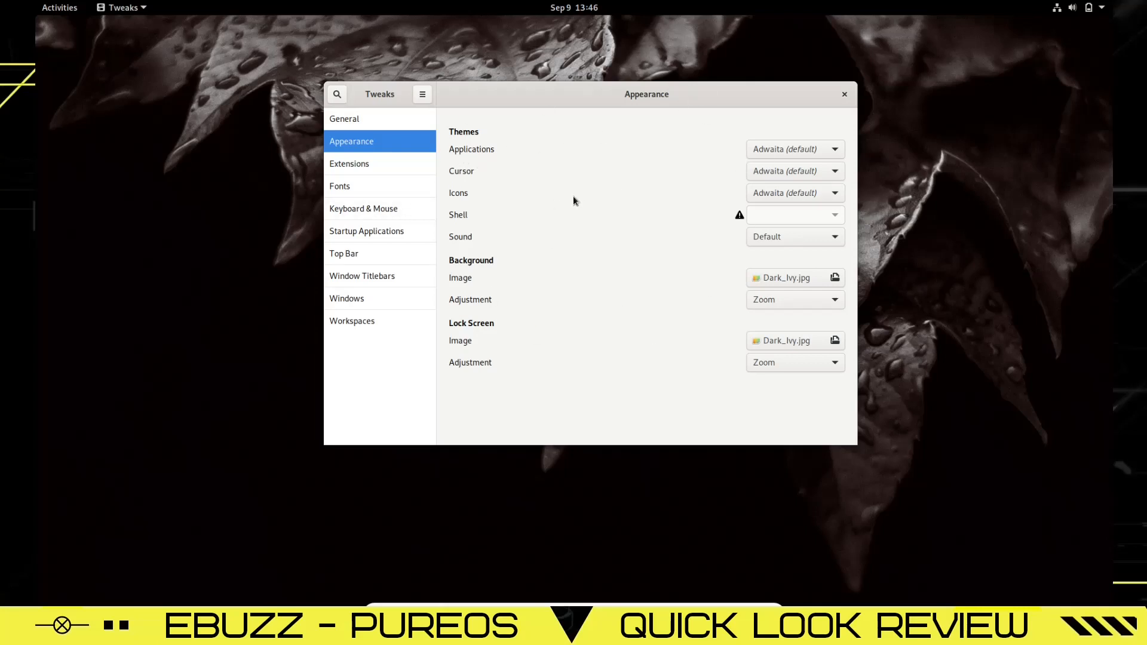
mouse_move(339, 184)
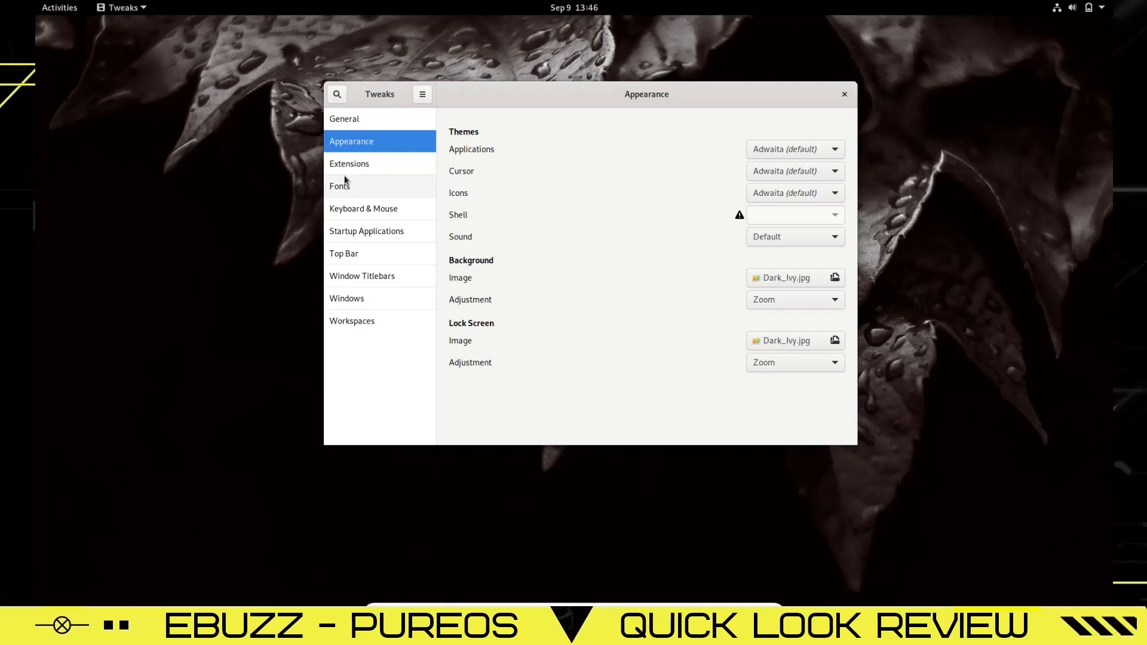
Open the Tweaks Extensions page and scroll through the shell extension list
click(349, 163)
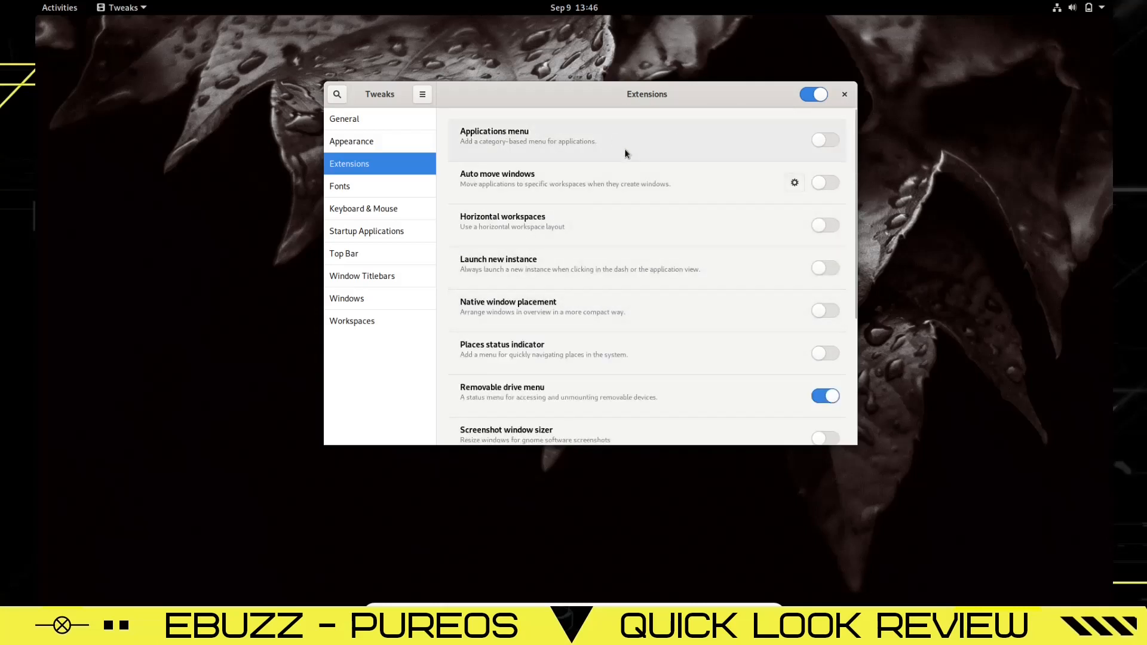
mouse_move(626, 154)
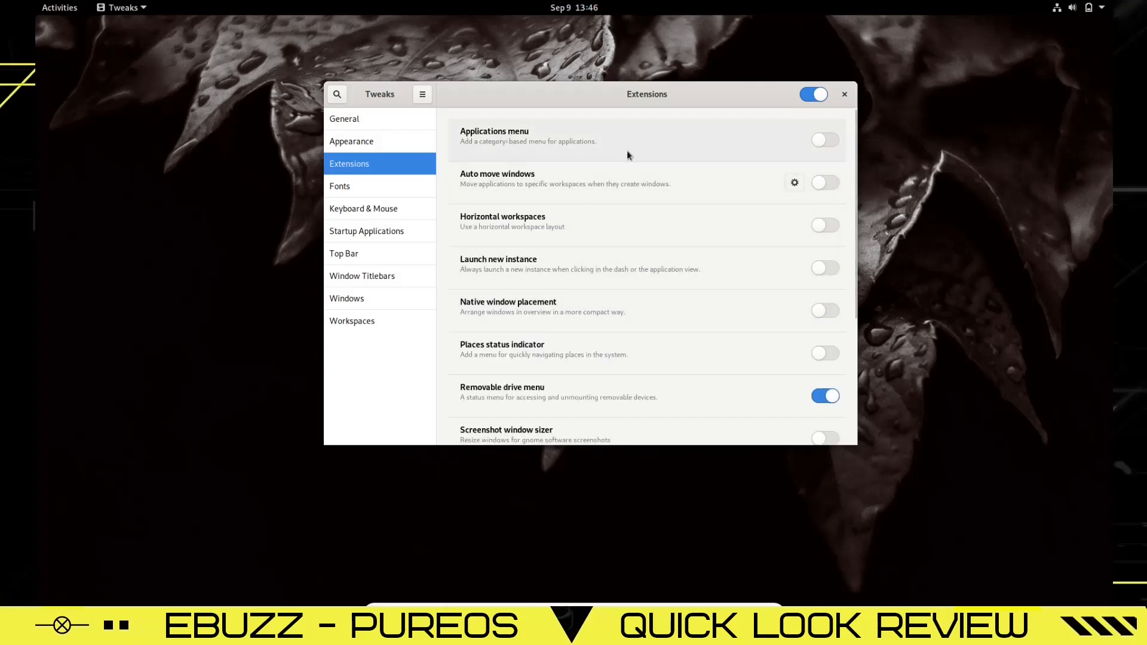
mouse_move(570, 233)
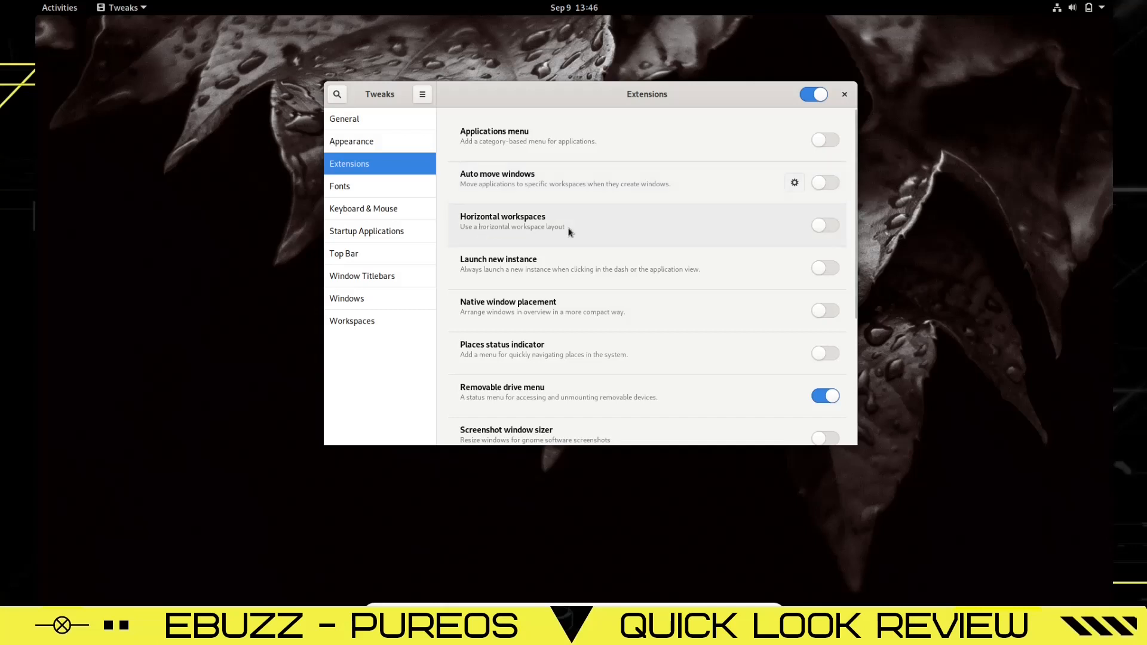
mouse_move(563, 309)
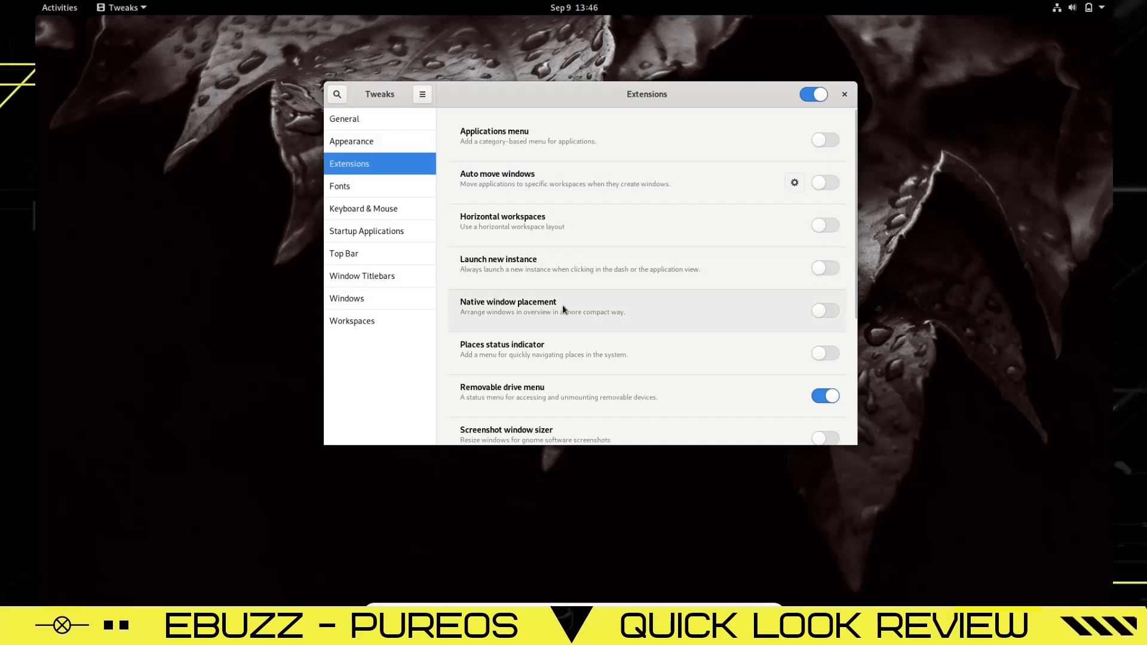
scroll(down, 3)
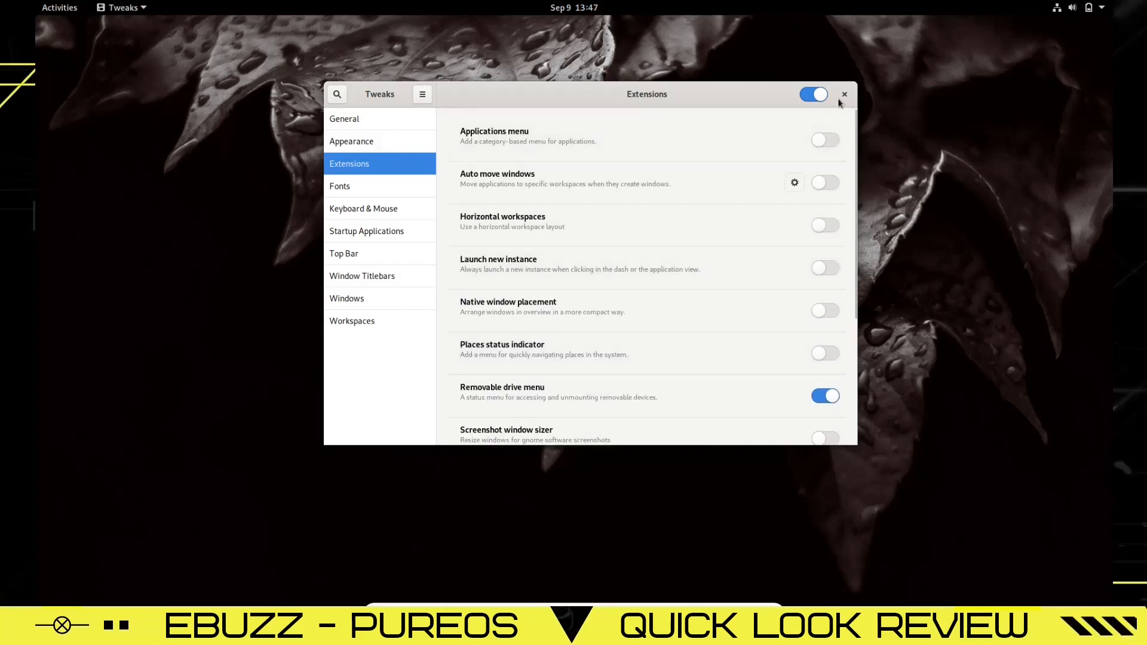
mouse_move(836, 108)
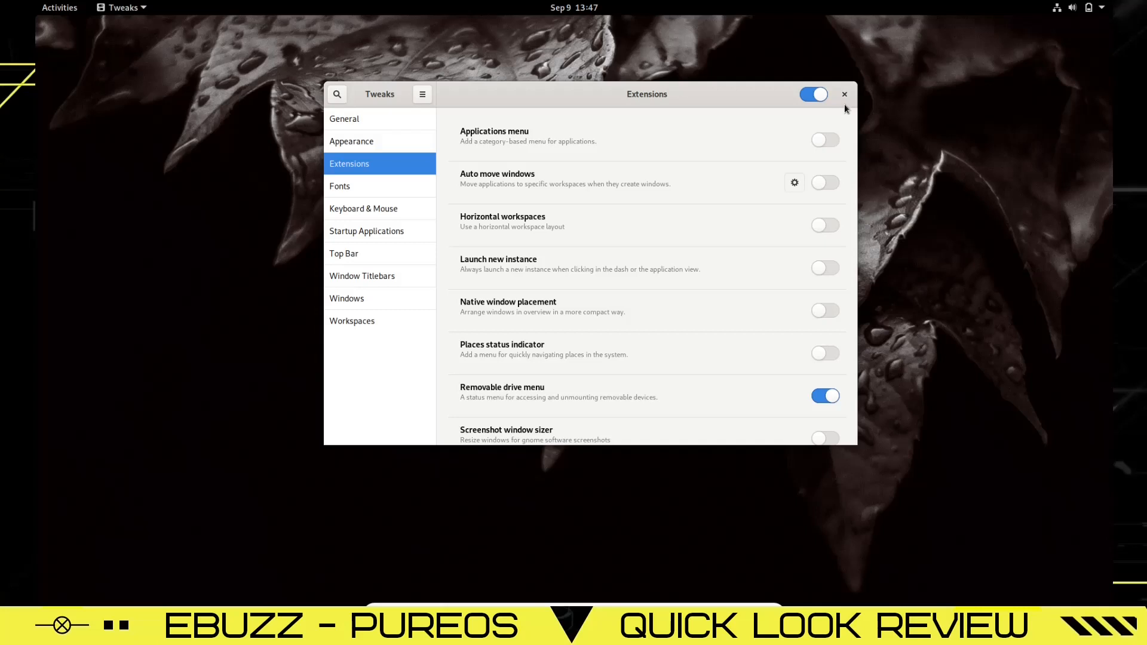
mouse_move(577, 98)
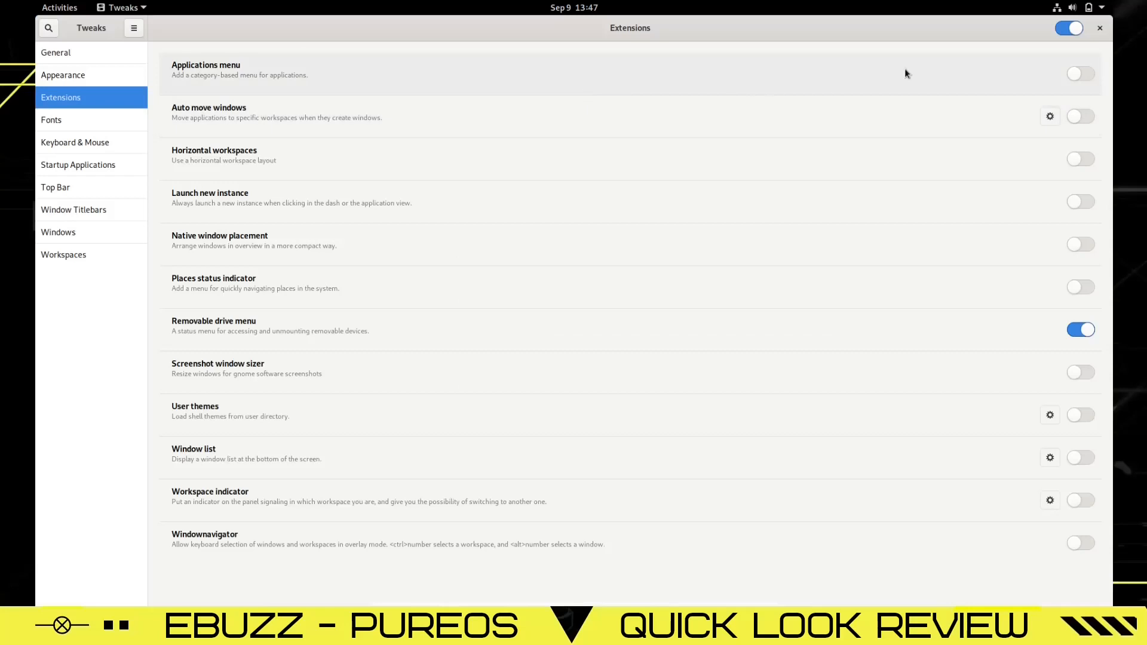
mouse_move(747, 34)
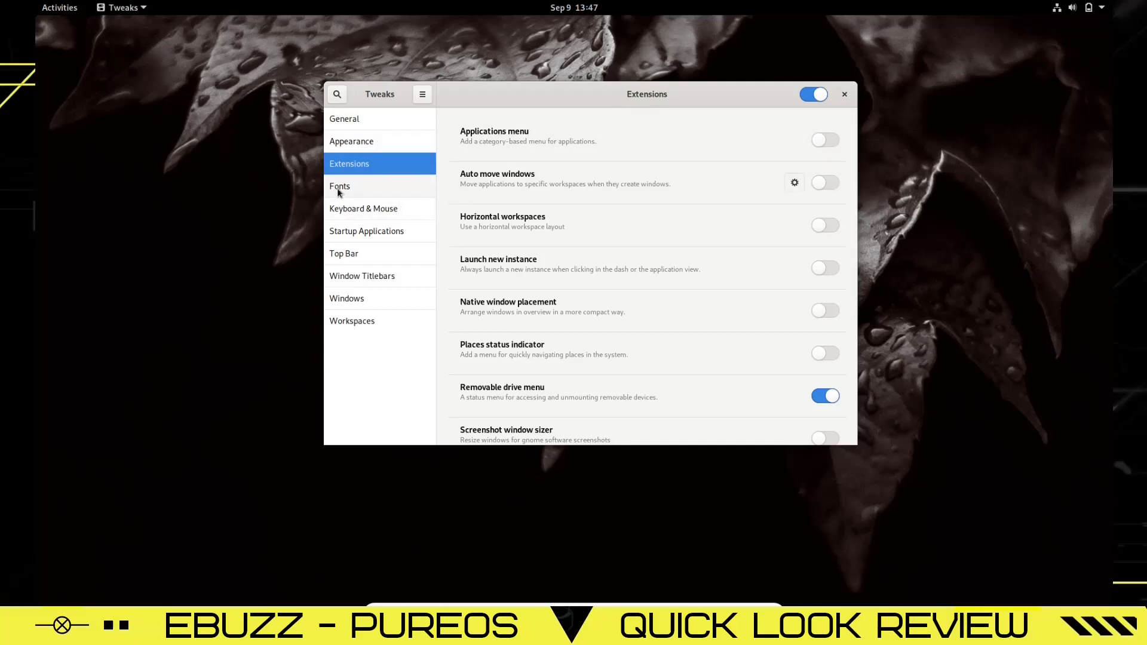
Raise the font Scaling Factor to 1.02, then view Startup Applications
click(340, 186)
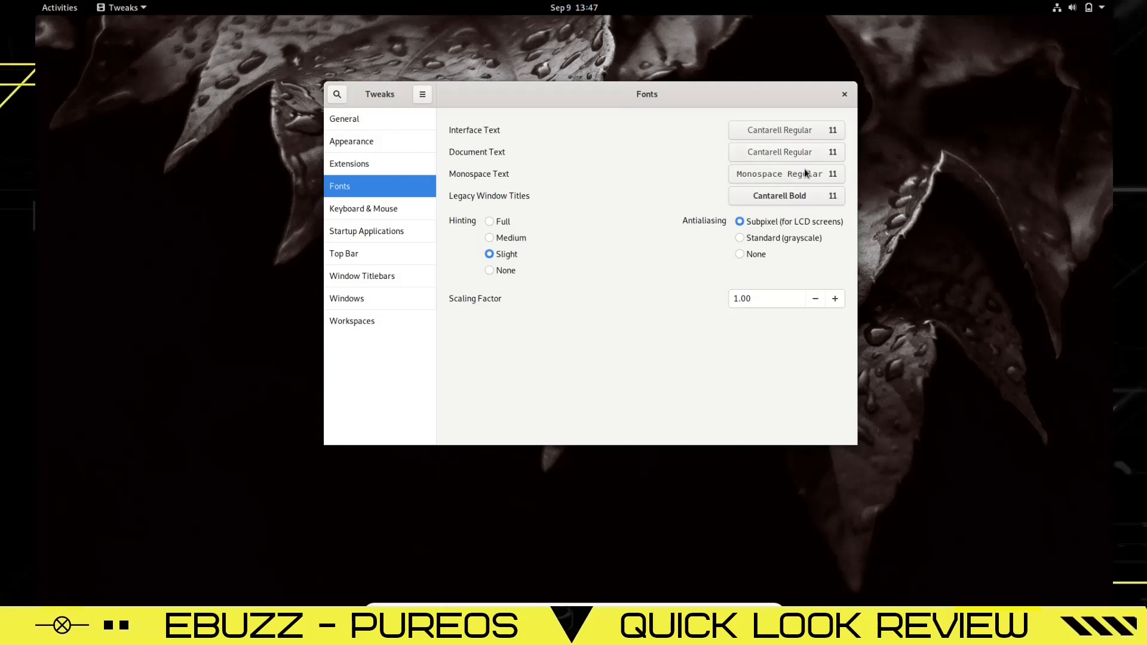
mouse_move(779, 143)
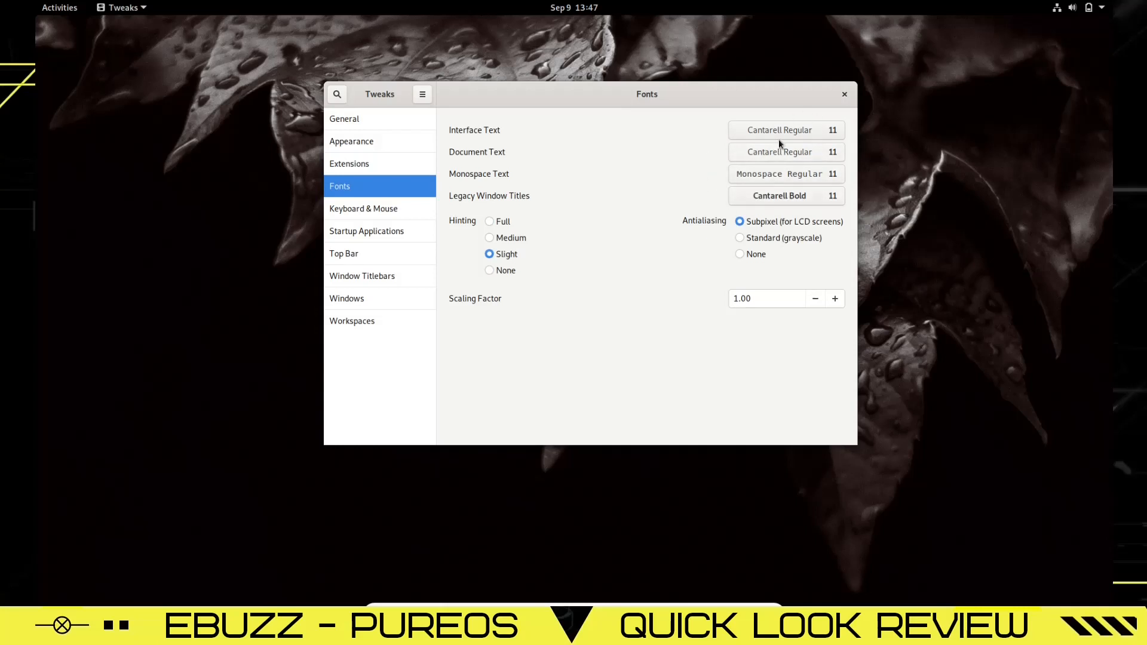
mouse_move(839, 187)
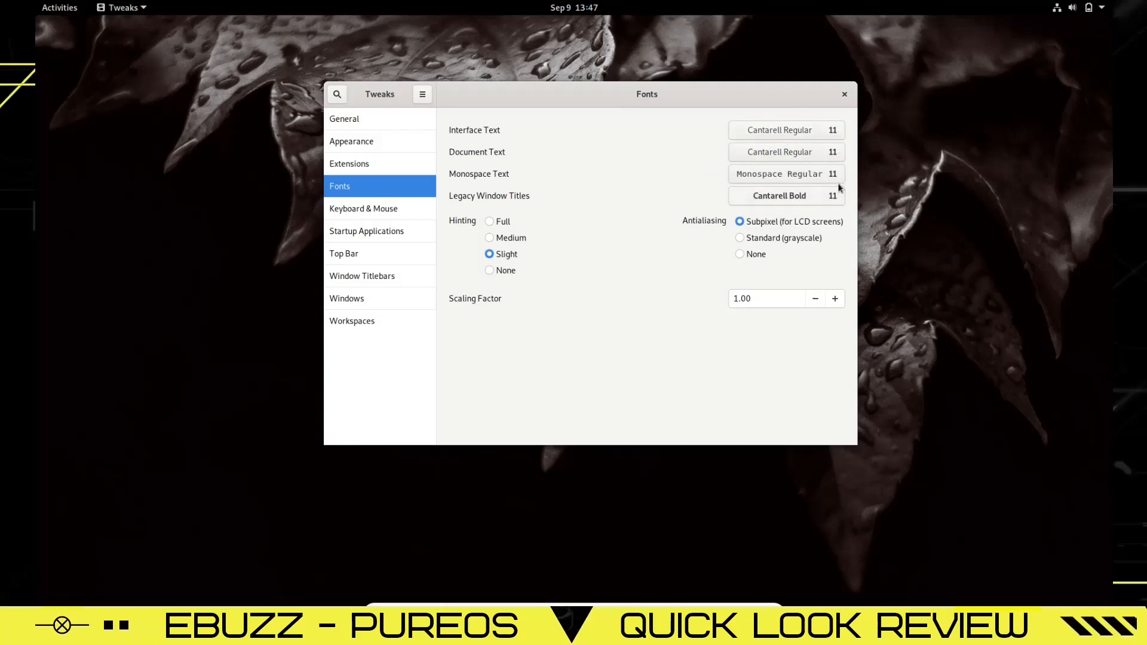
click(835, 299)
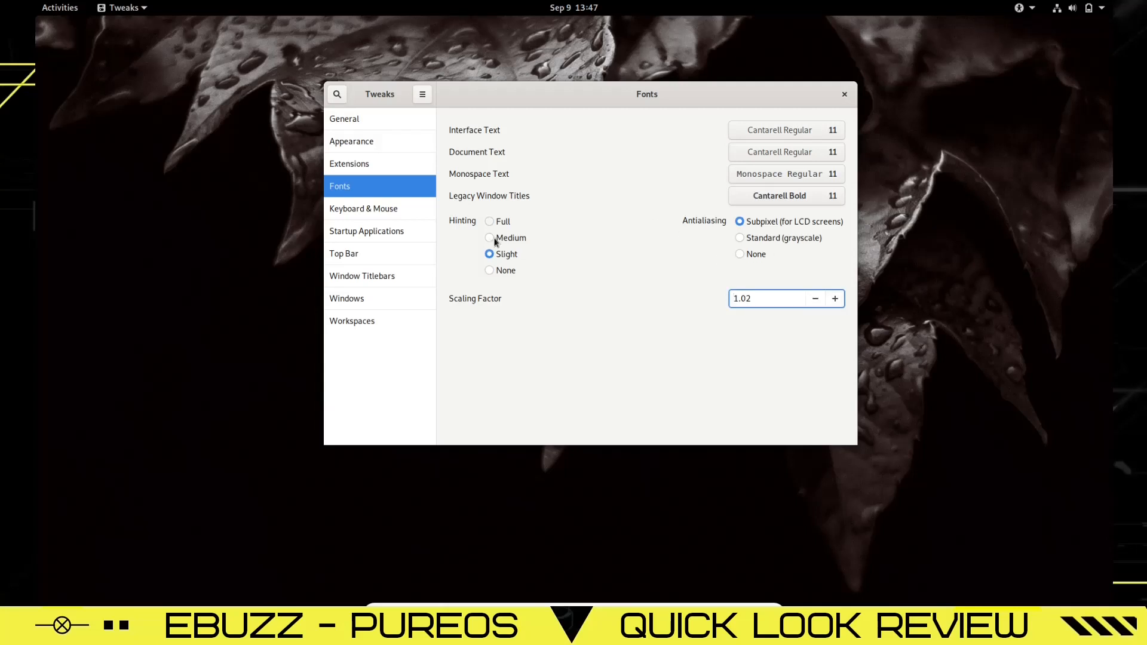
click(366, 231)
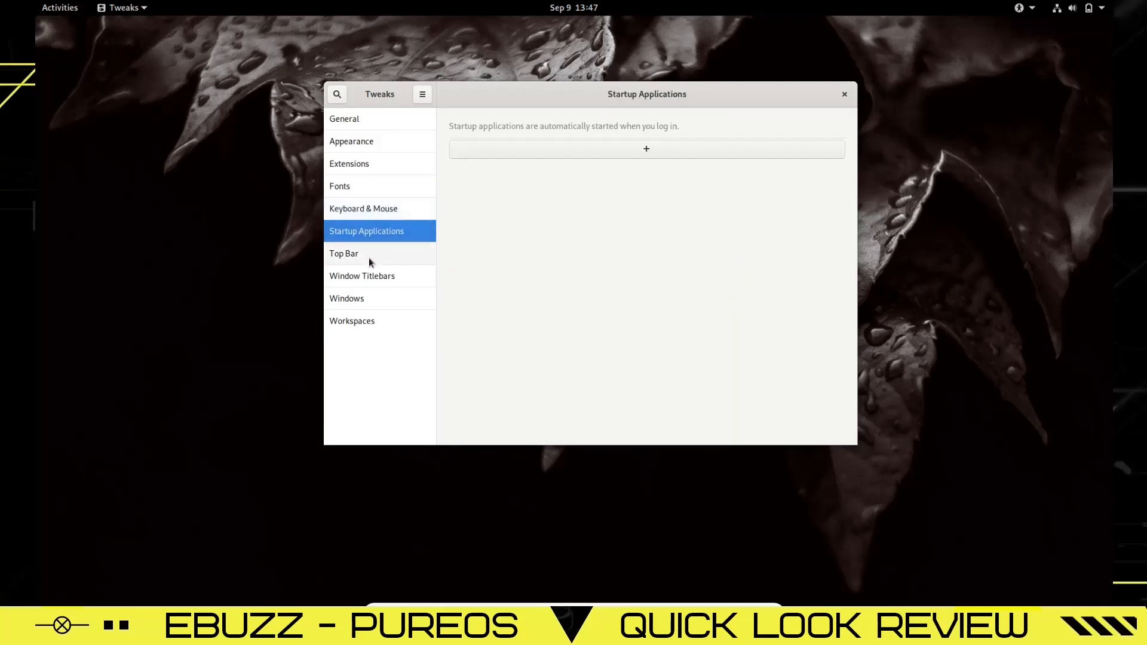
Toggle the Top Bar hot corner off and back on, then view Titlebars and Workspaces
click(345, 253)
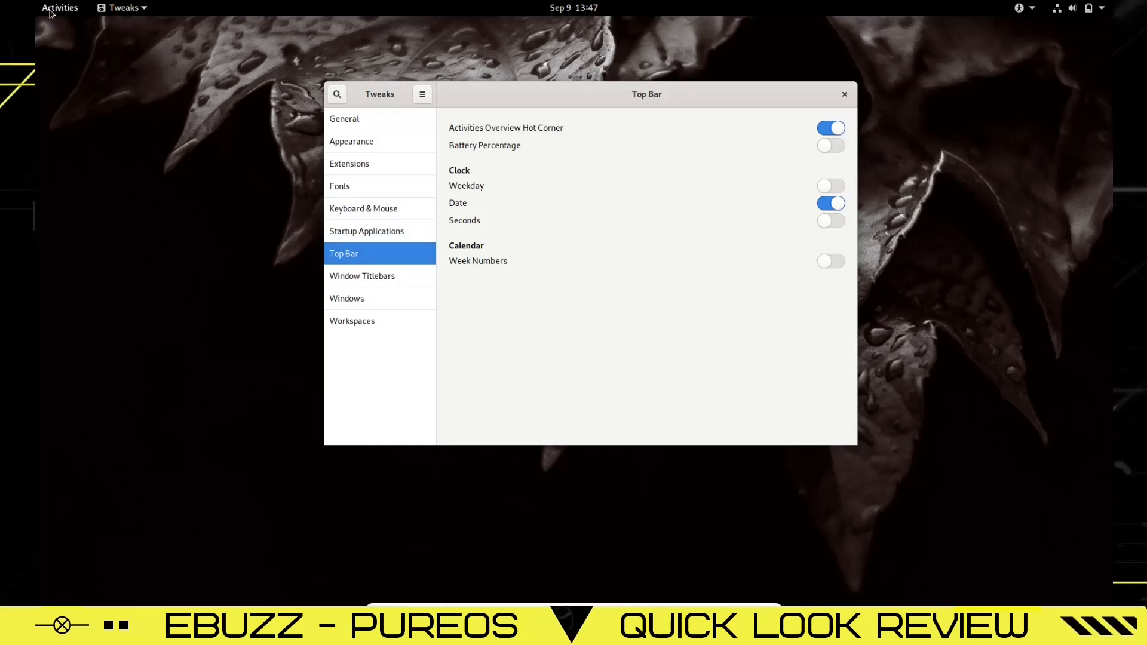
click(830, 128)
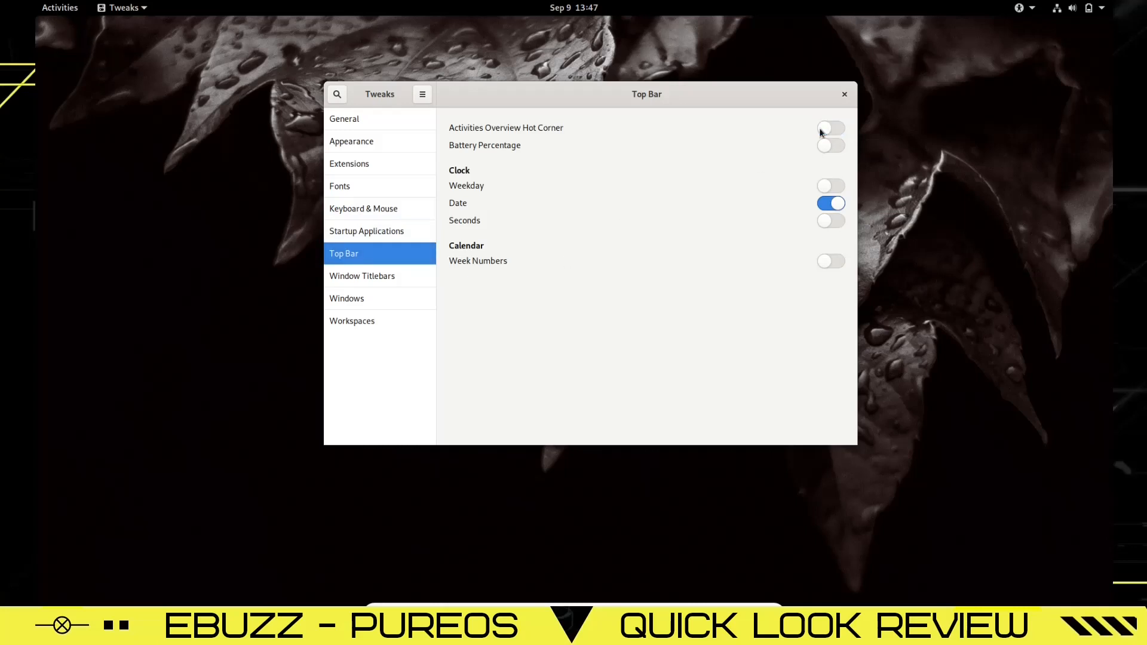
click(830, 128)
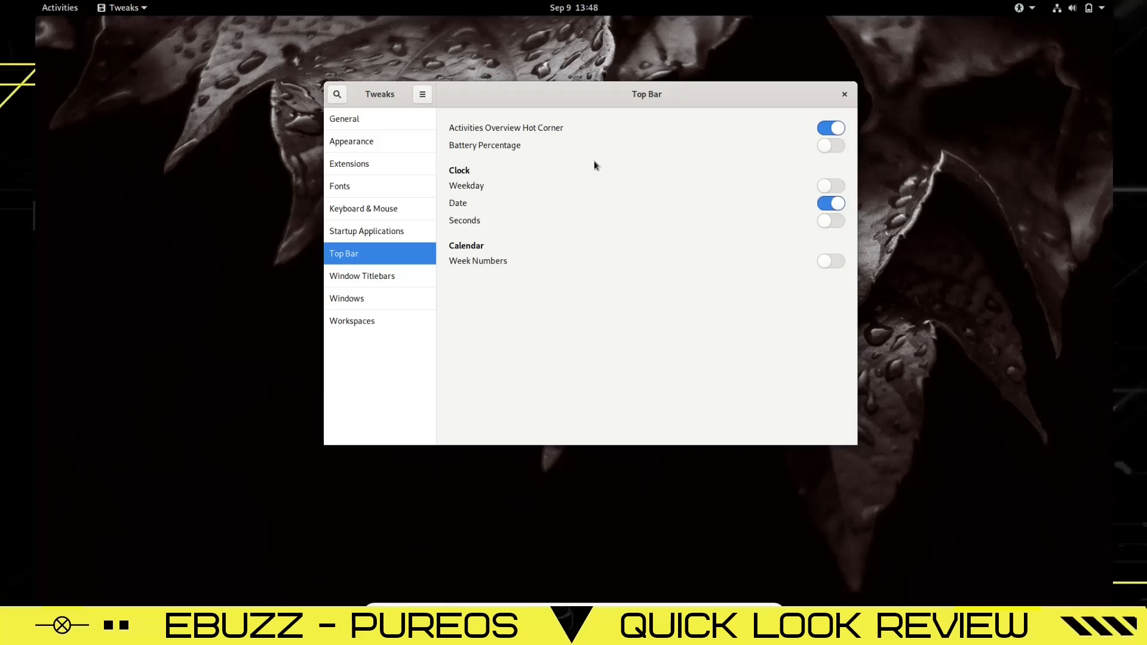
mouse_move(691, 268)
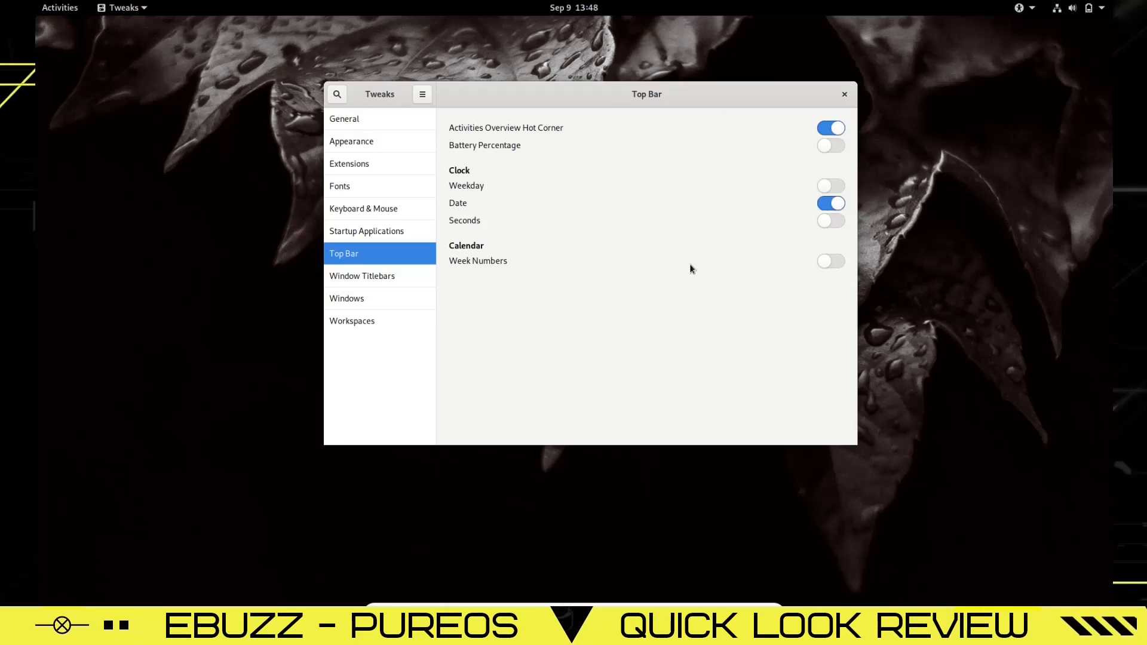
click(362, 276)
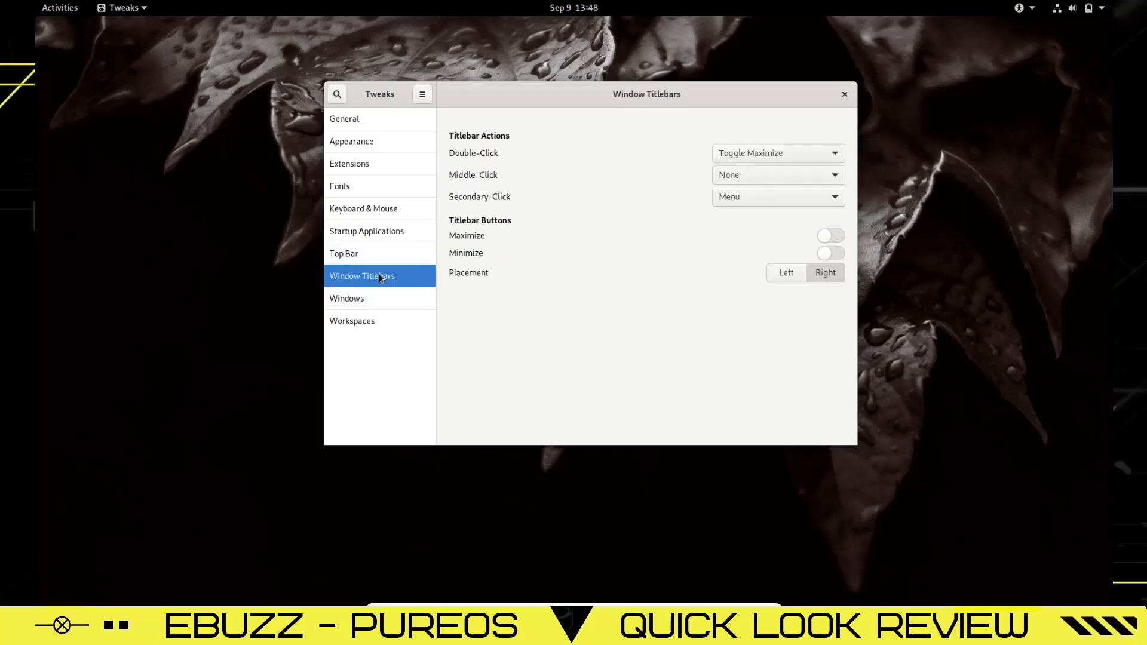
click(352, 321)
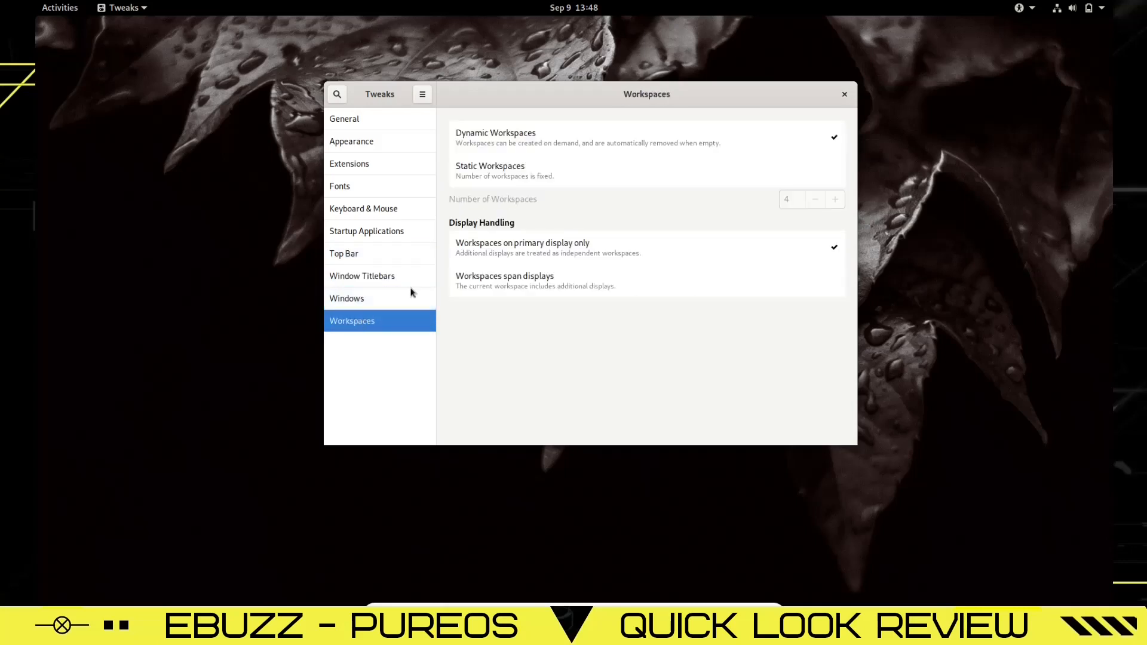
click(59, 7)
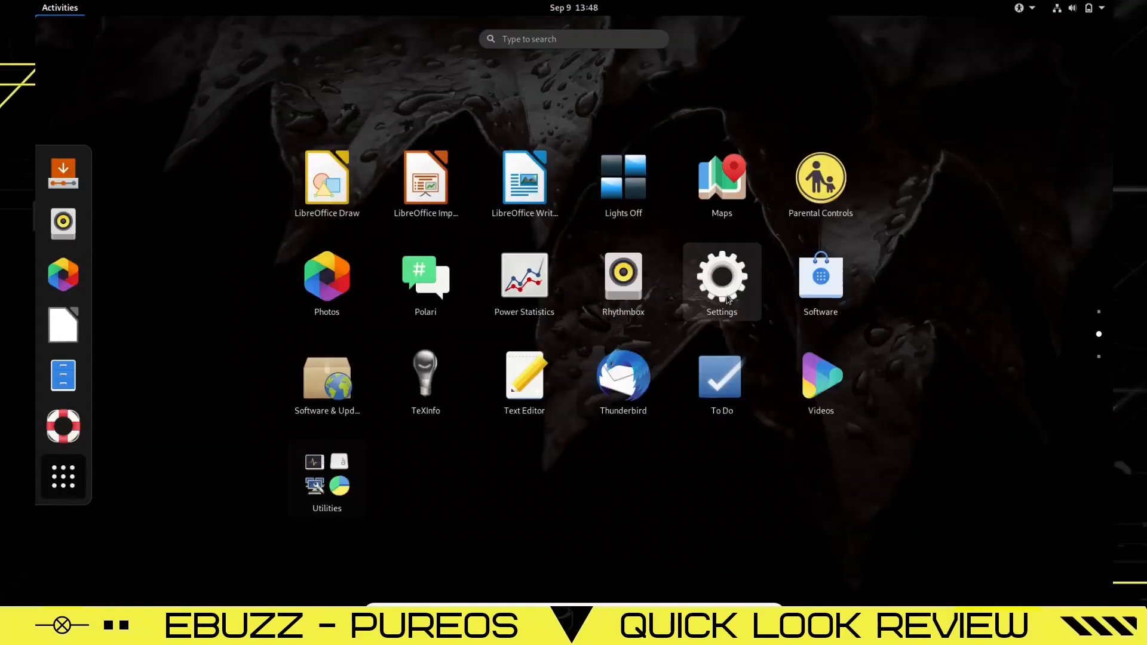
Launch GNOME Settings and view the Background page, then Notifications
click(721, 280)
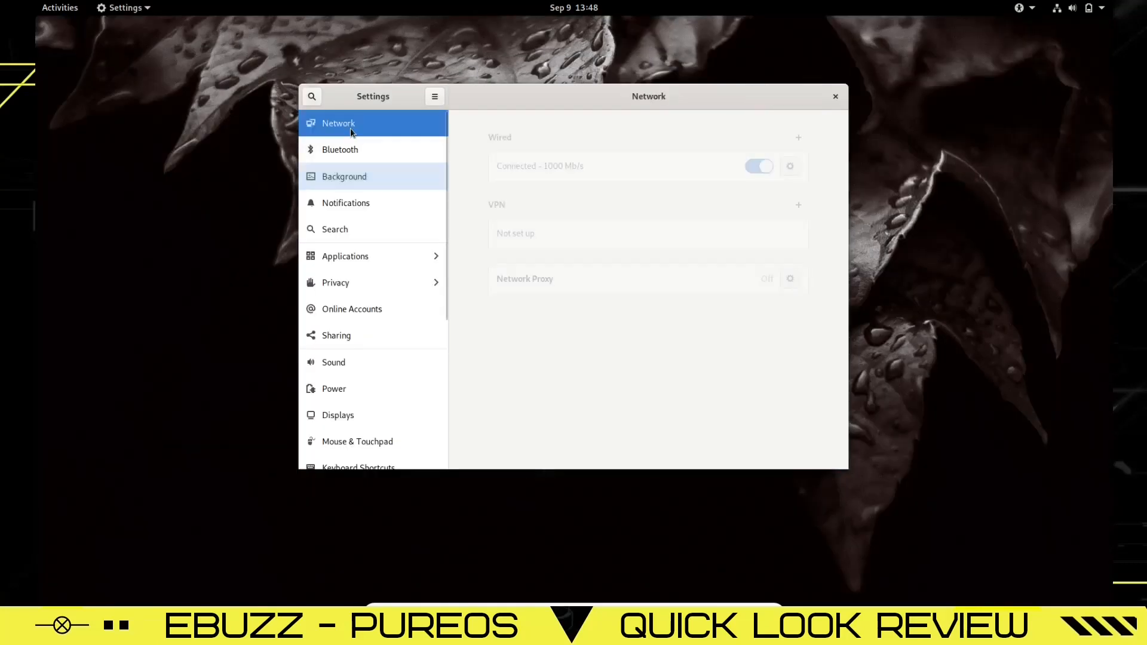
click(345, 177)
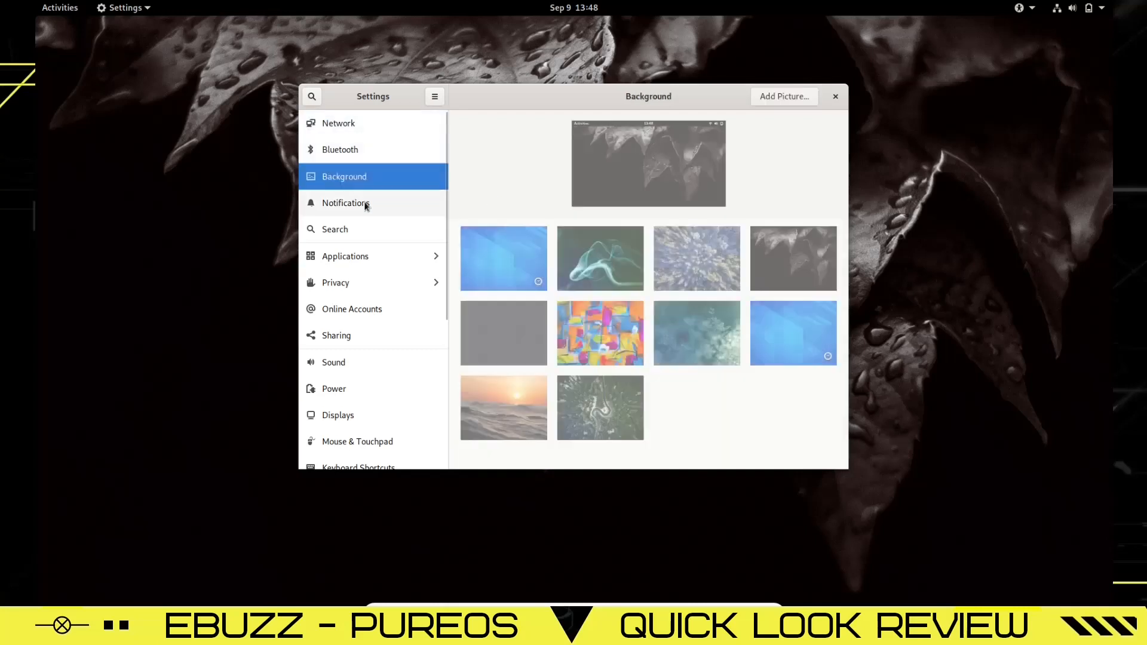
click(345, 202)
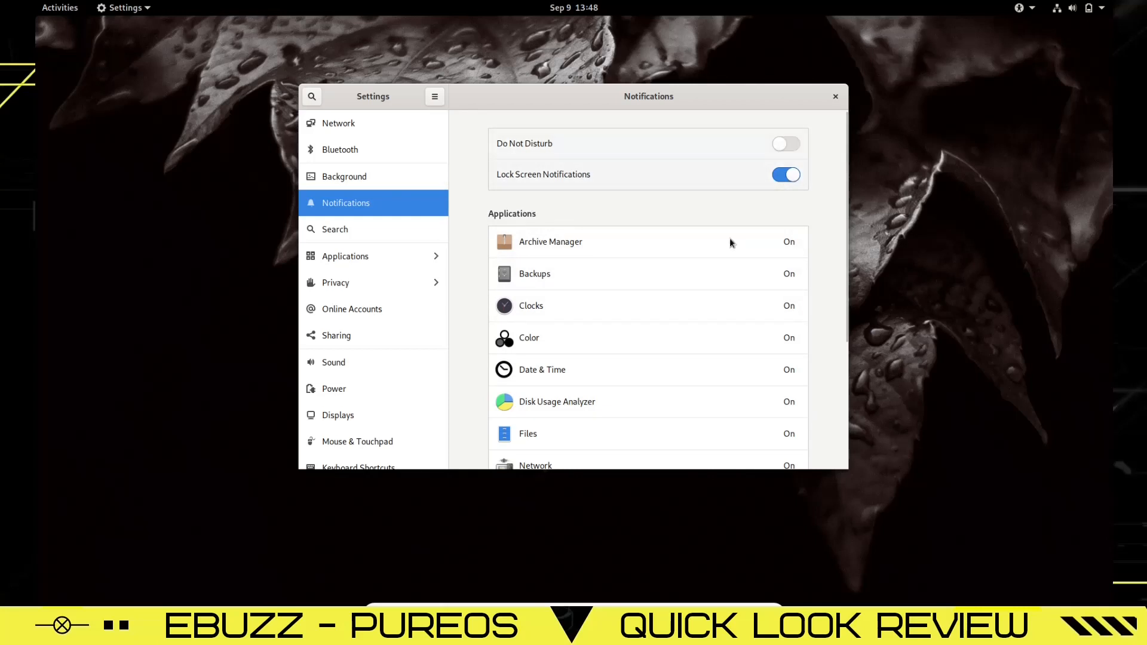
Open Archive Manager's notification options and close them unchanged
scroll(down, 3)
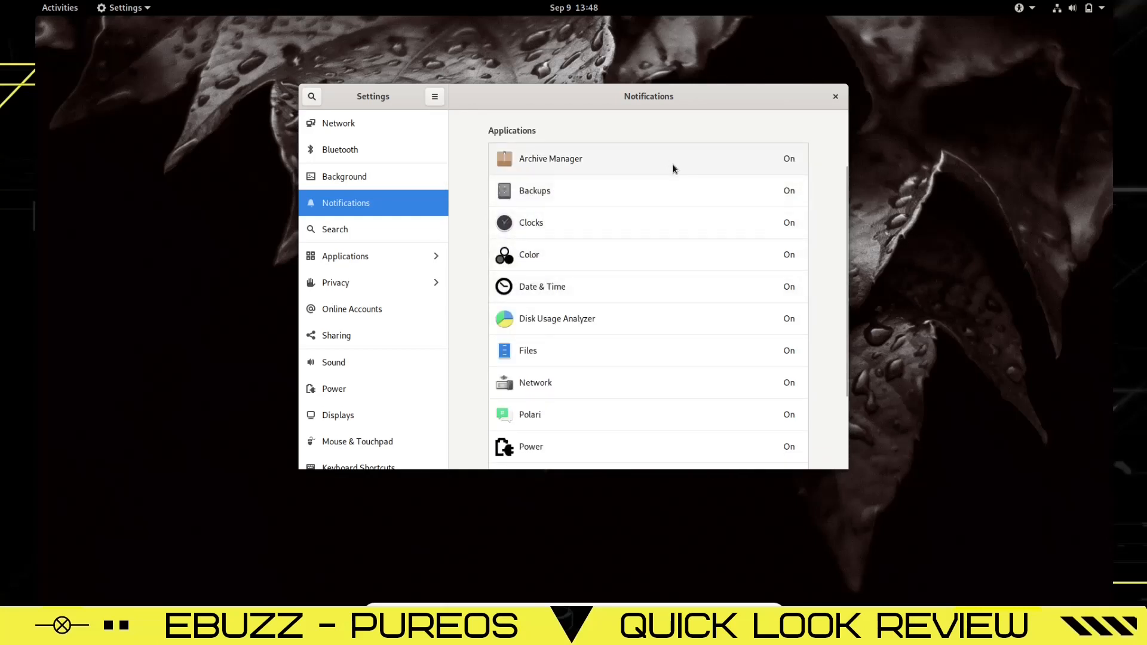
click(551, 159)
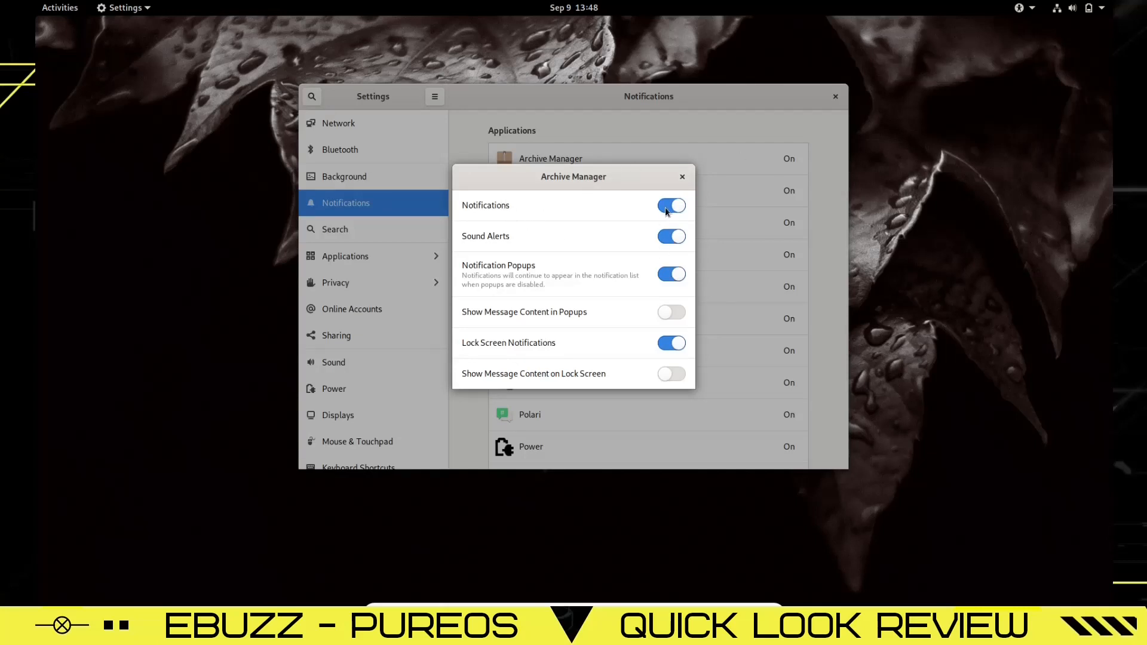
mouse_move(625, 232)
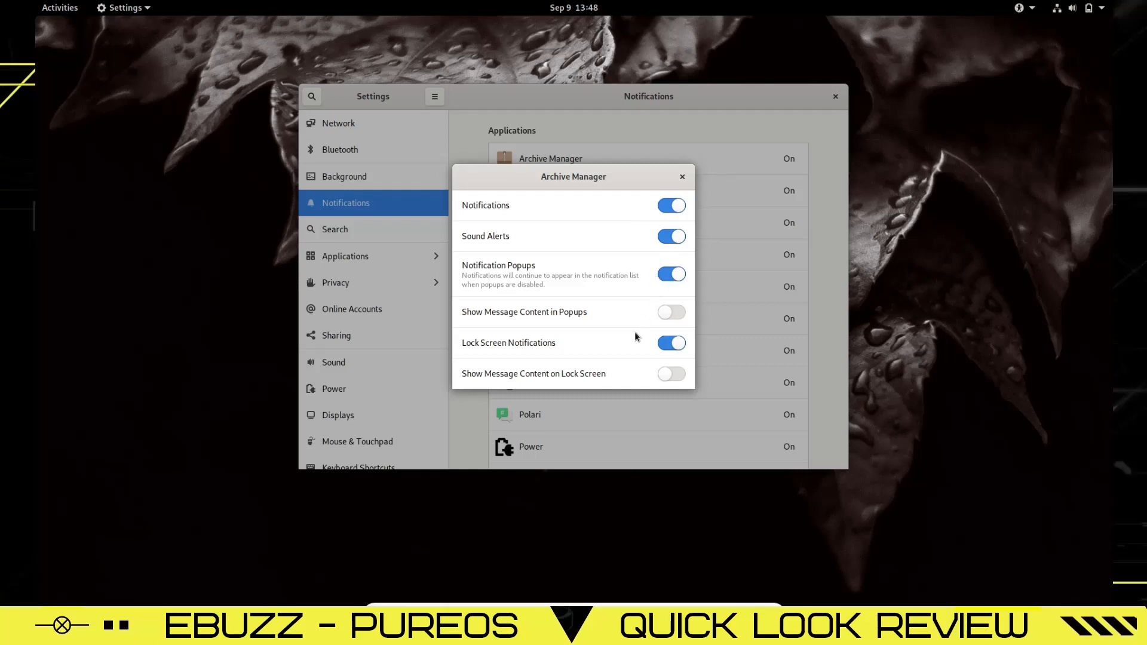
click(681, 177)
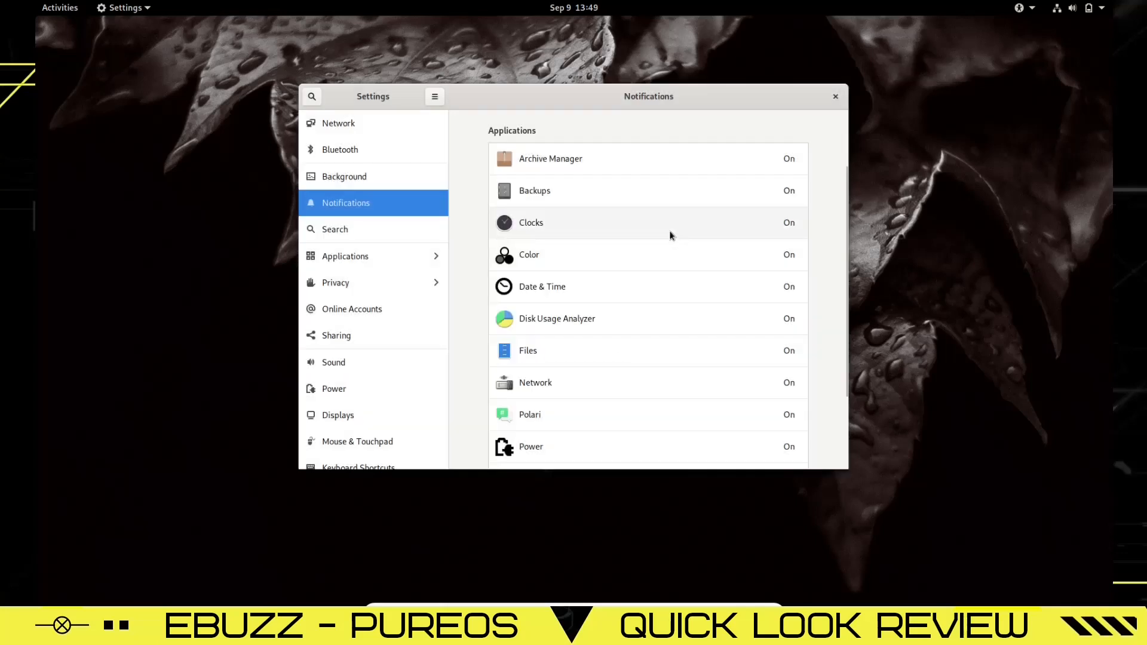
Browse the Search, Applications, Online Accounts, Sharing, Sound, Power and Displays panels
click(334, 229)
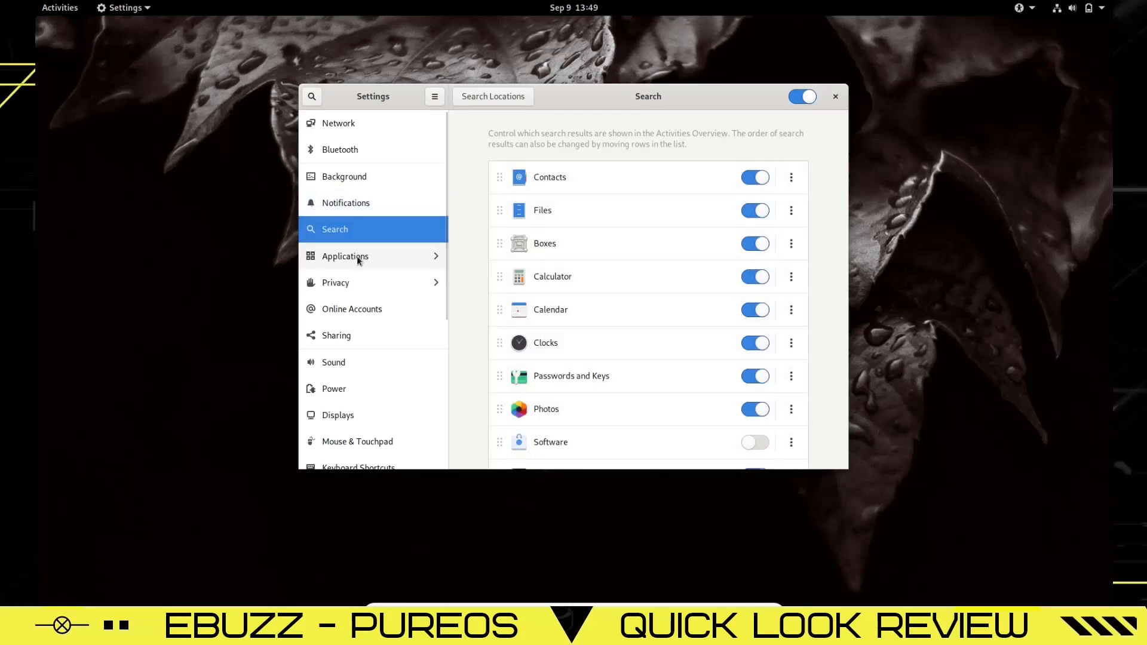
click(344, 256)
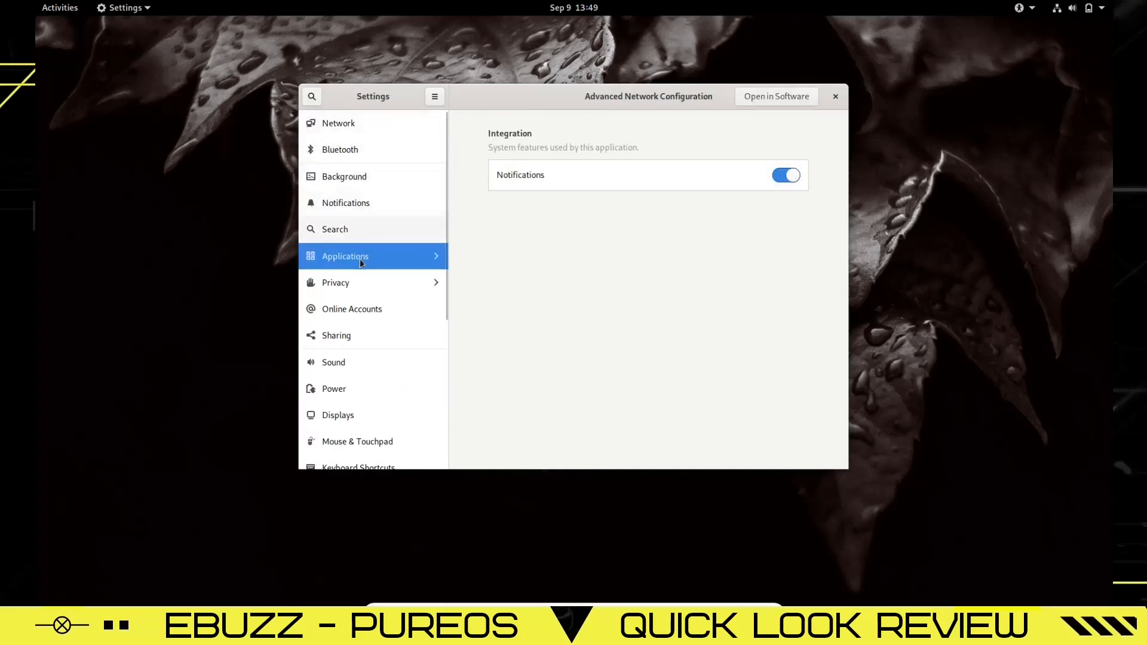
click(351, 309)
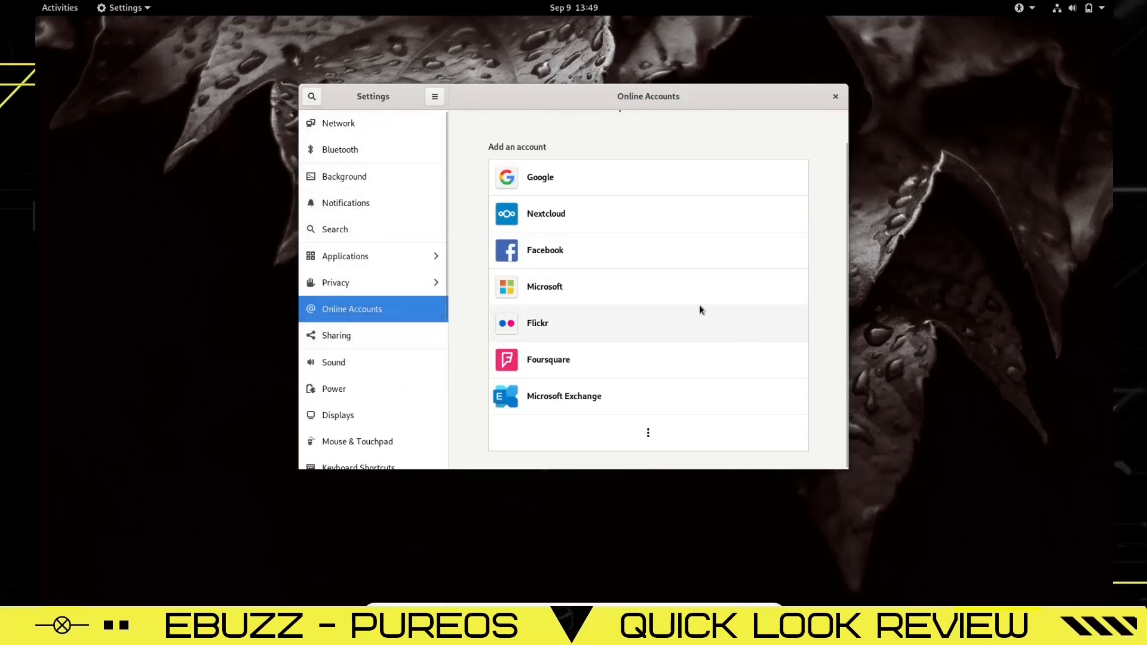
mouse_move(684, 313)
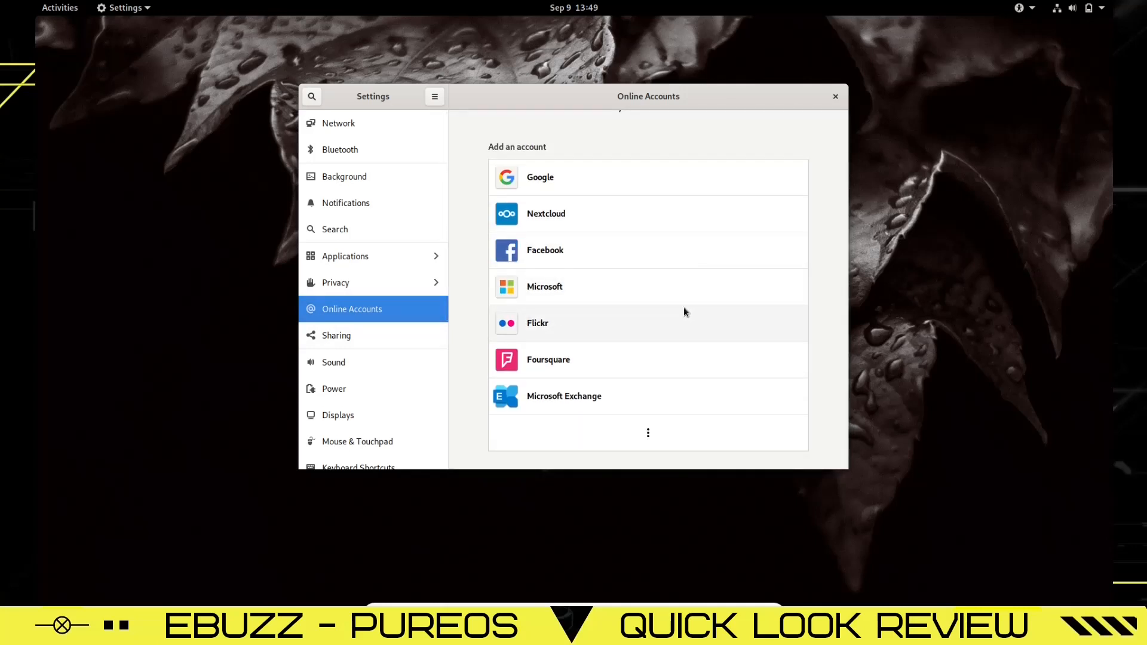
mouse_move(638, 247)
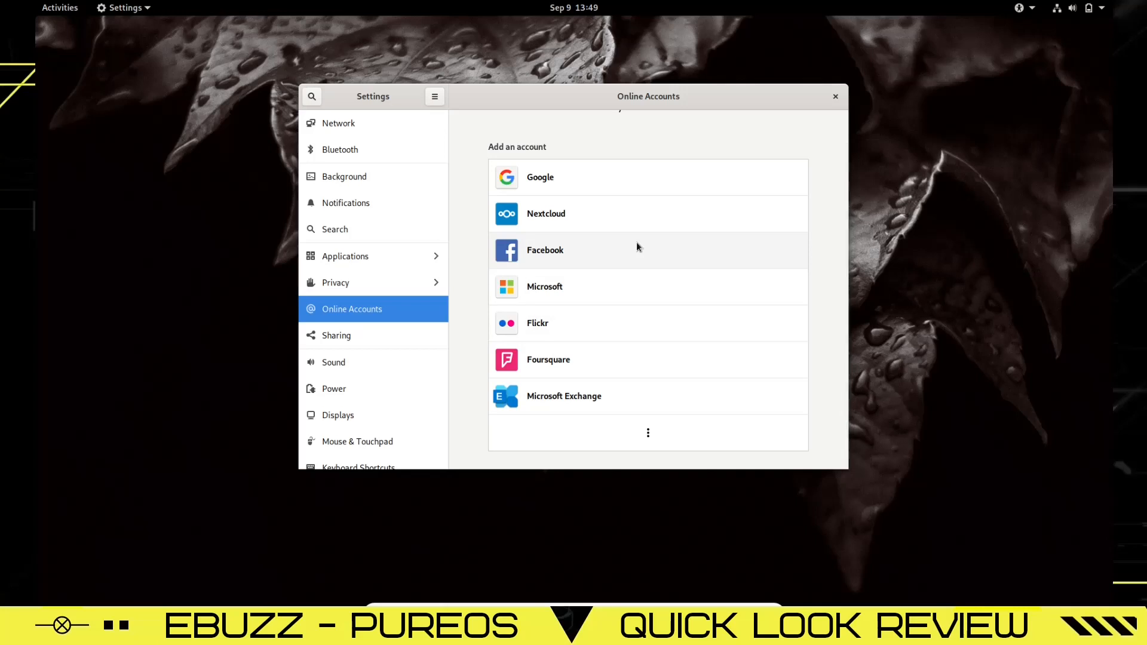
click(336, 336)
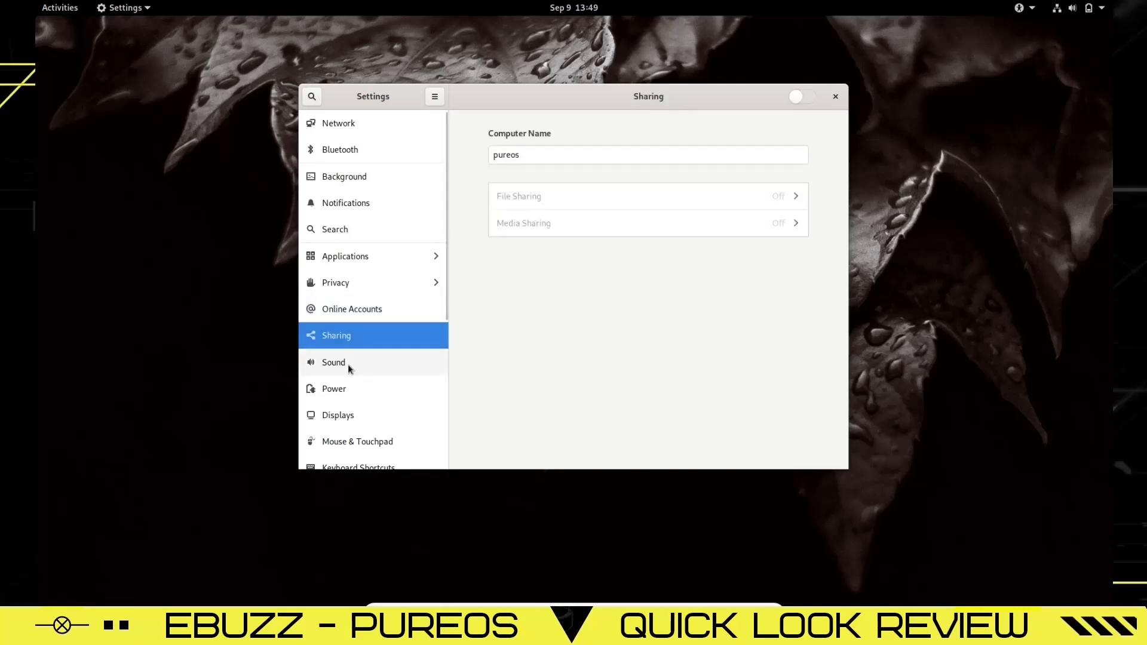
click(333, 362)
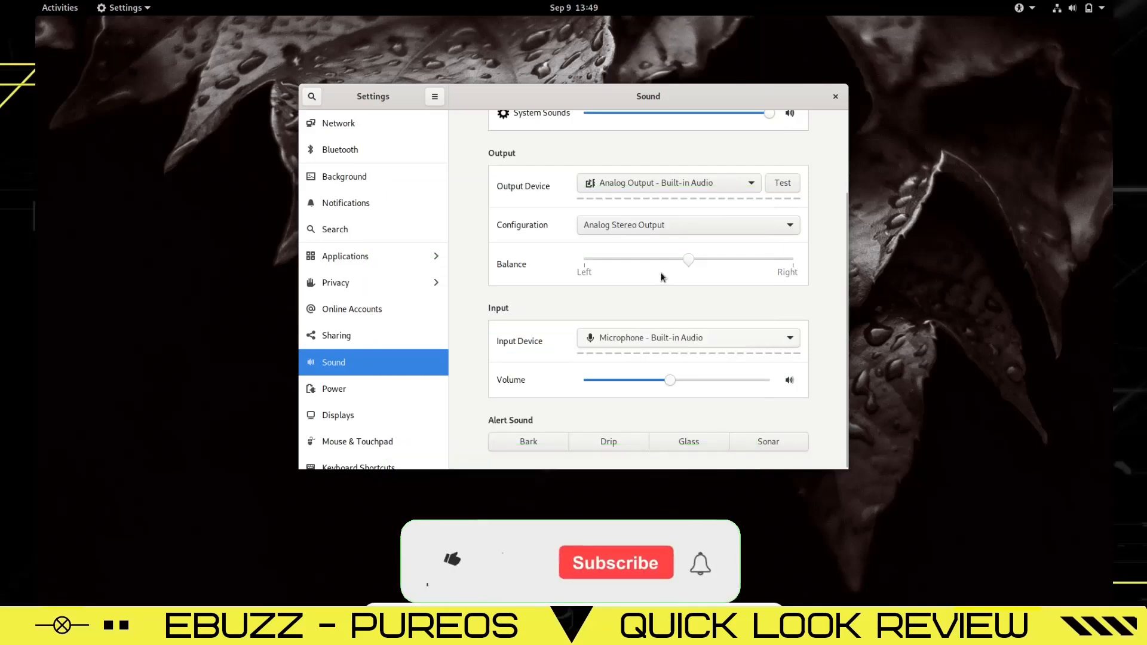
click(335, 389)
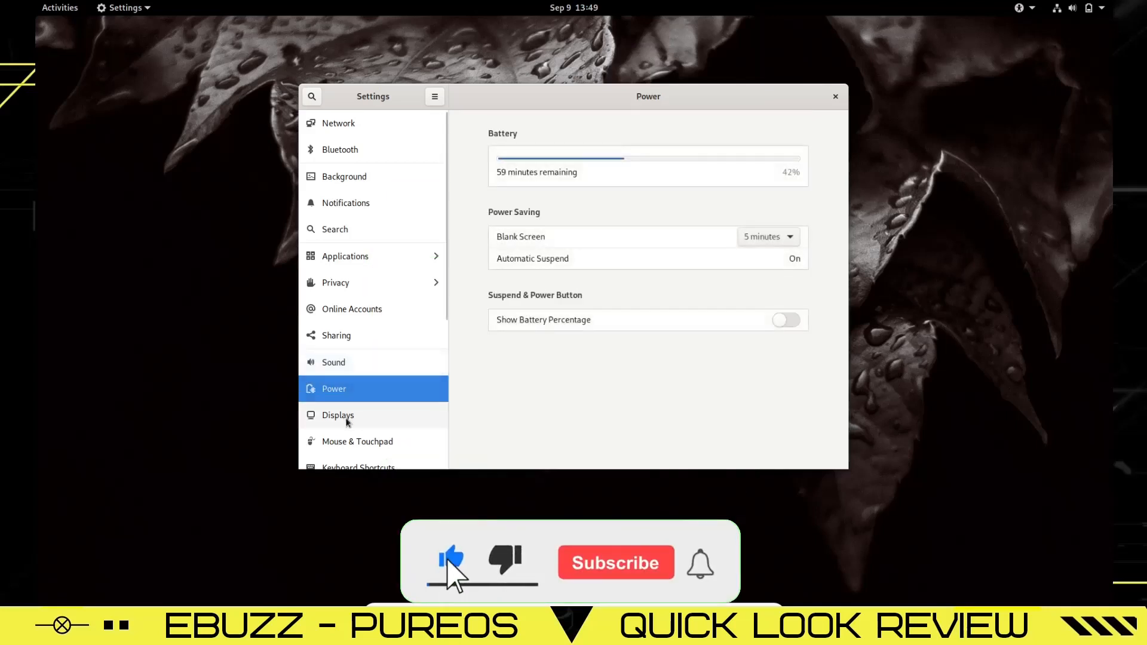
click(357, 441)
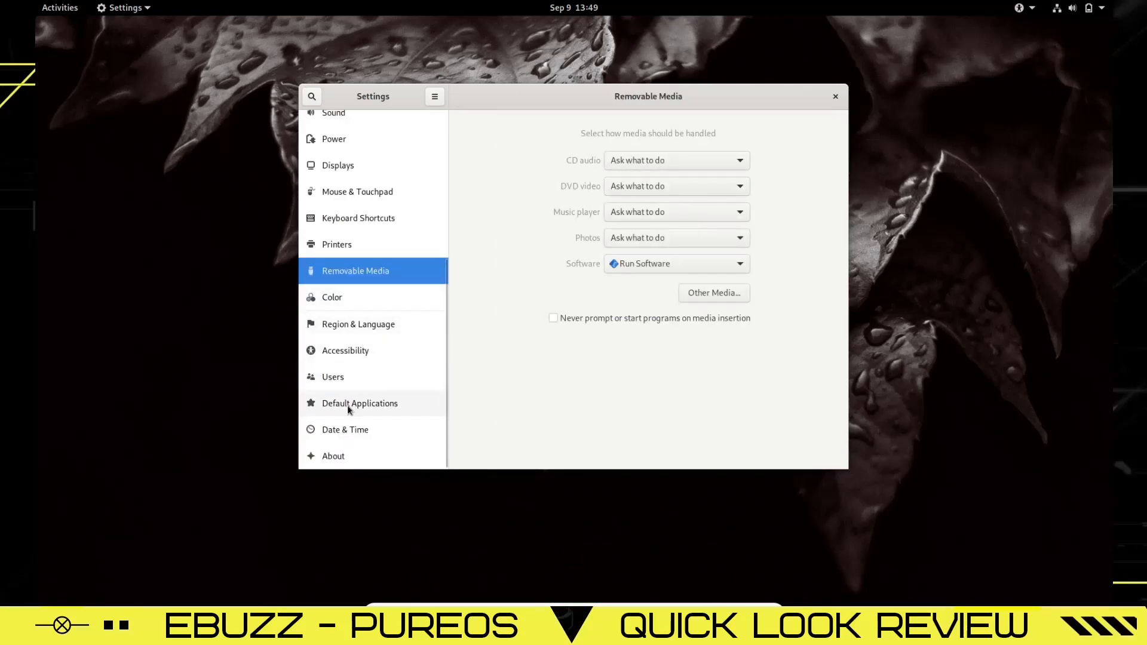
Scroll through the PureOS About details, then close the Settings window
click(332, 455)
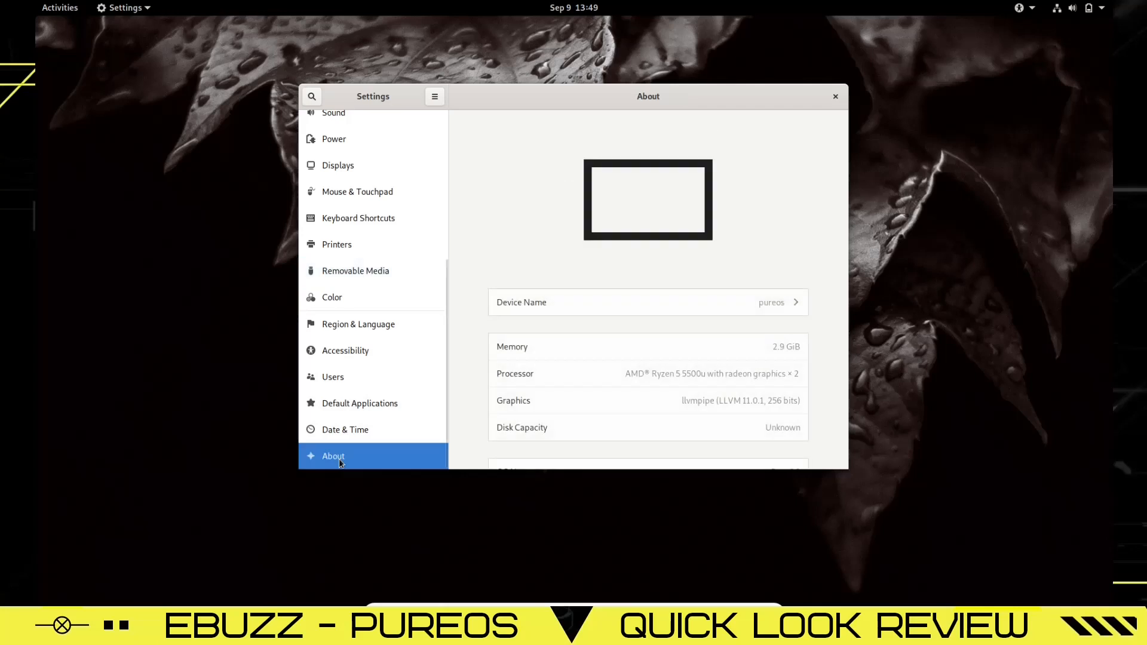
mouse_move(780, 356)
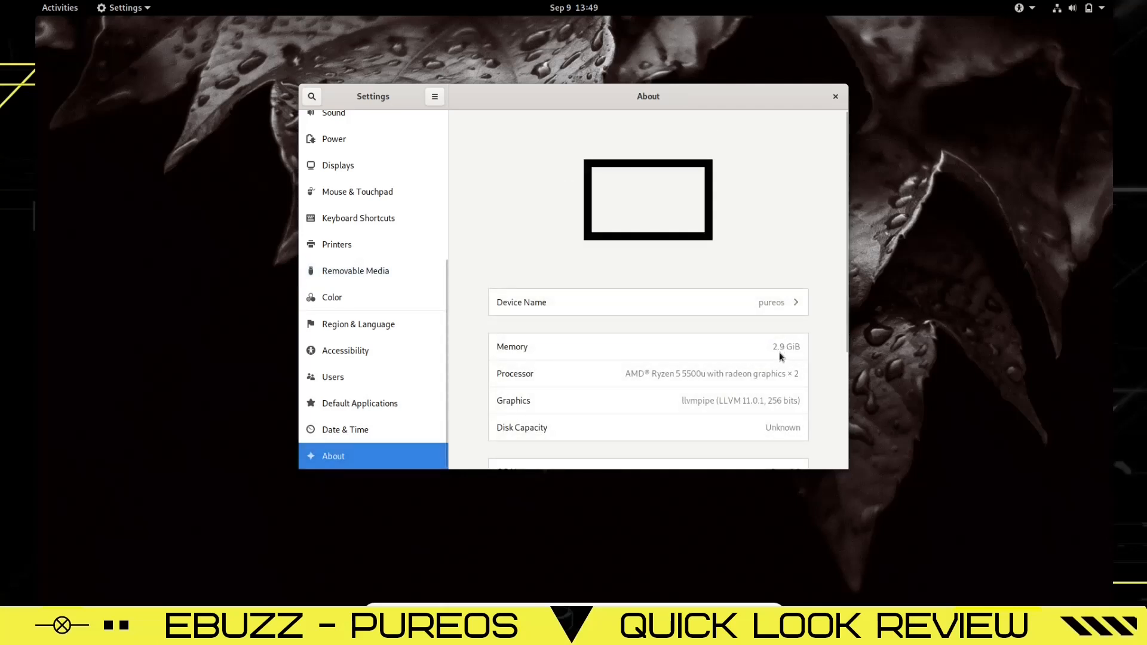
mouse_move(661, 384)
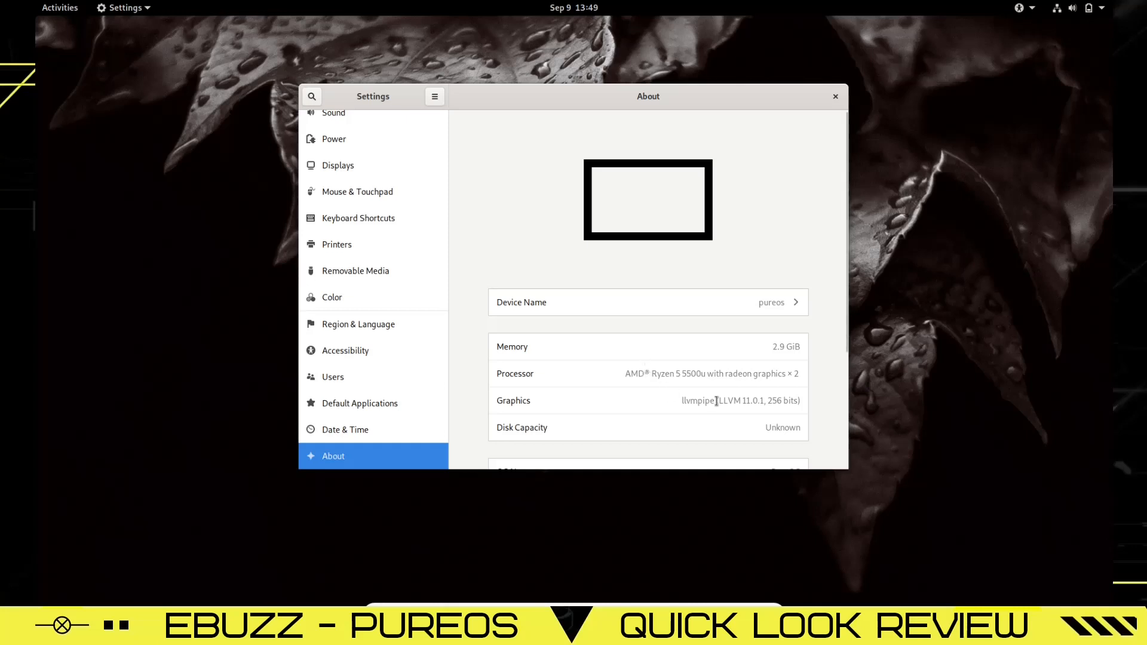
scroll(down, 3)
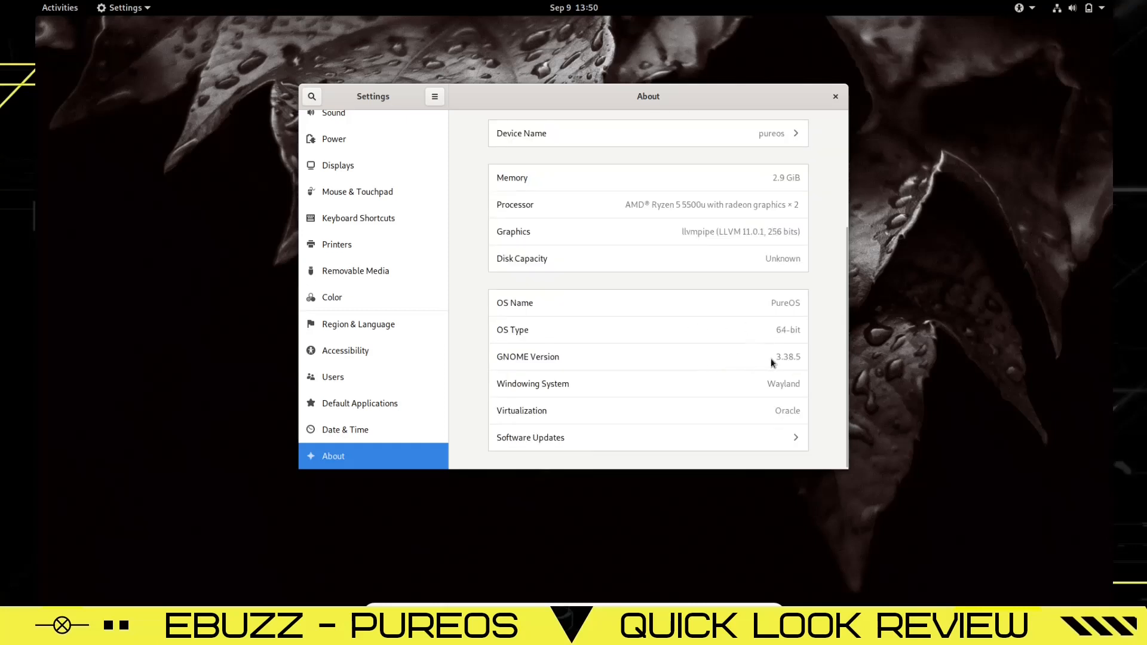
mouse_move(718, 399)
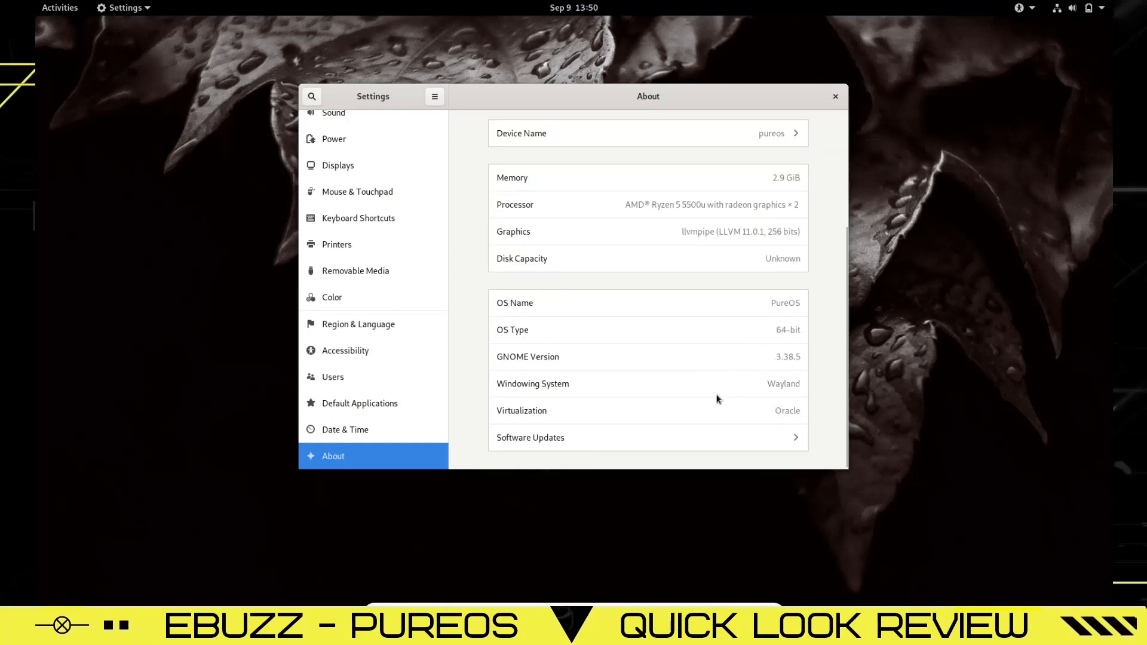
mouse_move(737, 408)
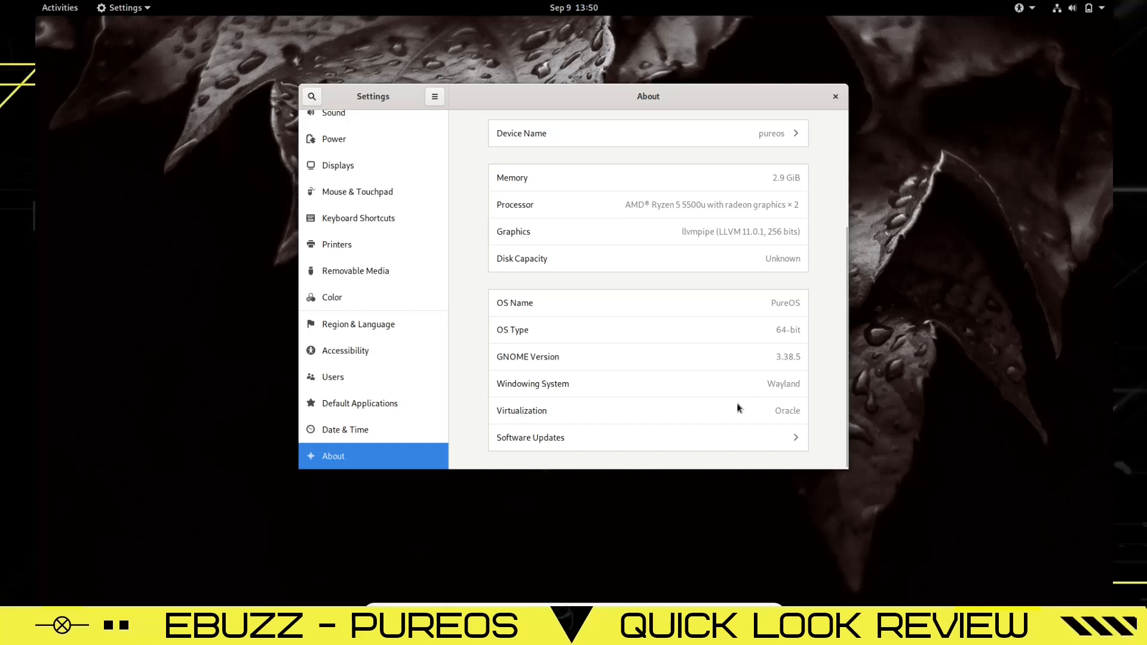
mouse_move(838, 101)
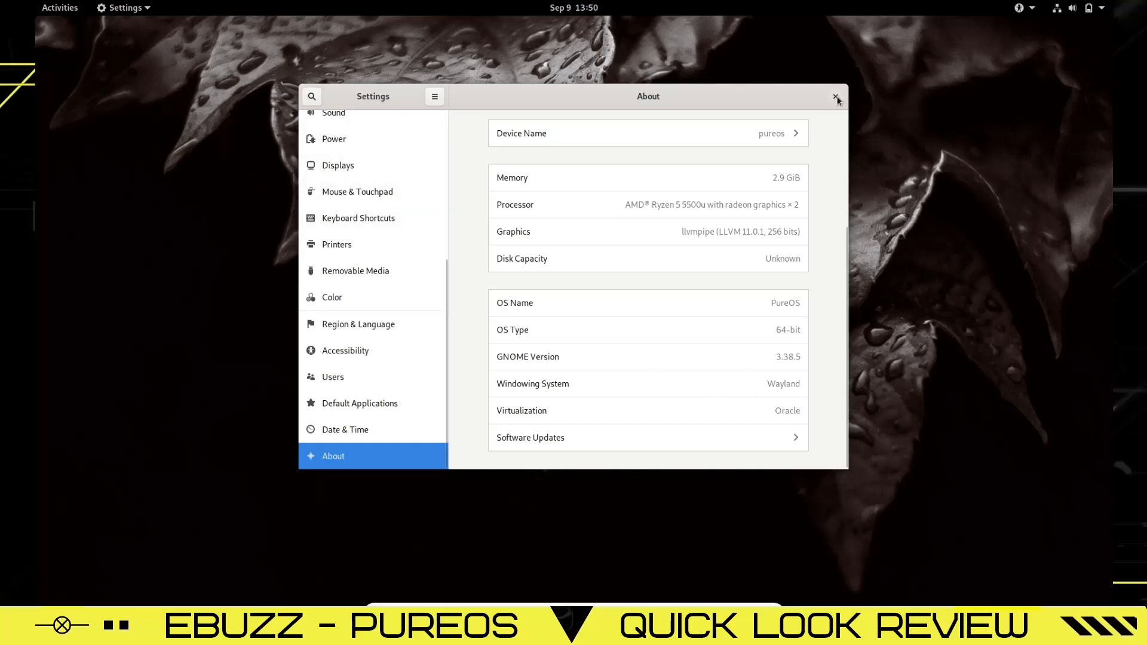
click(838, 96)
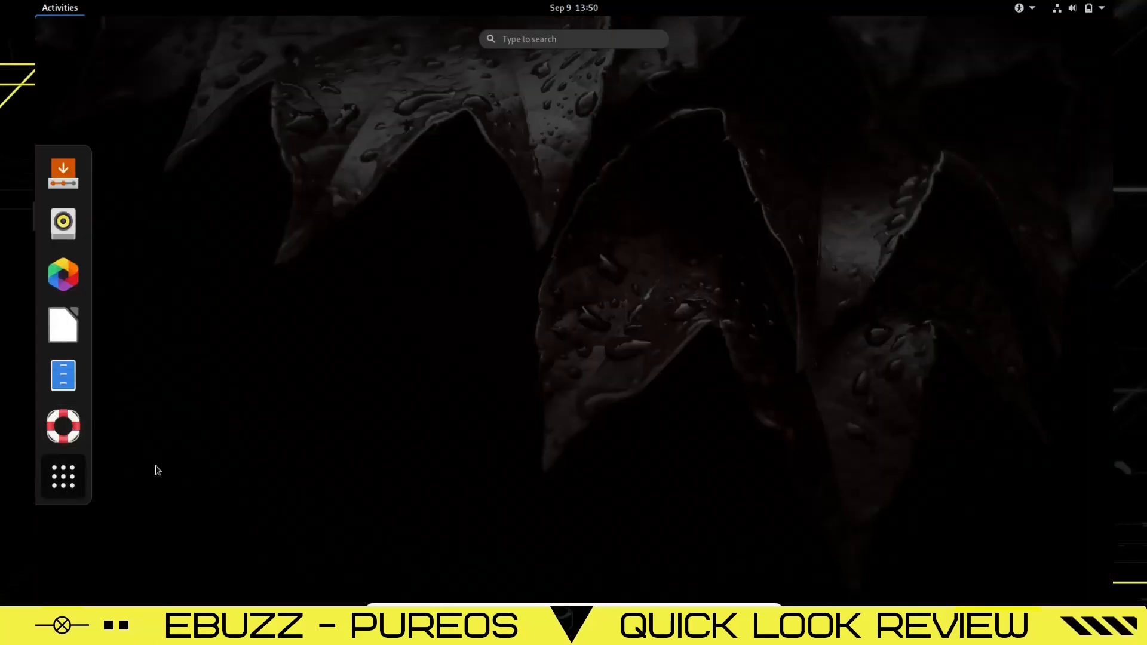
Click empty overview space to return to the bare desktop, then click near the bottom edge
click(62, 476)
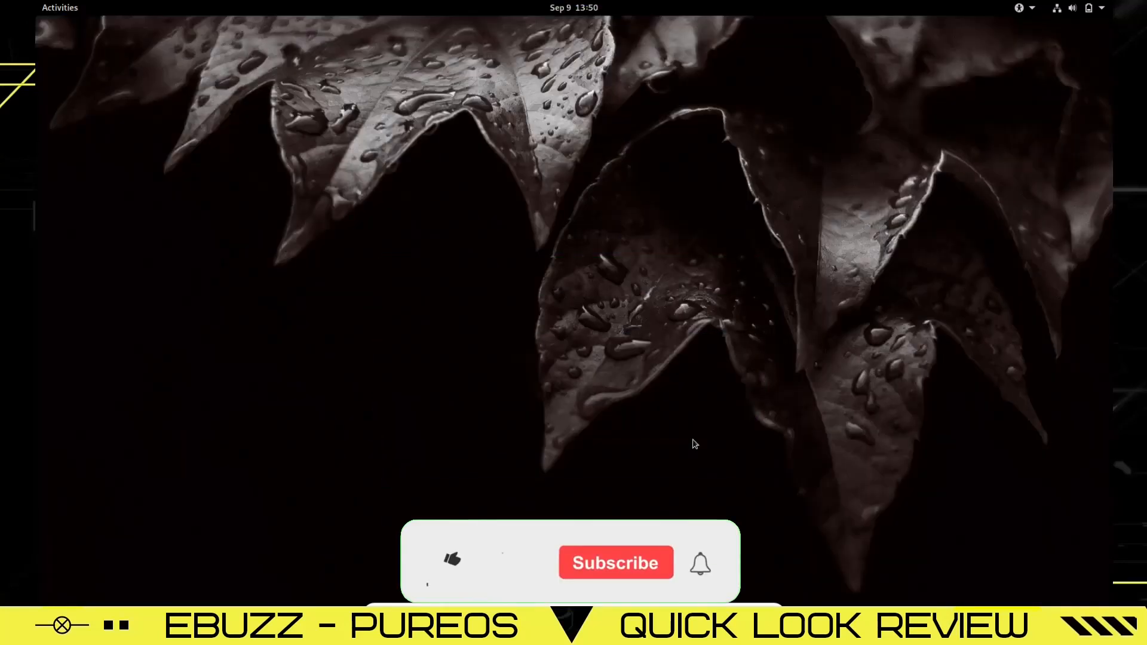
click(450, 561)
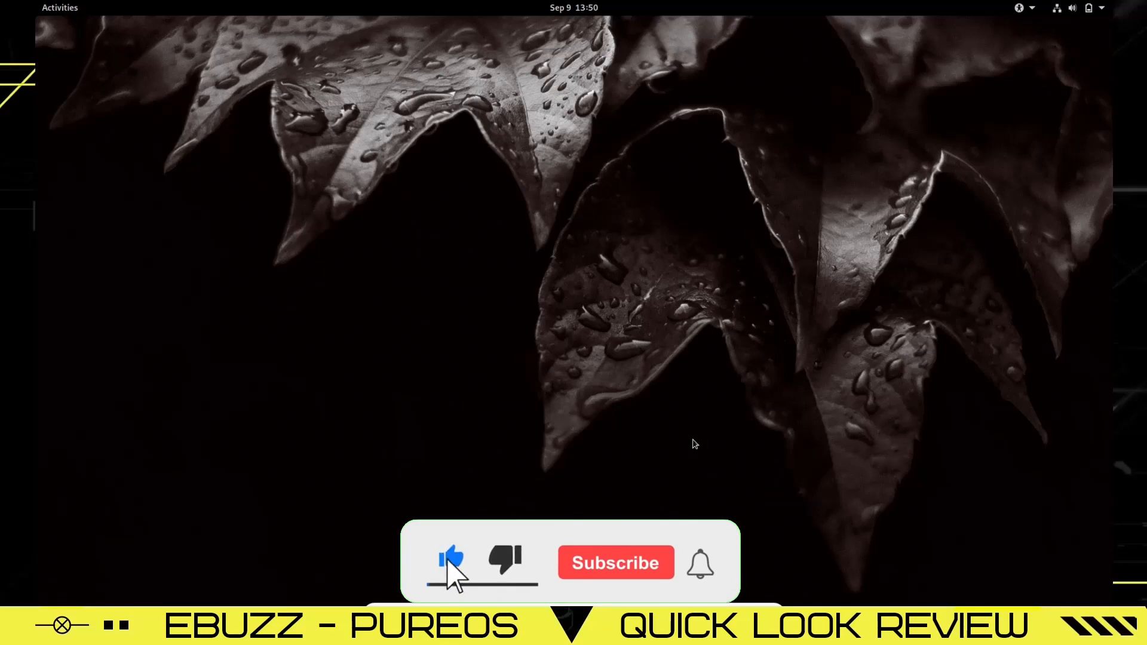
click(615, 563)
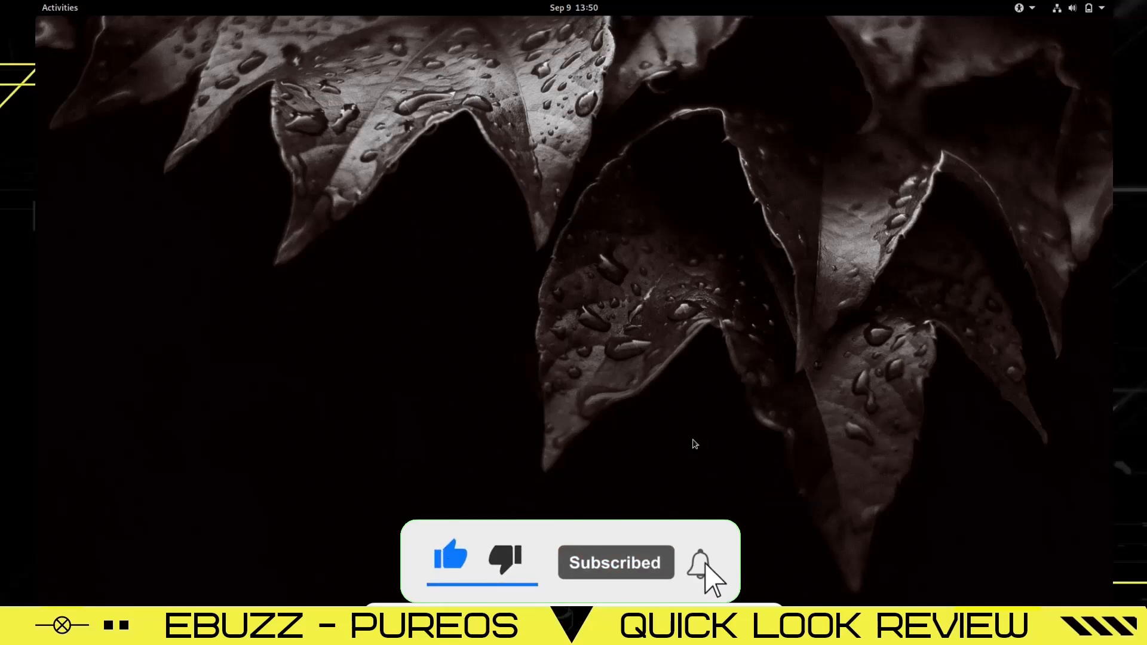